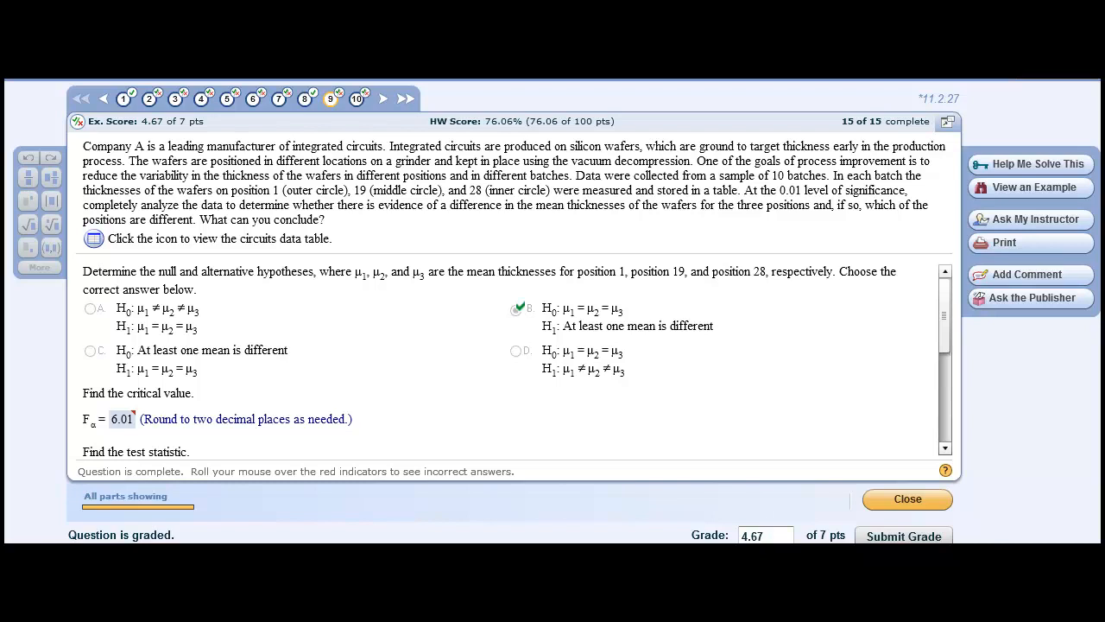
{"action": "mouse_move", "coordinate": [214, 403]}
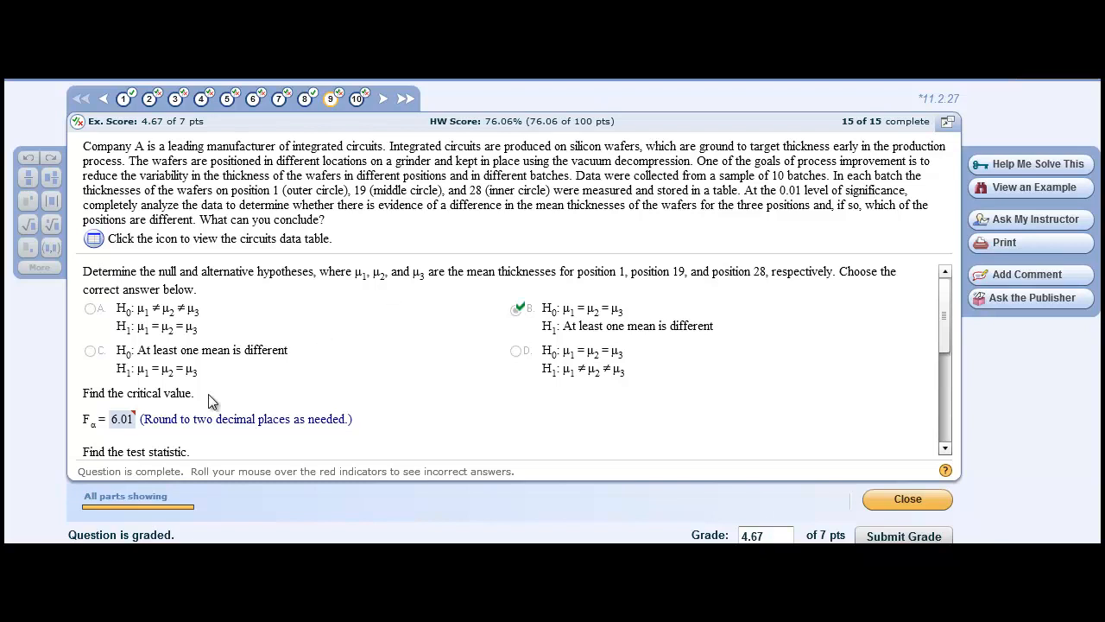
{"action": "mouse_move", "coordinate": [173, 435]}
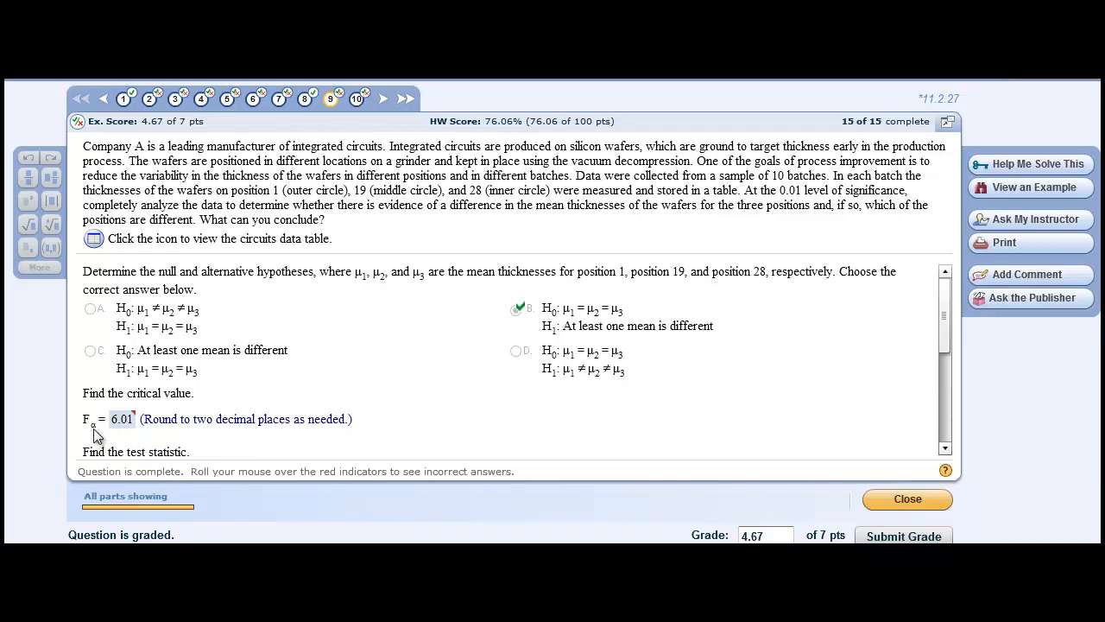
{"action": "mouse_move", "coordinate": [515, 197]}
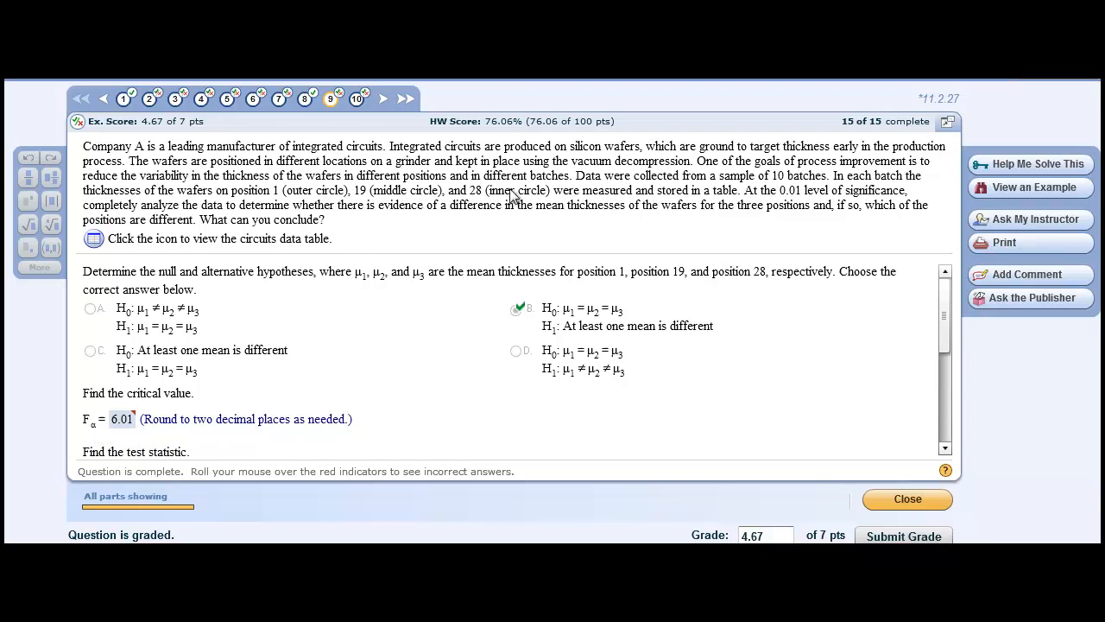
{"action": "mouse_move", "coordinate": [815, 197]}
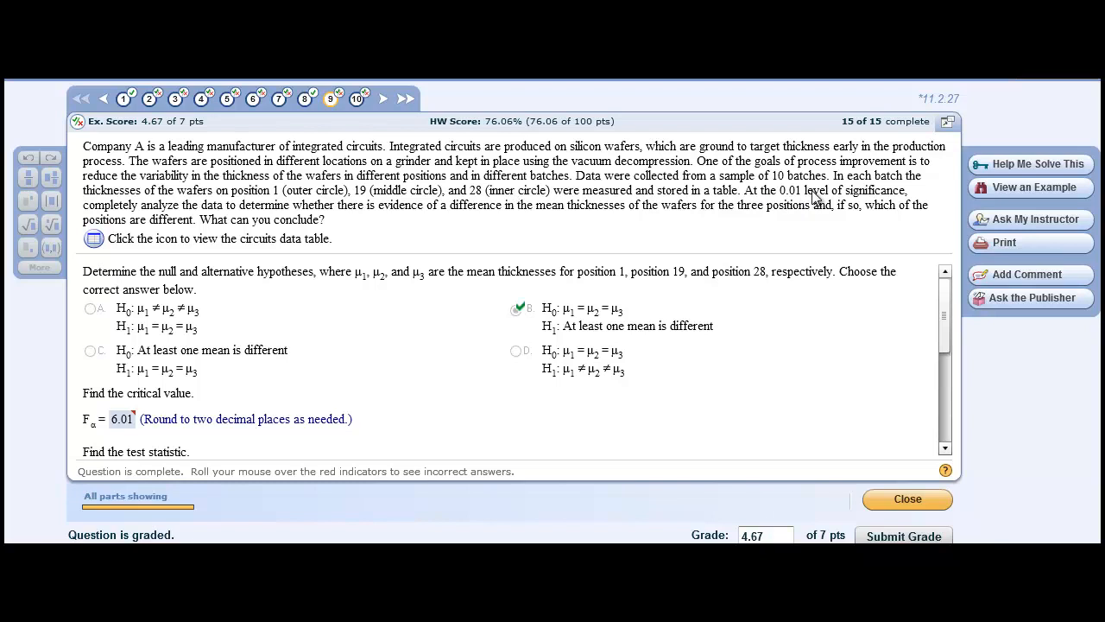
{"action": "mouse_move", "coordinate": [607, 239]}
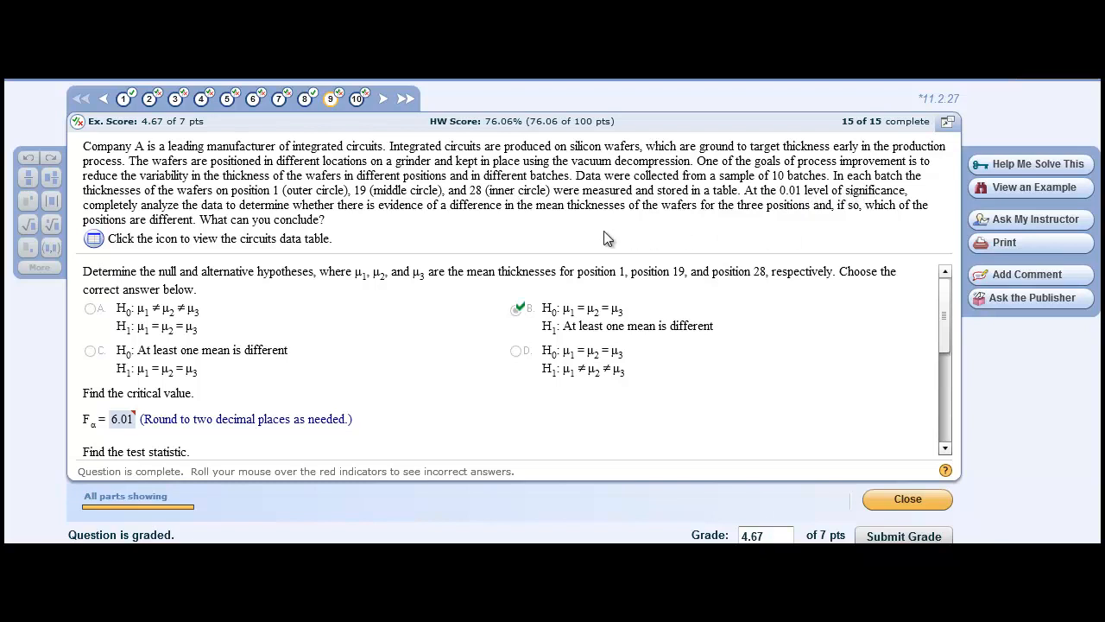
{"action": "mouse_move", "coordinate": [562, 229]}
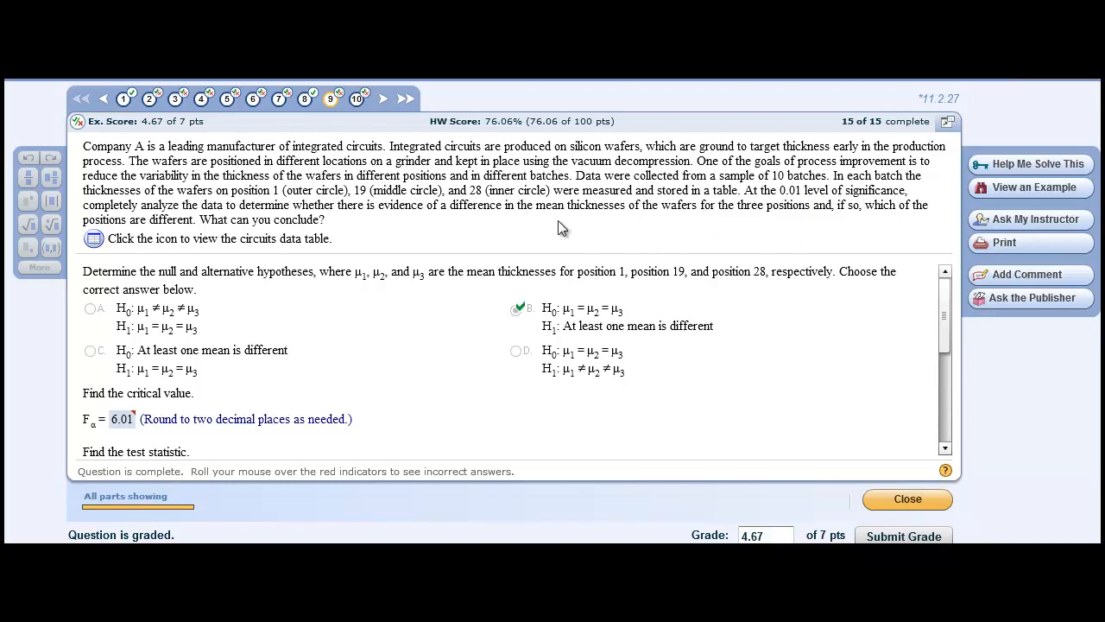
{"action": "mouse_move", "coordinate": [250, 415]}
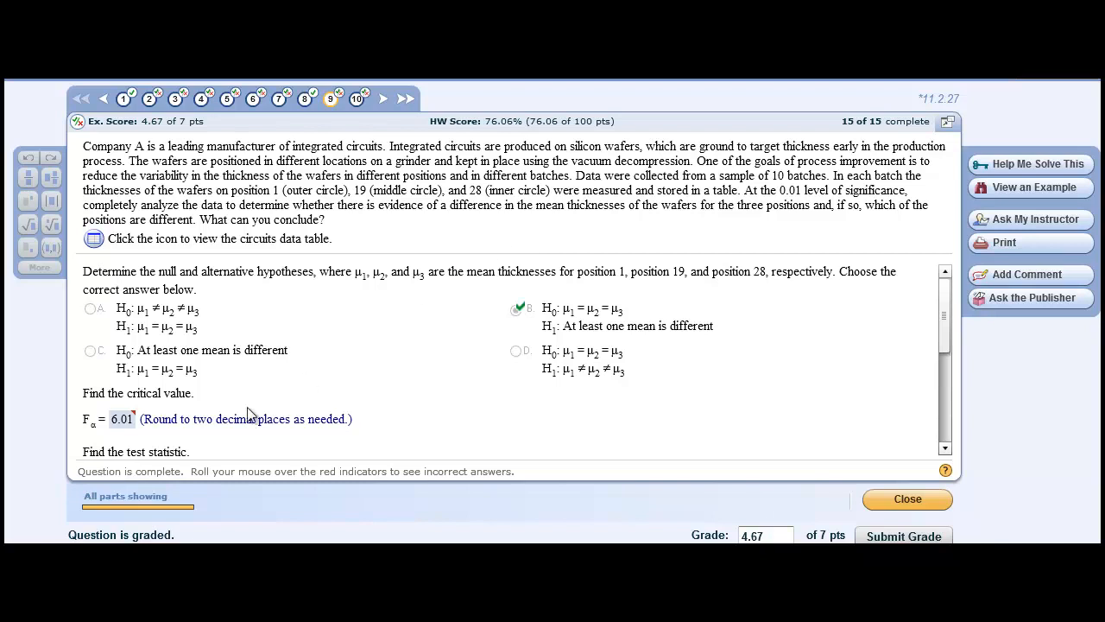
{"action": "mouse_move", "coordinate": [143, 443]}
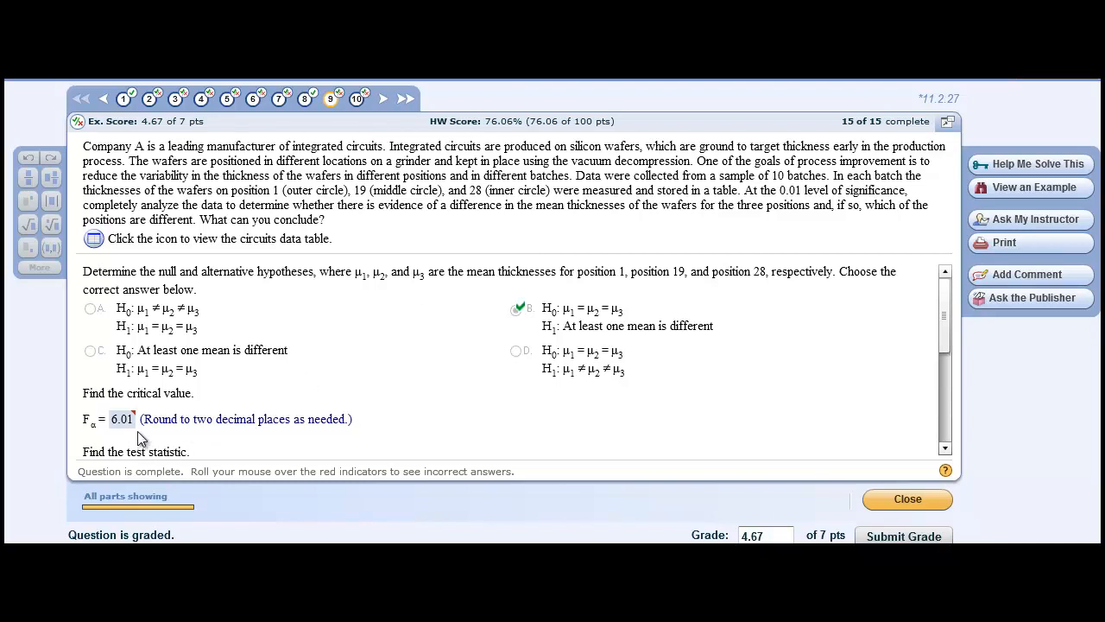
{"action": "mouse_move", "coordinate": [949, 176]}
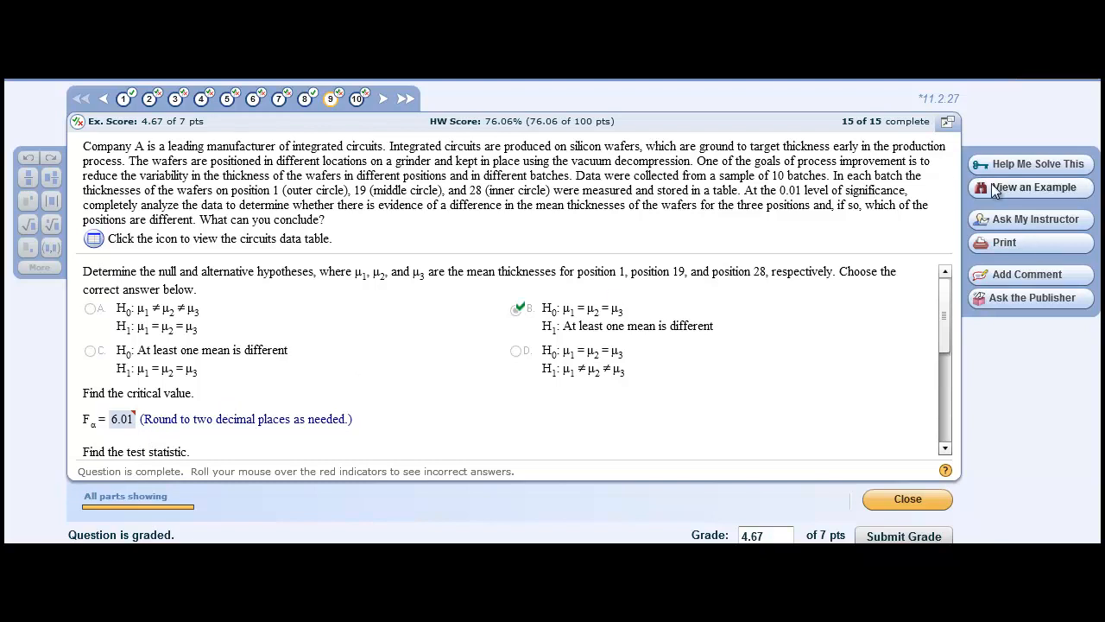
Step: Open the wafer thickness worked example and fit it to the full window
{"action": "left_click", "coordinate": [1030, 187]}
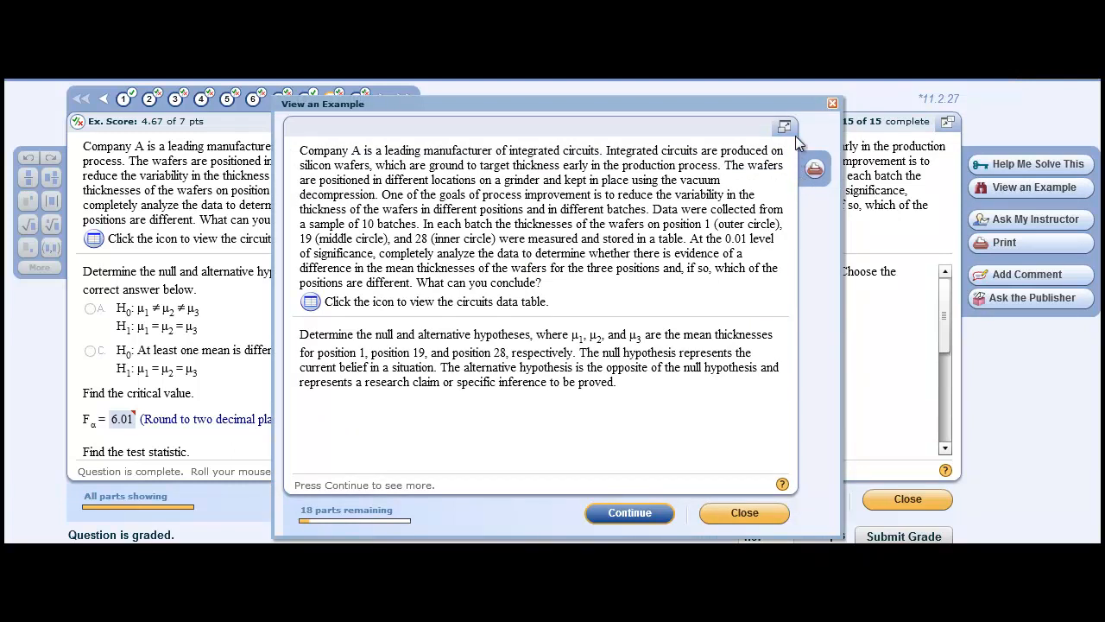
{"action": "mouse_move", "coordinate": [784, 126]}
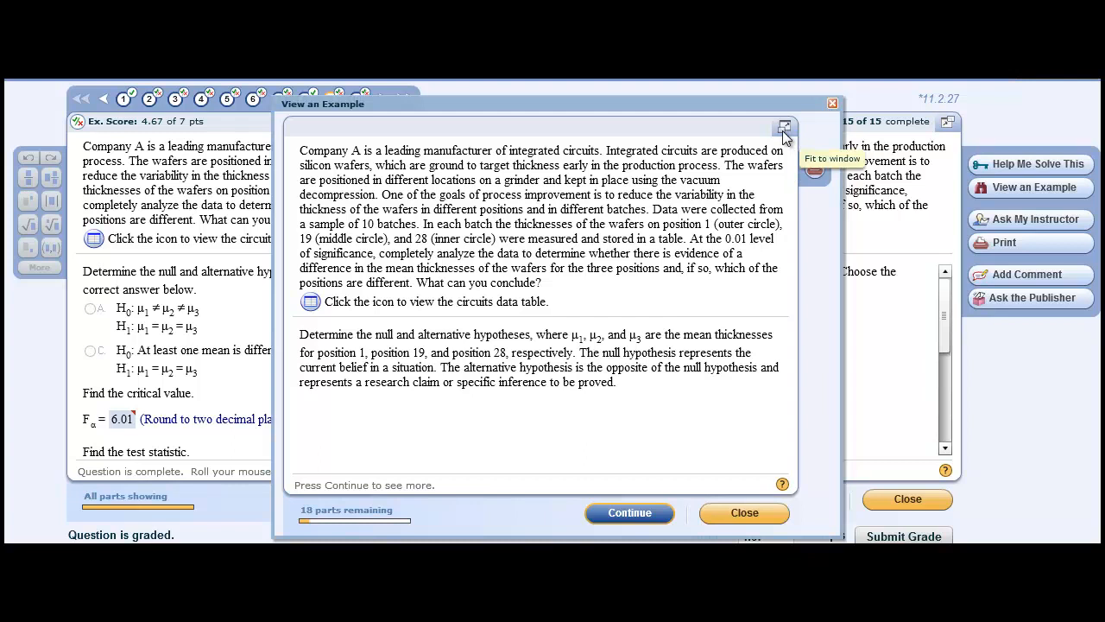
{"action": "left_click", "coordinate": [784, 125]}
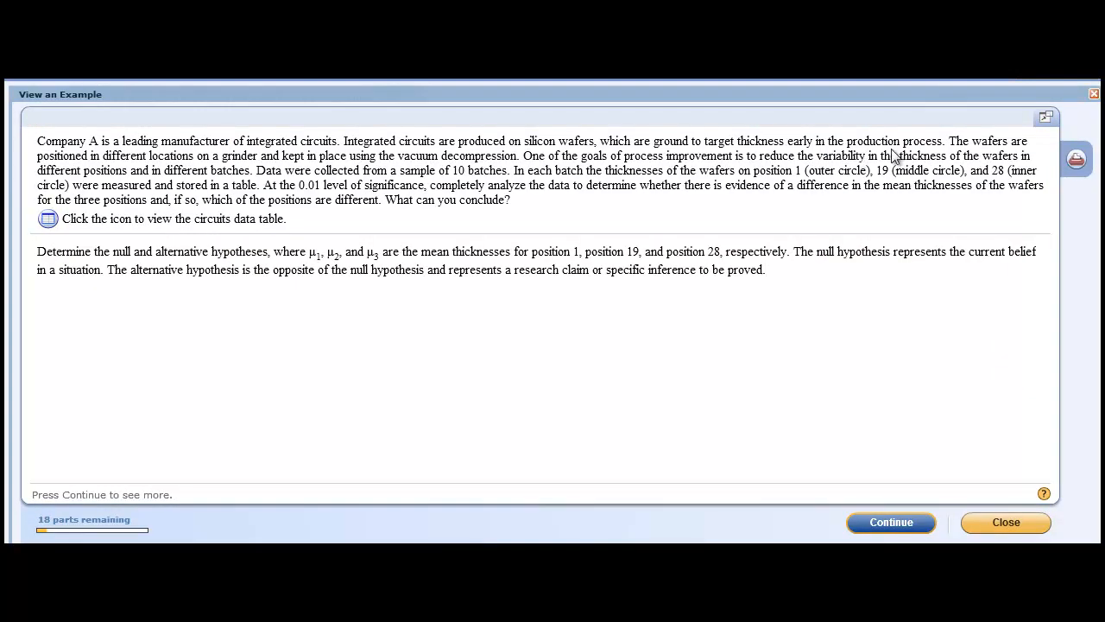
{"action": "mouse_move", "coordinate": [48, 219]}
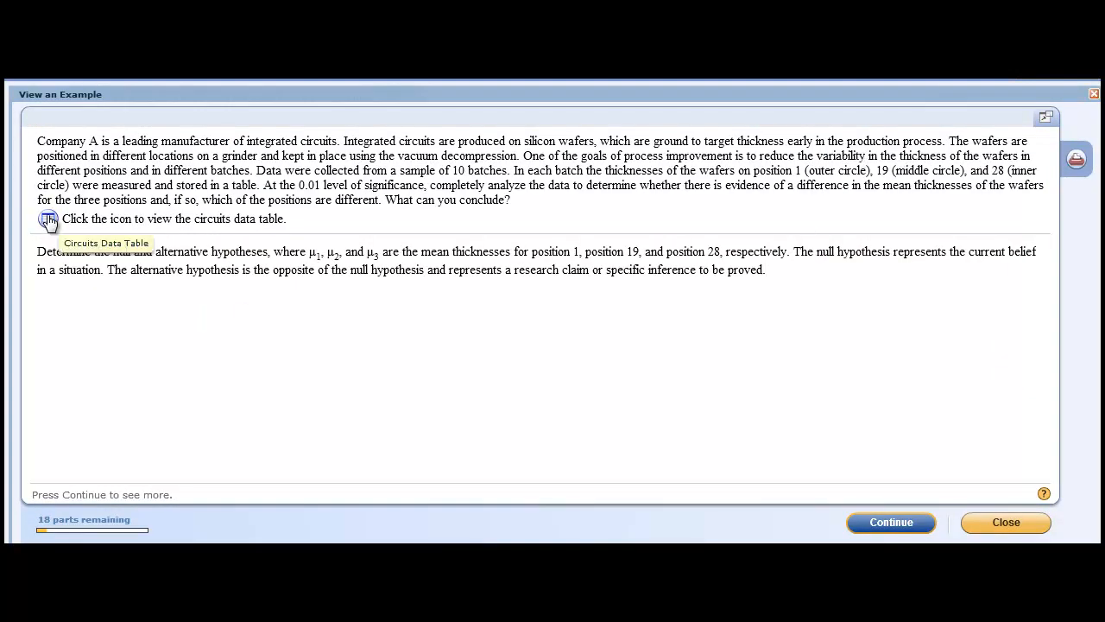
Step: Show the circuits data table and shift it lower to reveal the question
{"action": "left_click", "coordinate": [49, 218]}
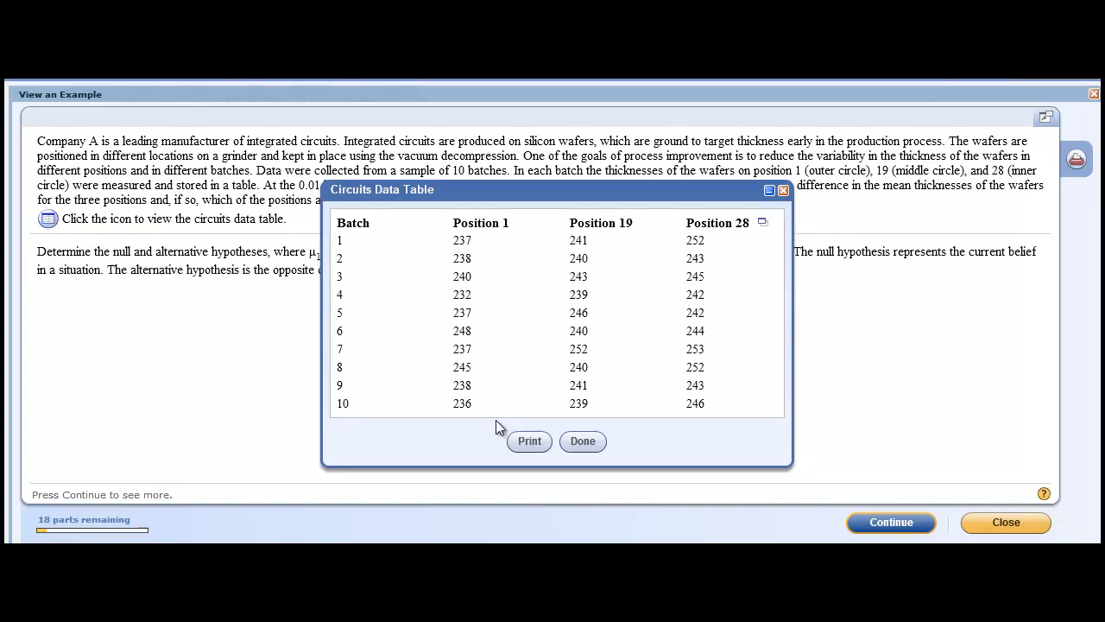
{"action": "mouse_move", "coordinate": [620, 234]}
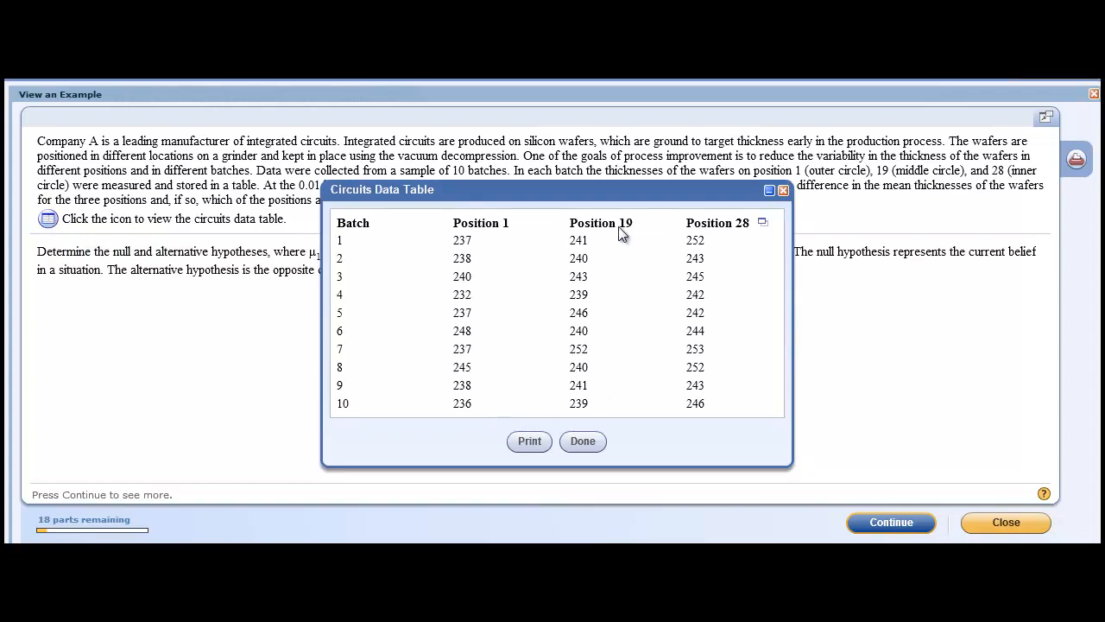
{"action": "mouse_move", "coordinate": [388, 259]}
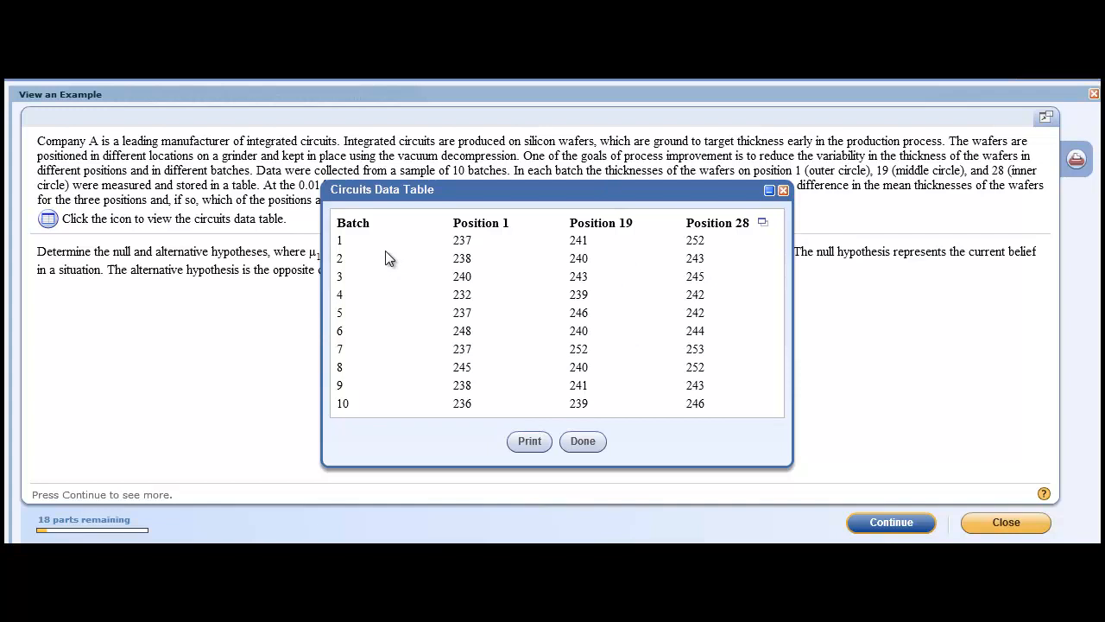
{"action": "mouse_move", "coordinate": [373, 400]}
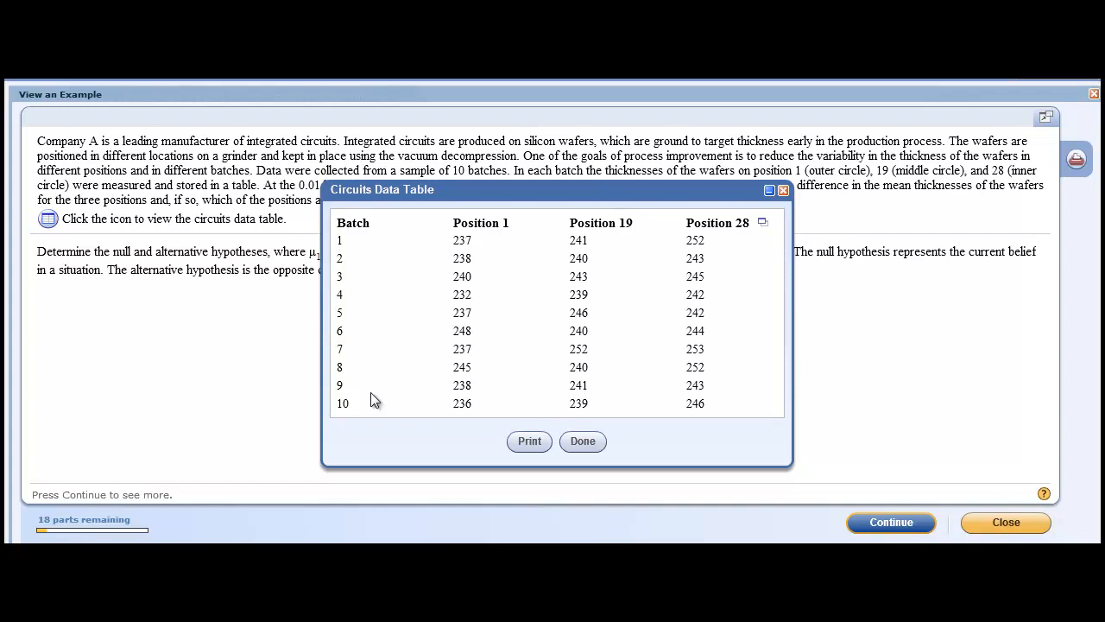
{"action": "mouse_move", "coordinate": [518, 203]}
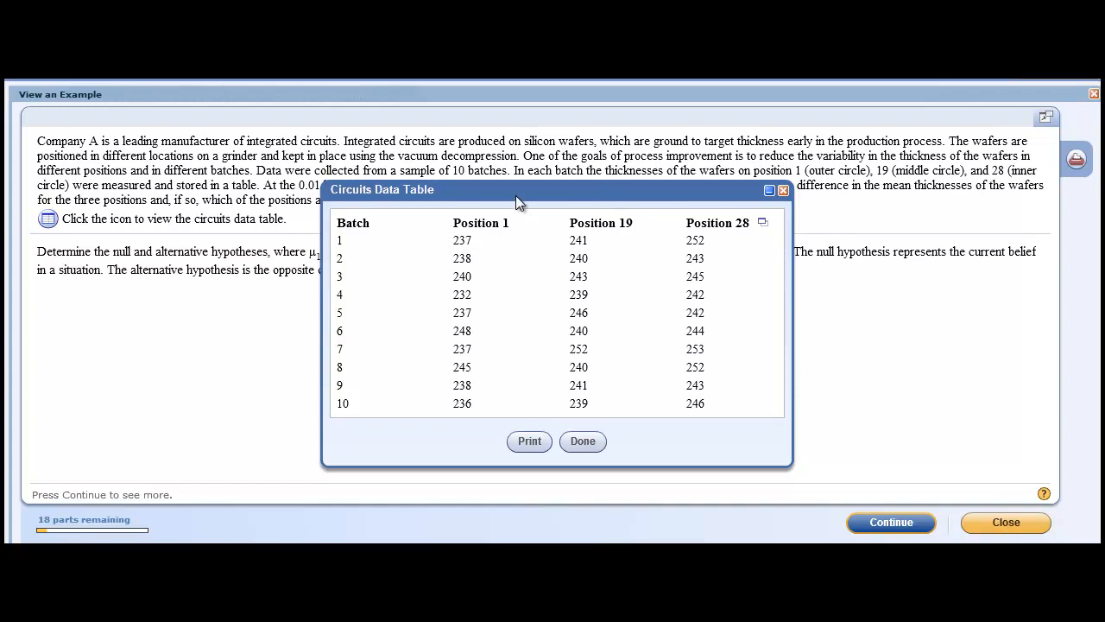
{"action": "left_click_drag", "start_coordinate": [519, 189], "coordinate": [518, 215]}
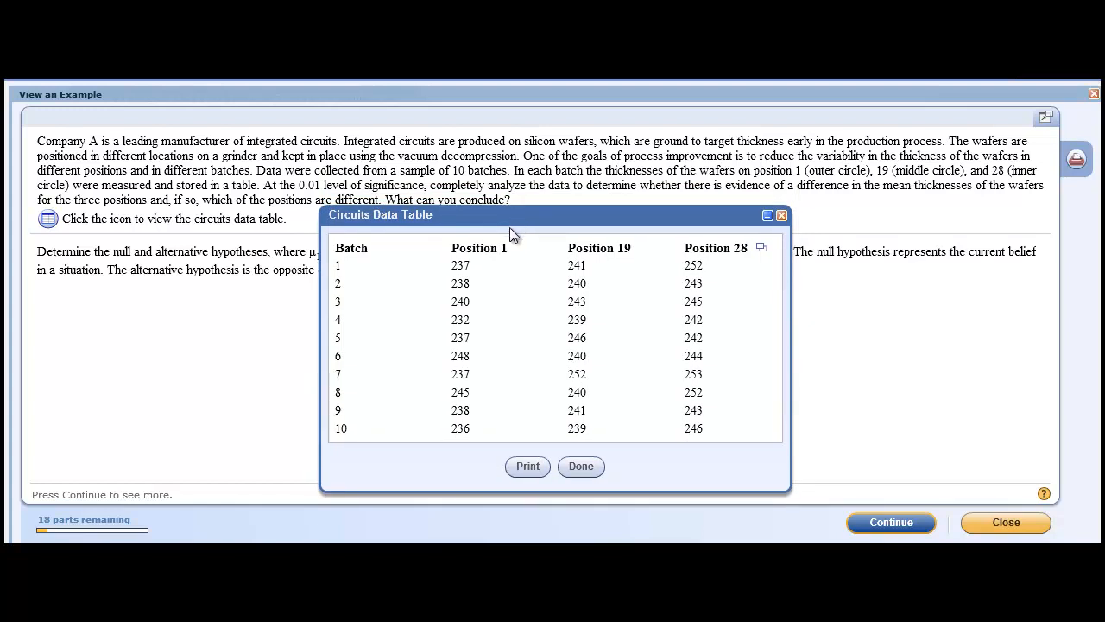
{"action": "mouse_move", "coordinate": [567, 274]}
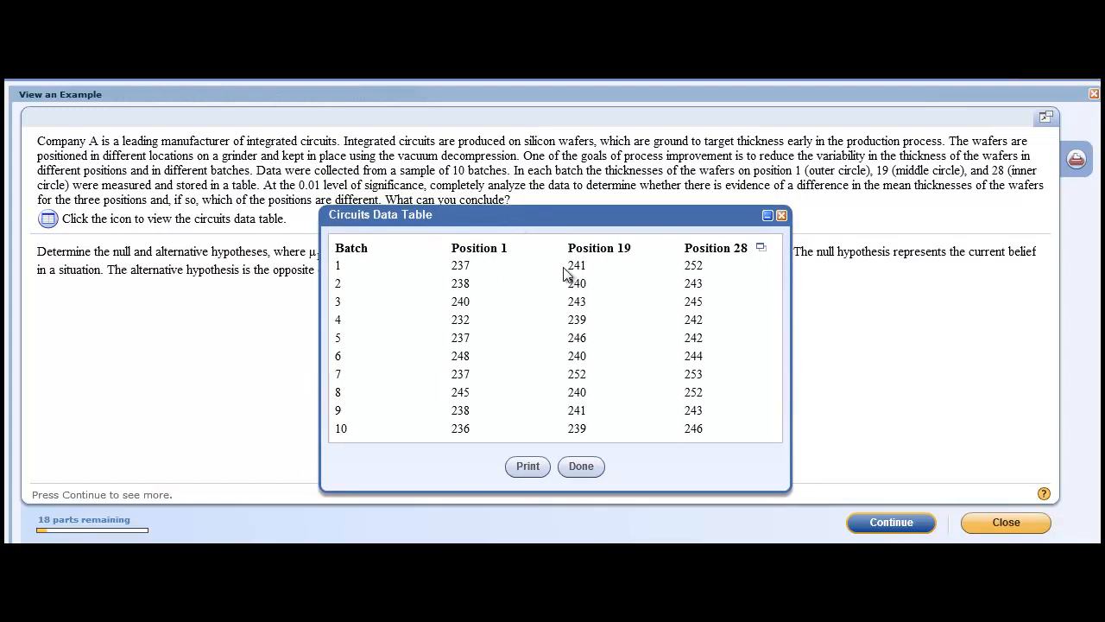
{"action": "mouse_move", "coordinate": [697, 269]}
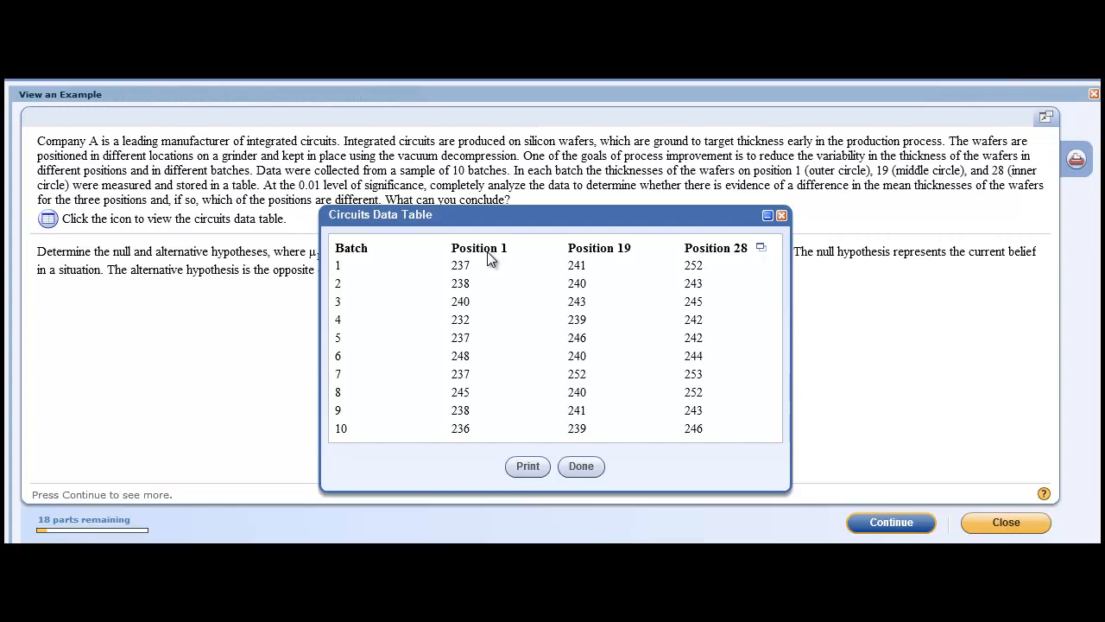
{"action": "mouse_move", "coordinate": [708, 253]}
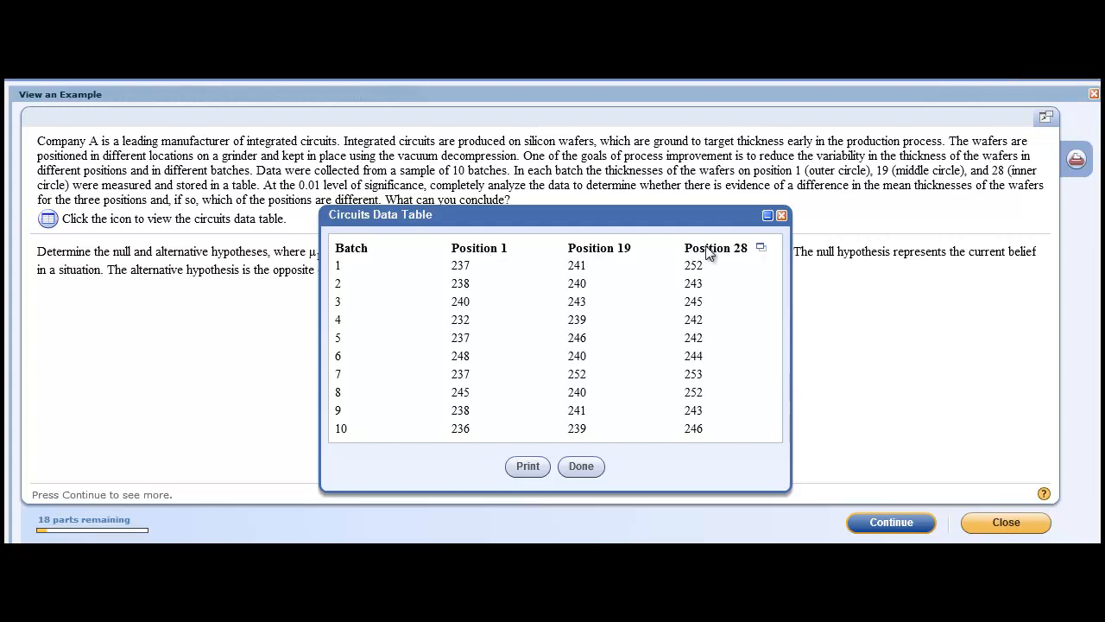
{"action": "mouse_move", "coordinate": [484, 335]}
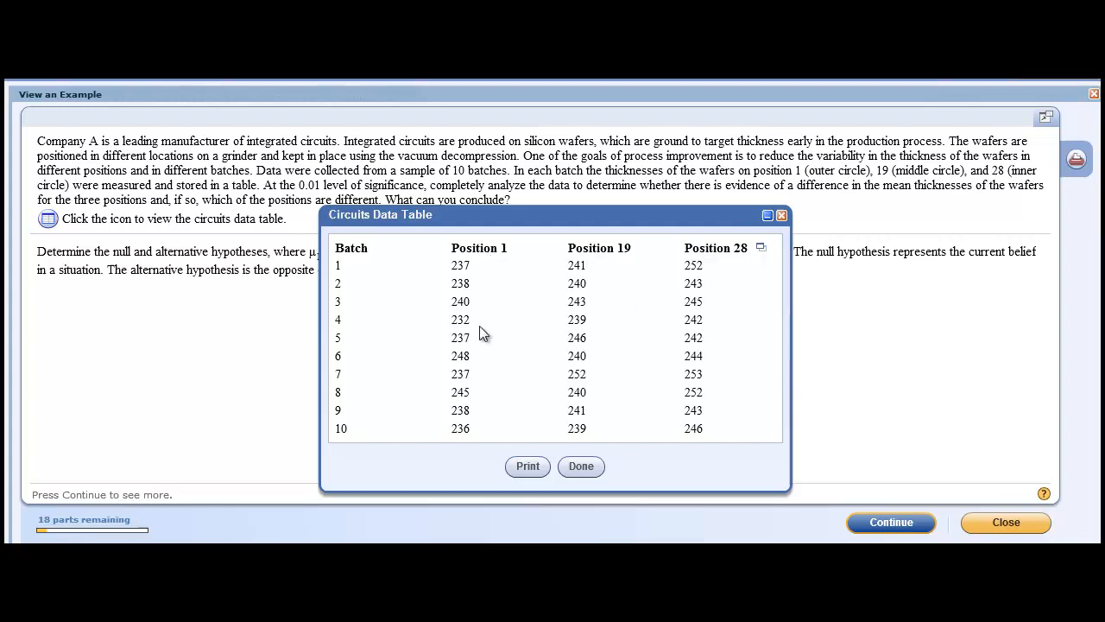
{"action": "mouse_move", "coordinate": [538, 270]}
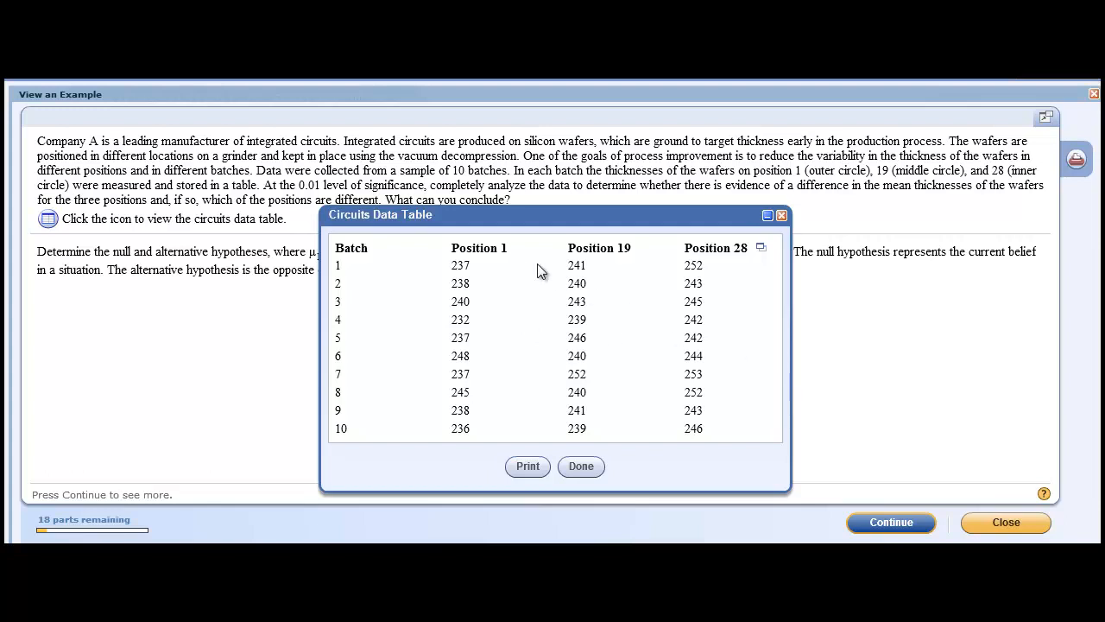
{"action": "mouse_move", "coordinate": [628, 258]}
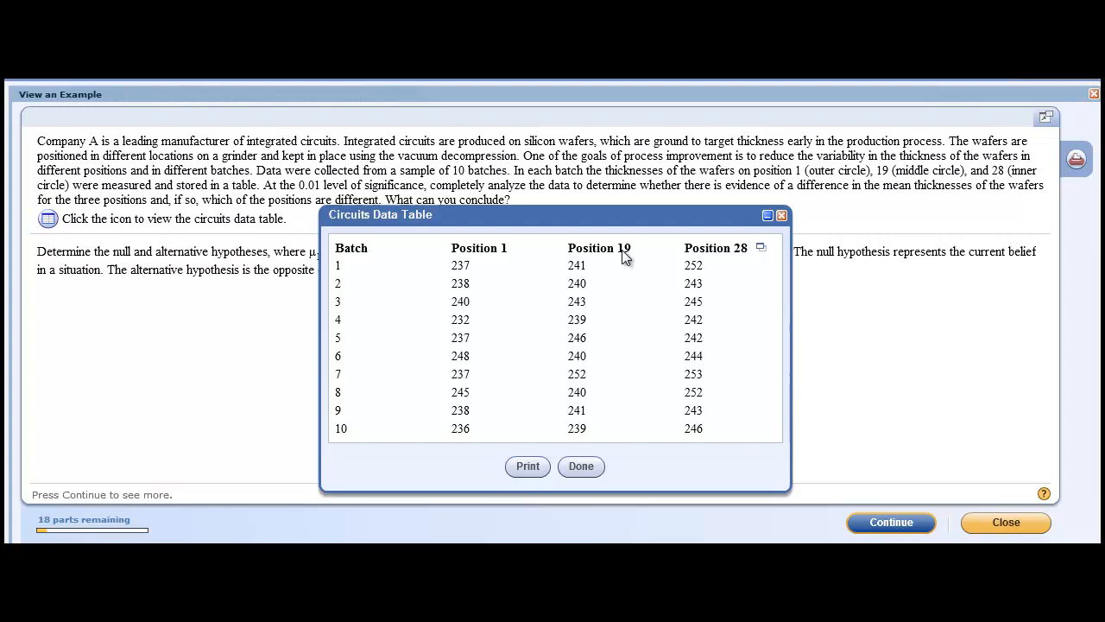
{"action": "mouse_move", "coordinate": [688, 261]}
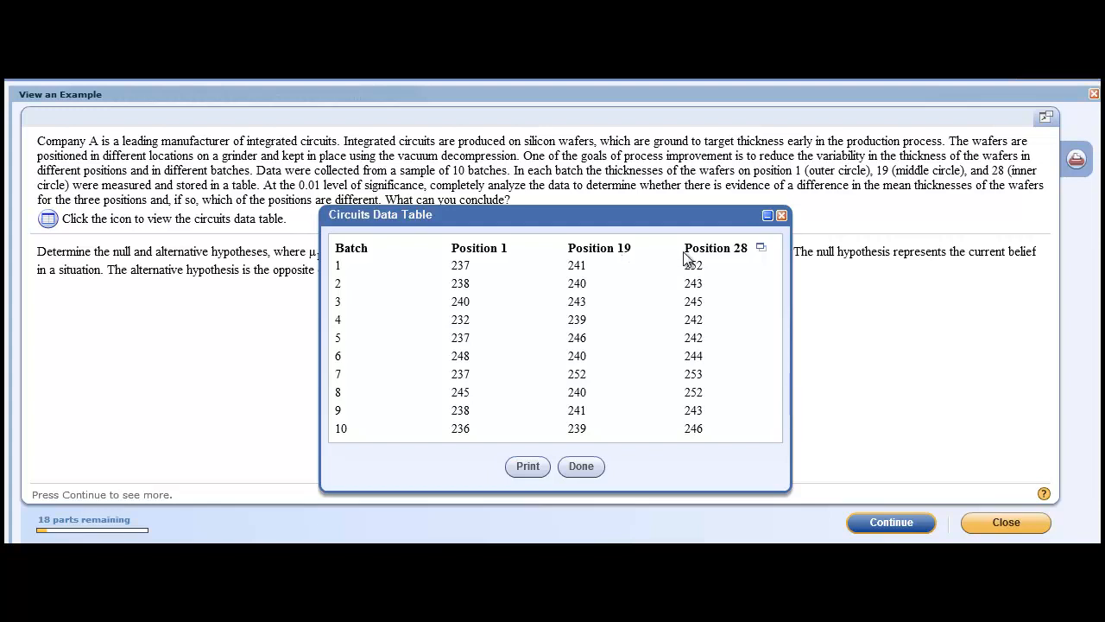
{"action": "mouse_move", "coordinate": [689, 259]}
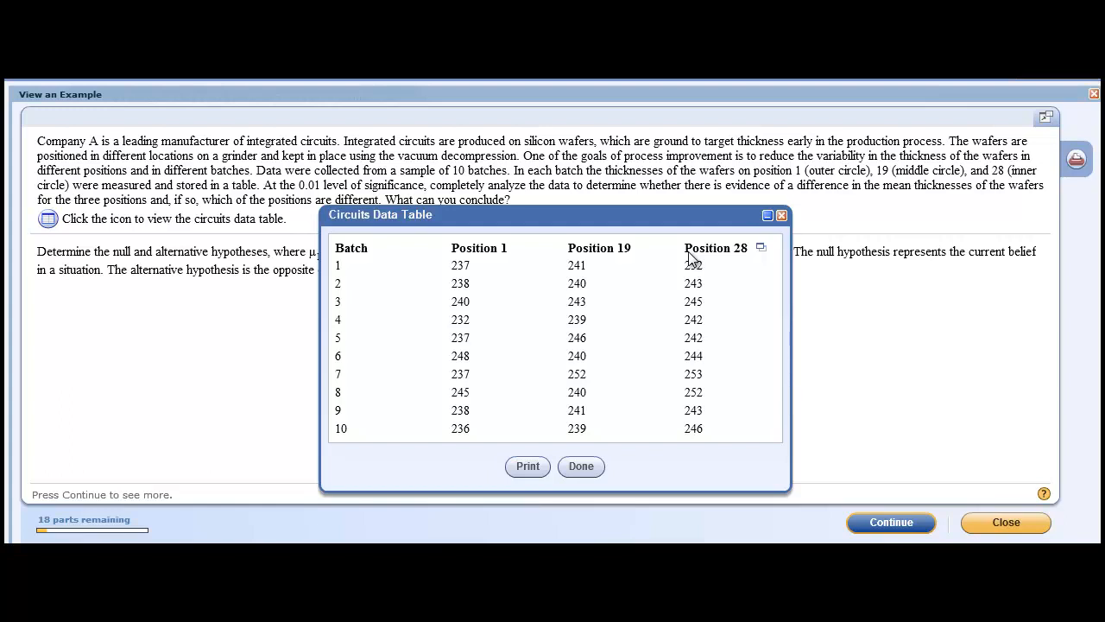
{"action": "mouse_move", "coordinate": [471, 262]}
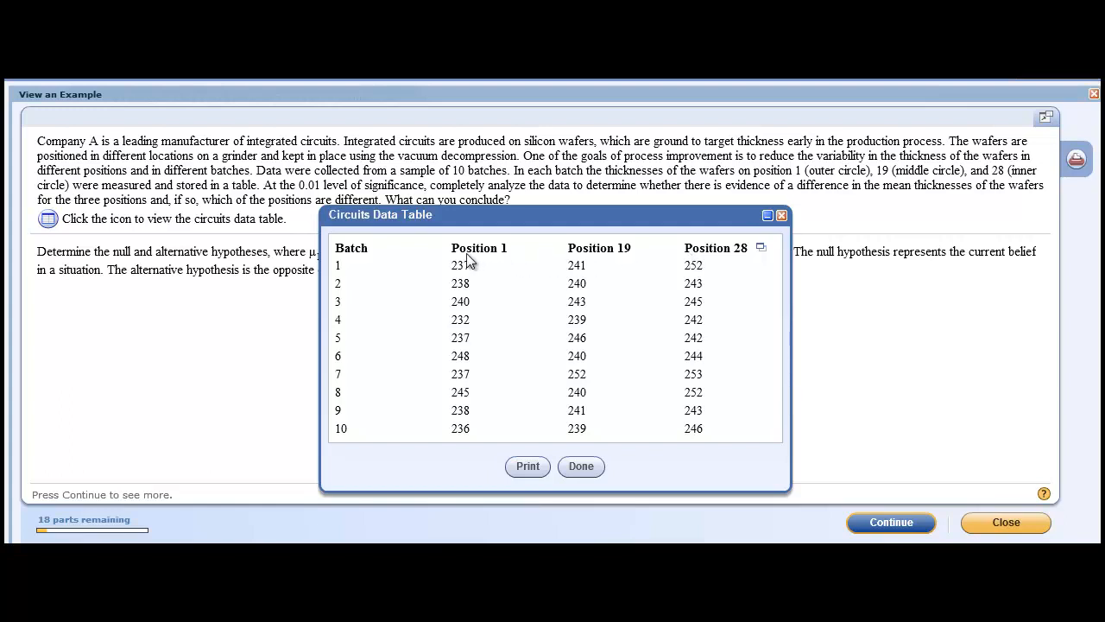
{"action": "mouse_move", "coordinate": [511, 250]}
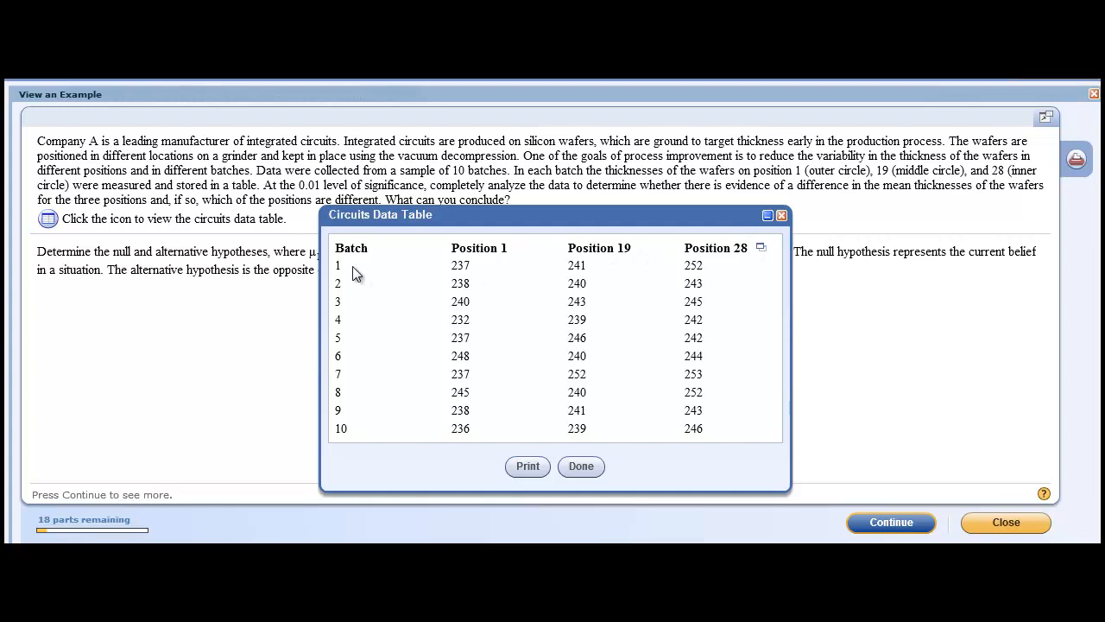
{"action": "mouse_move", "coordinate": [363, 354]}
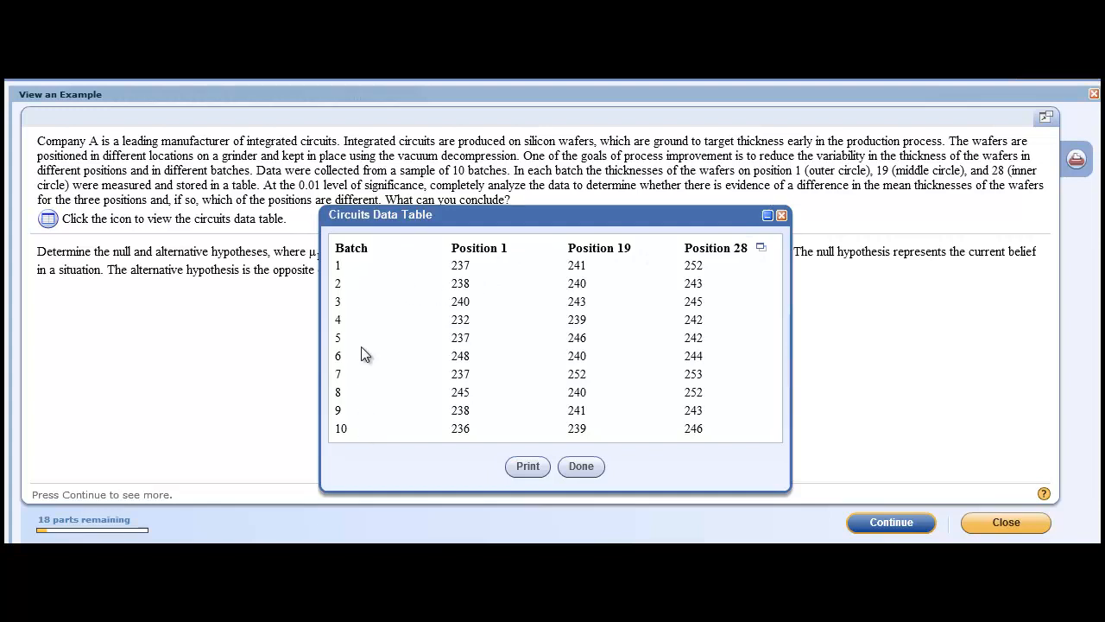
{"action": "mouse_move", "coordinate": [459, 283]}
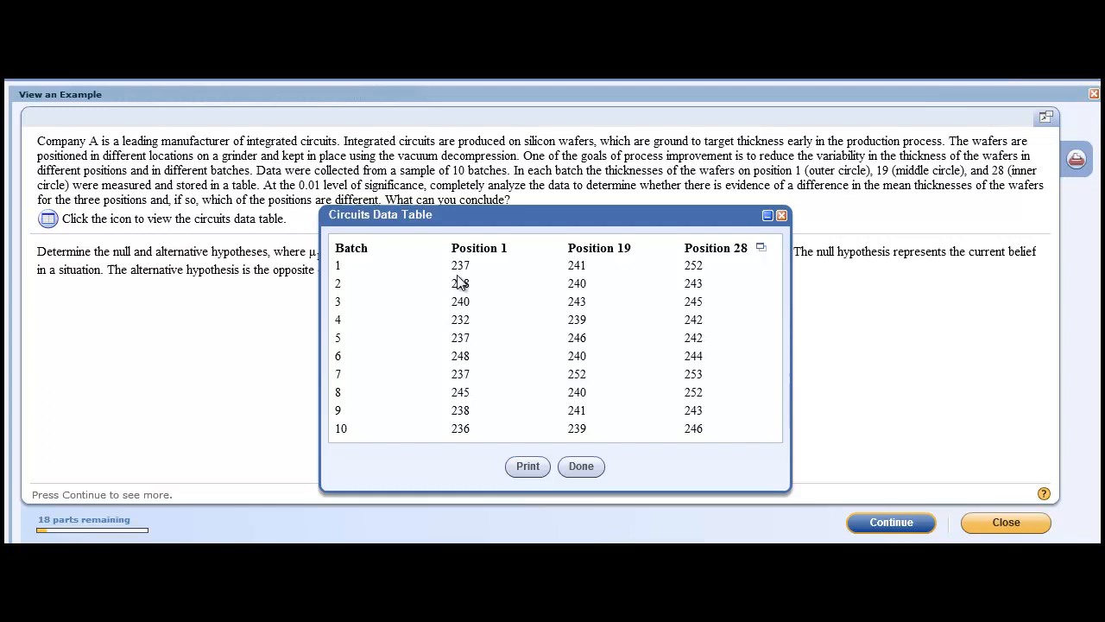
{"action": "mouse_move", "coordinate": [697, 279]}
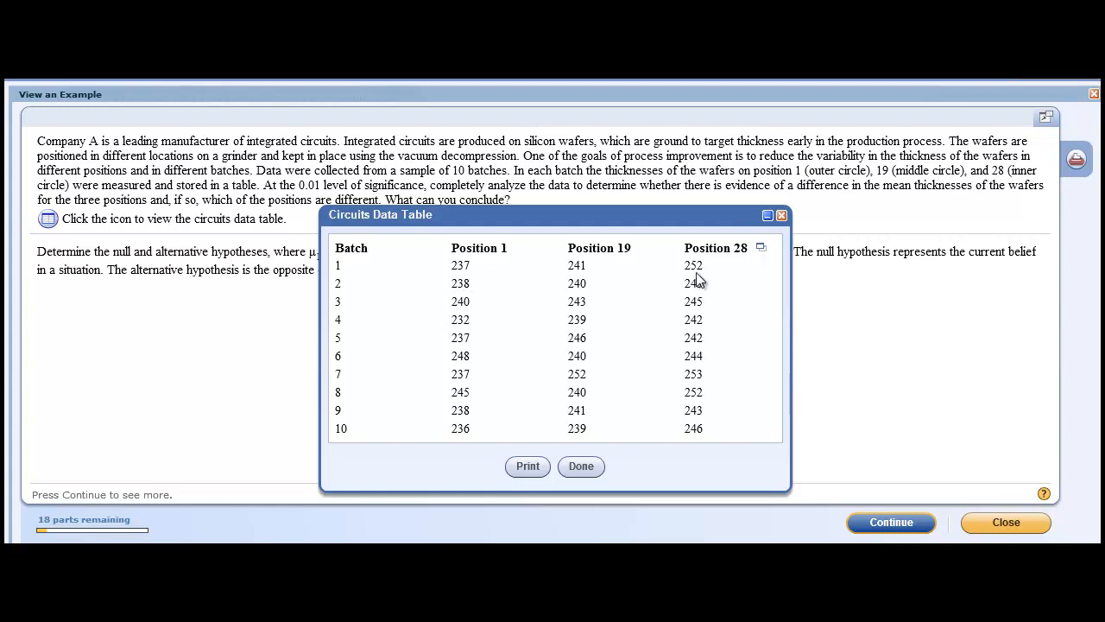
{"action": "mouse_move", "coordinate": [587, 276]}
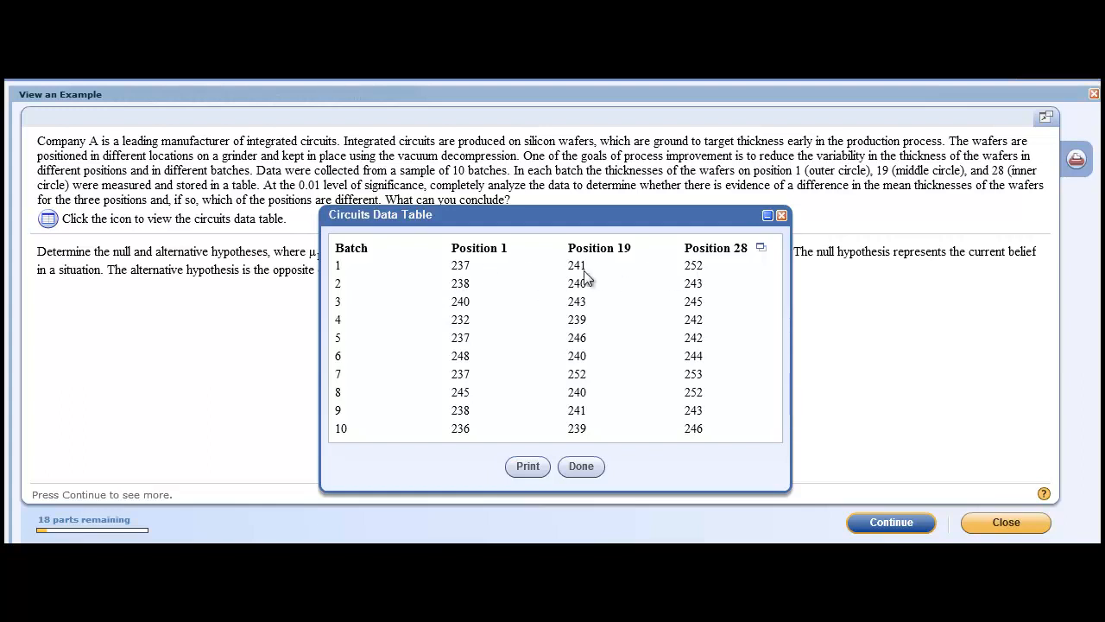
{"action": "mouse_move", "coordinate": [603, 278]}
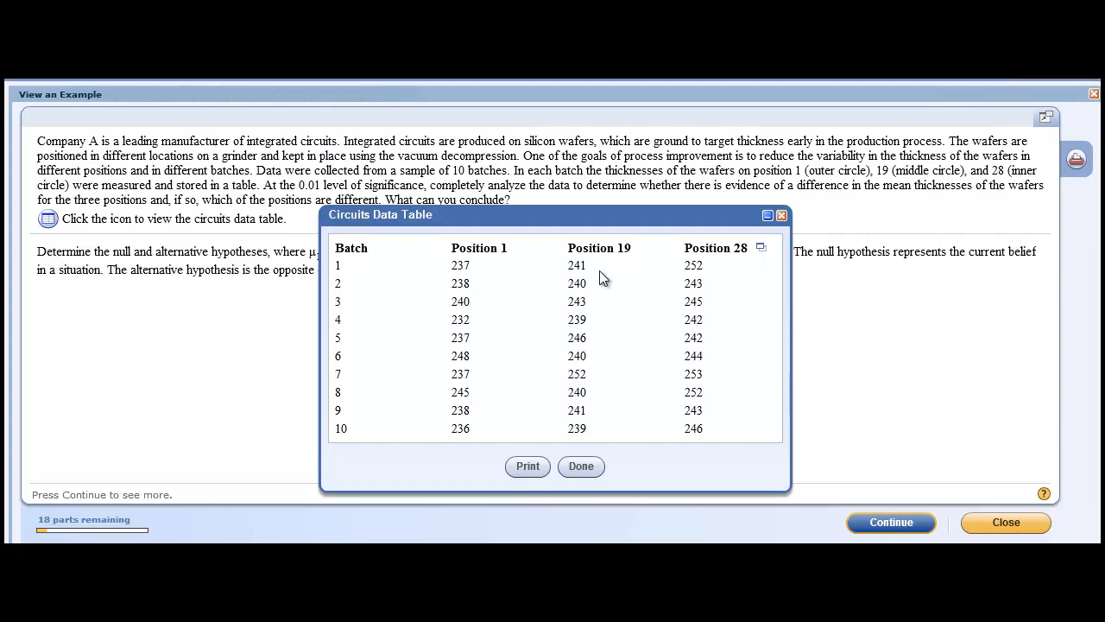
{"action": "mouse_move", "coordinate": [599, 278]}
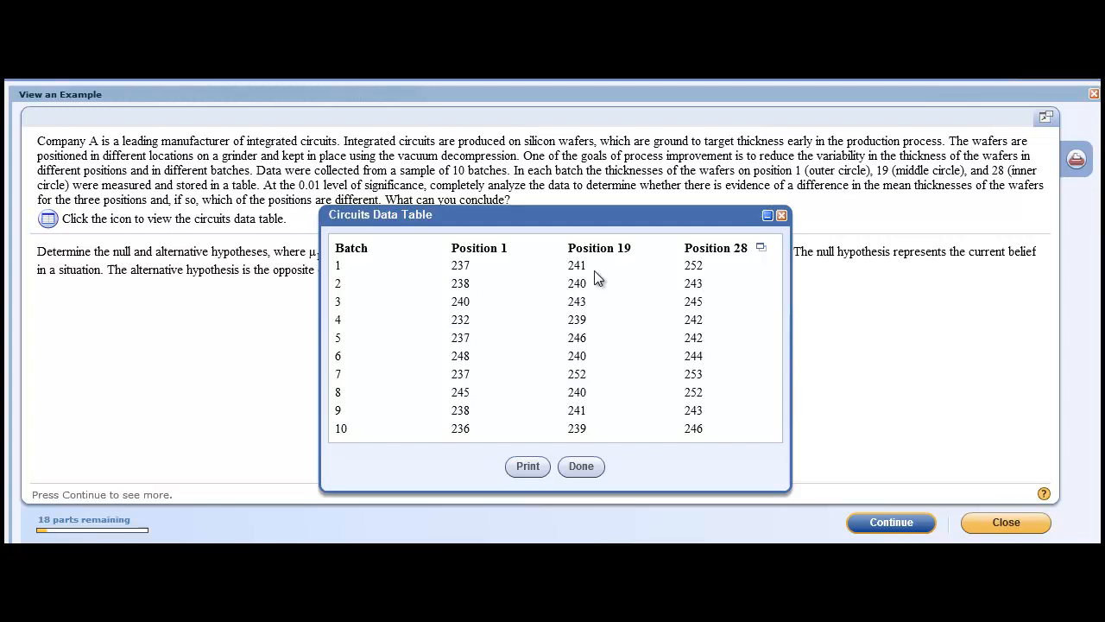
{"action": "mouse_move", "coordinate": [488, 292]}
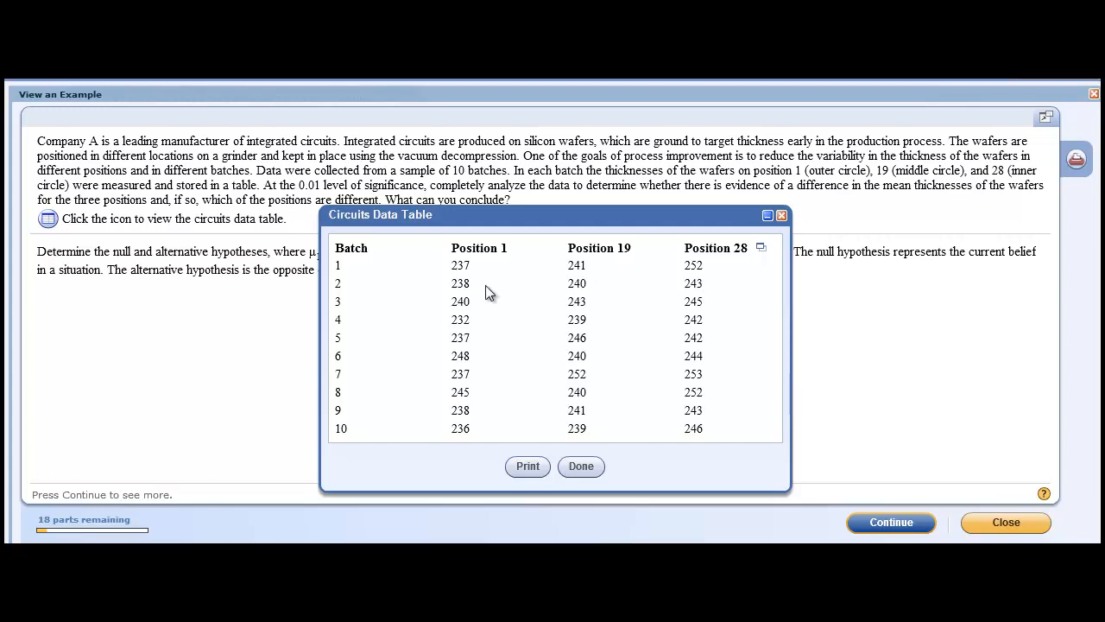
{"action": "mouse_move", "coordinate": [377, 409]}
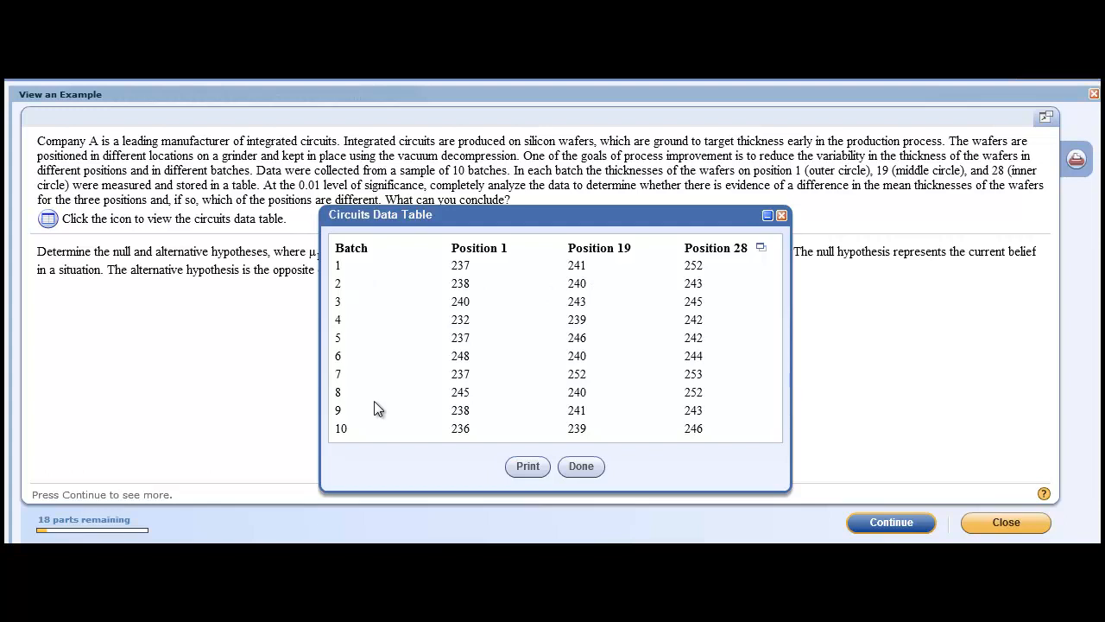
{"action": "mouse_move", "coordinate": [373, 285]}
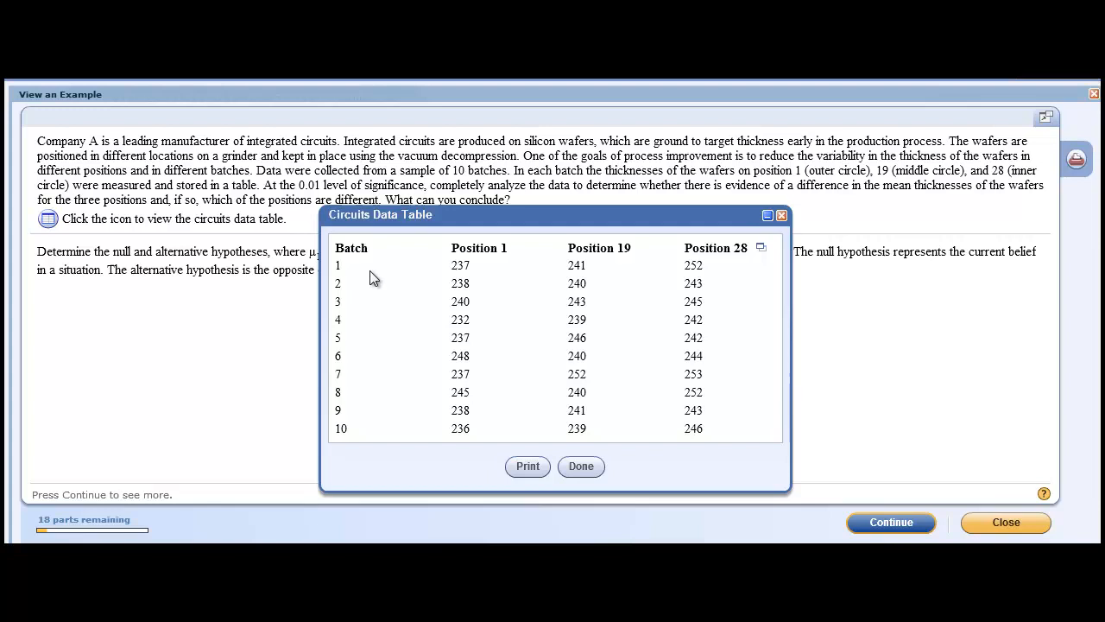
{"action": "mouse_move", "coordinate": [343, 287]}
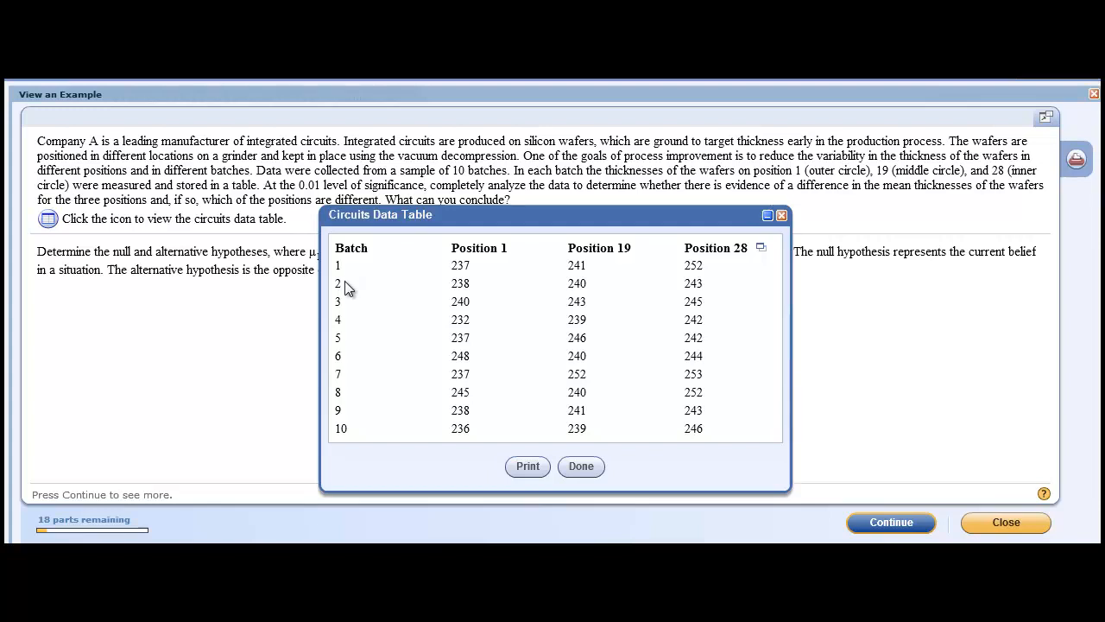
{"action": "mouse_move", "coordinate": [360, 259]}
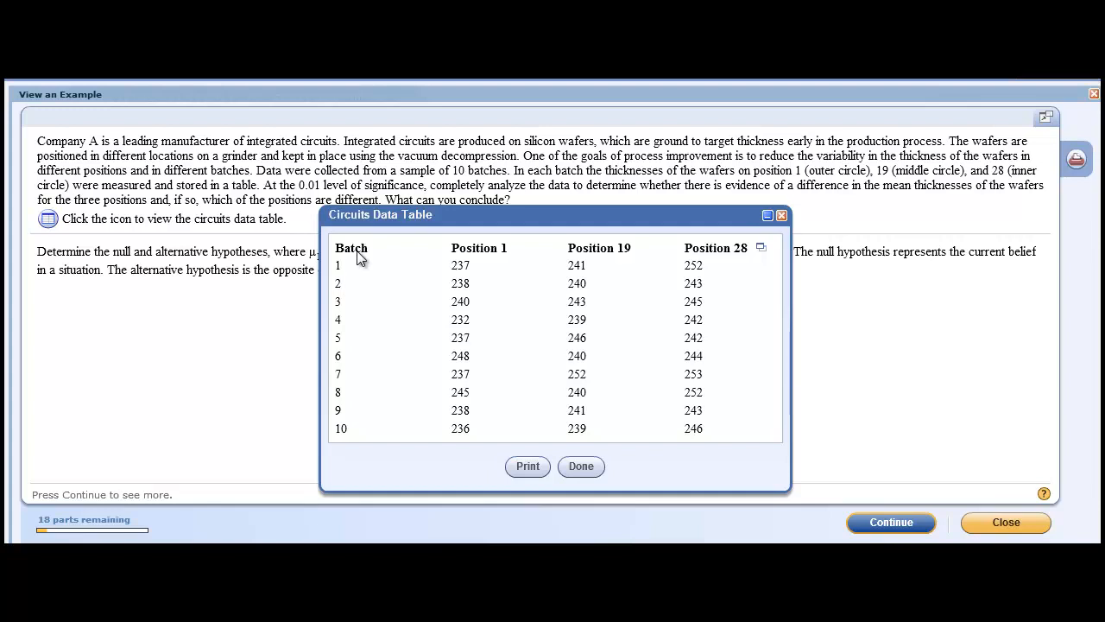
{"action": "mouse_move", "coordinate": [354, 268]}
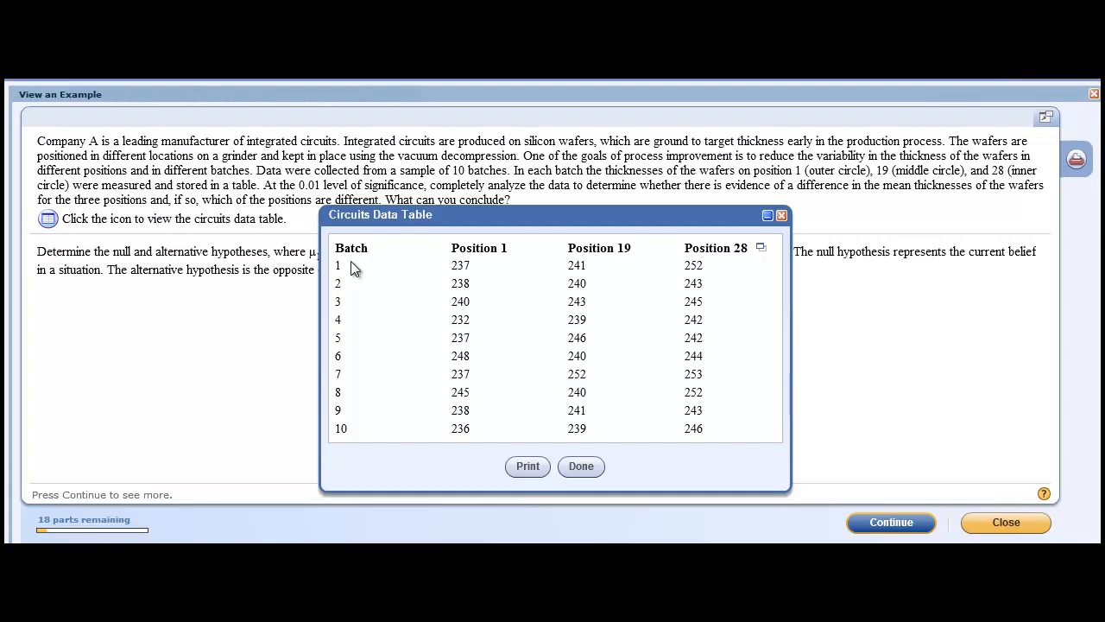
{"action": "mouse_move", "coordinate": [435, 290]}
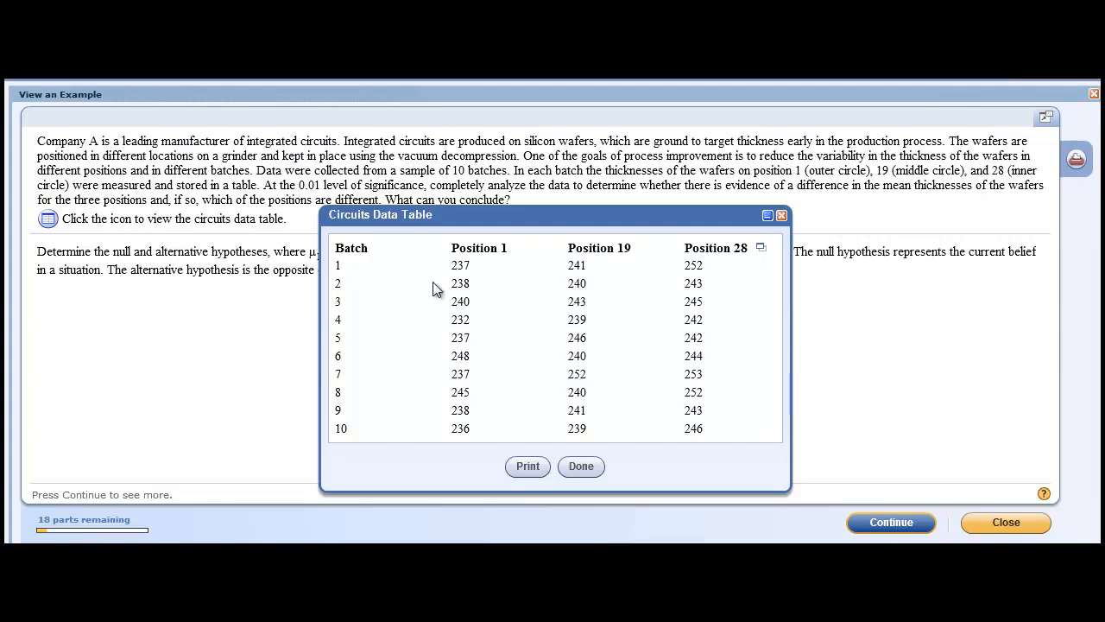
{"action": "mouse_move", "coordinate": [681, 320]}
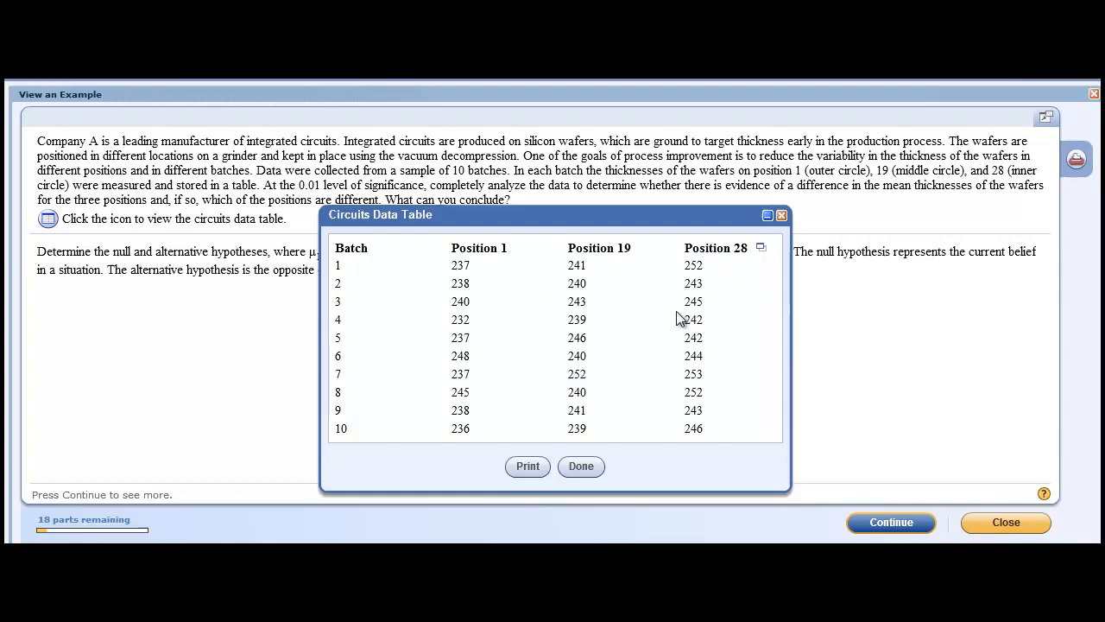
{"action": "mouse_move", "coordinate": [423, 292]}
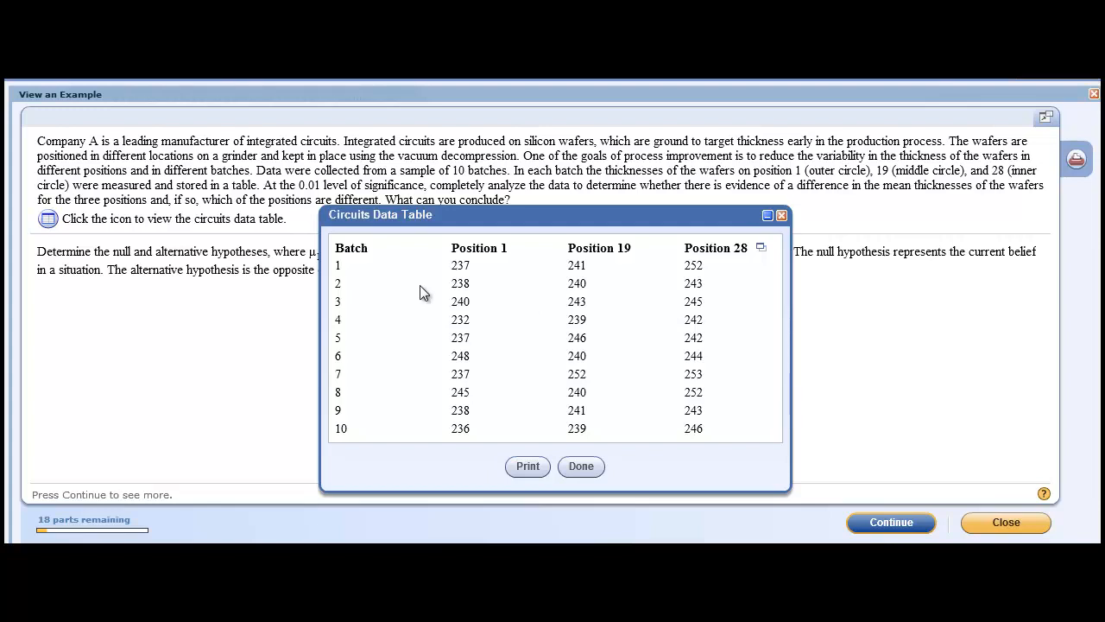
{"action": "mouse_move", "coordinate": [465, 292]}
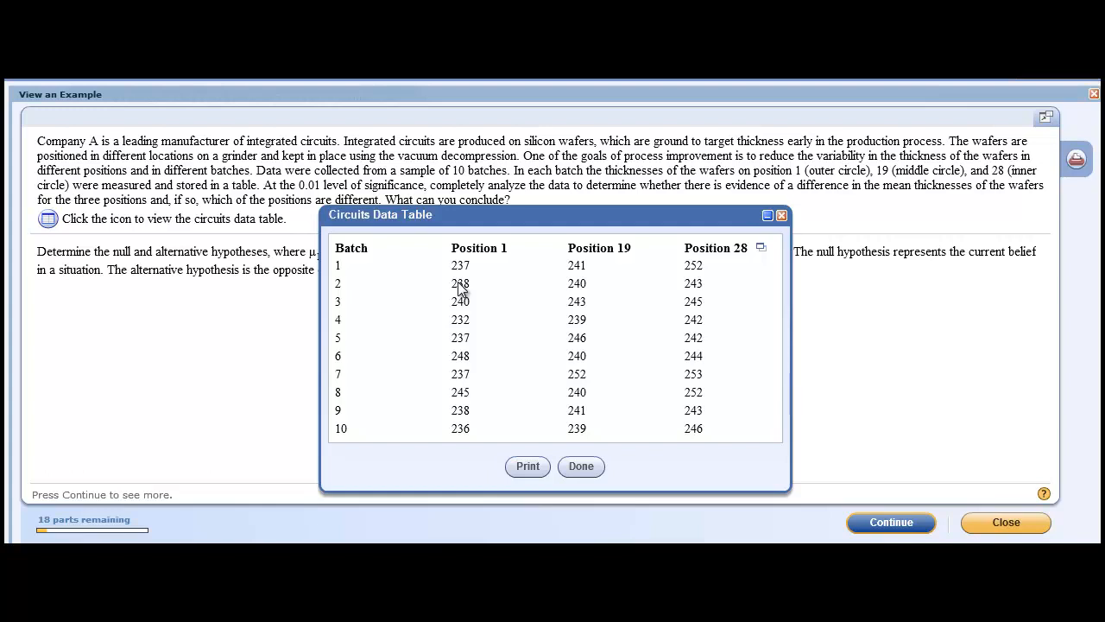
{"action": "mouse_move", "coordinate": [370, 426]}
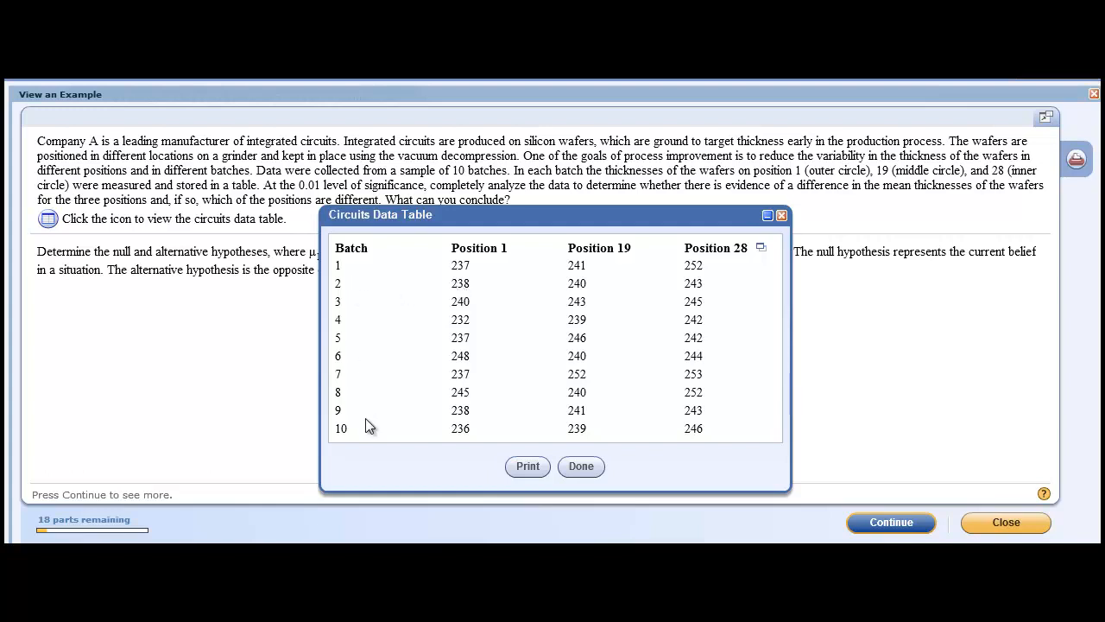
{"action": "mouse_move", "coordinate": [356, 285]}
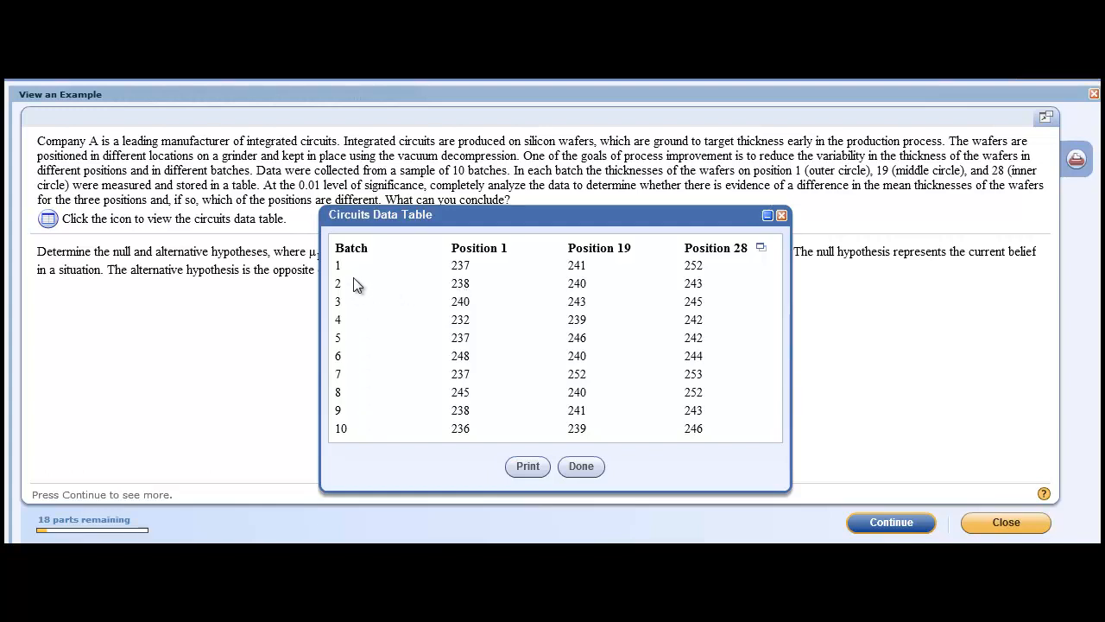
{"action": "mouse_move", "coordinate": [358, 358]}
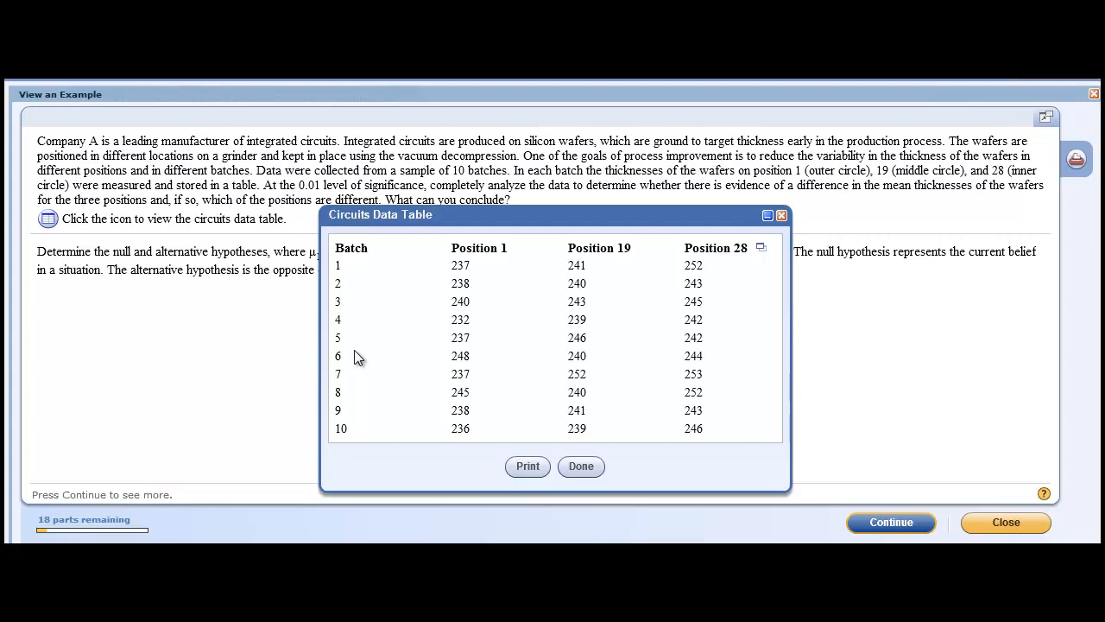
{"action": "mouse_move", "coordinate": [572, 314]}
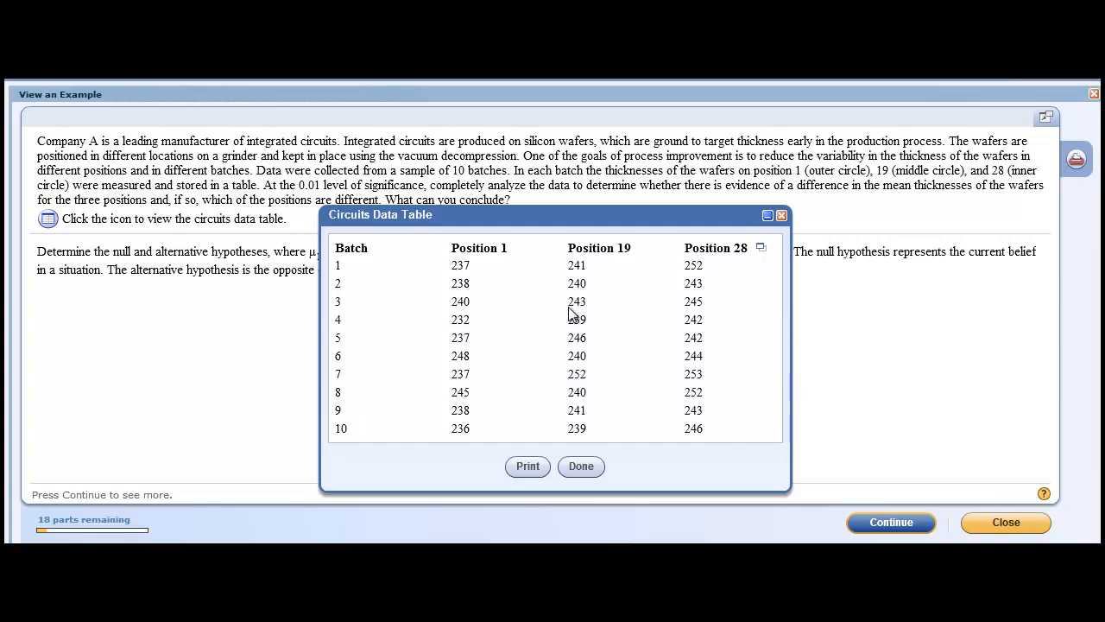
{"action": "mouse_move", "coordinate": [760, 249]}
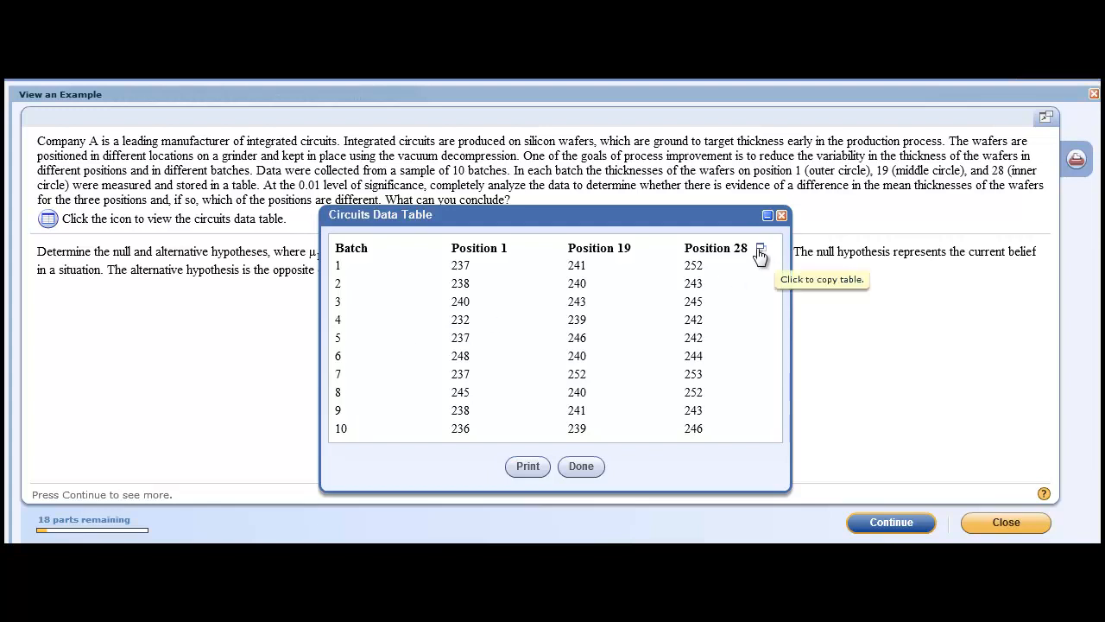
Step: Send the wafer thickness data to StatCrunch and let the application load it
{"action": "left_click", "coordinate": [760, 251]}
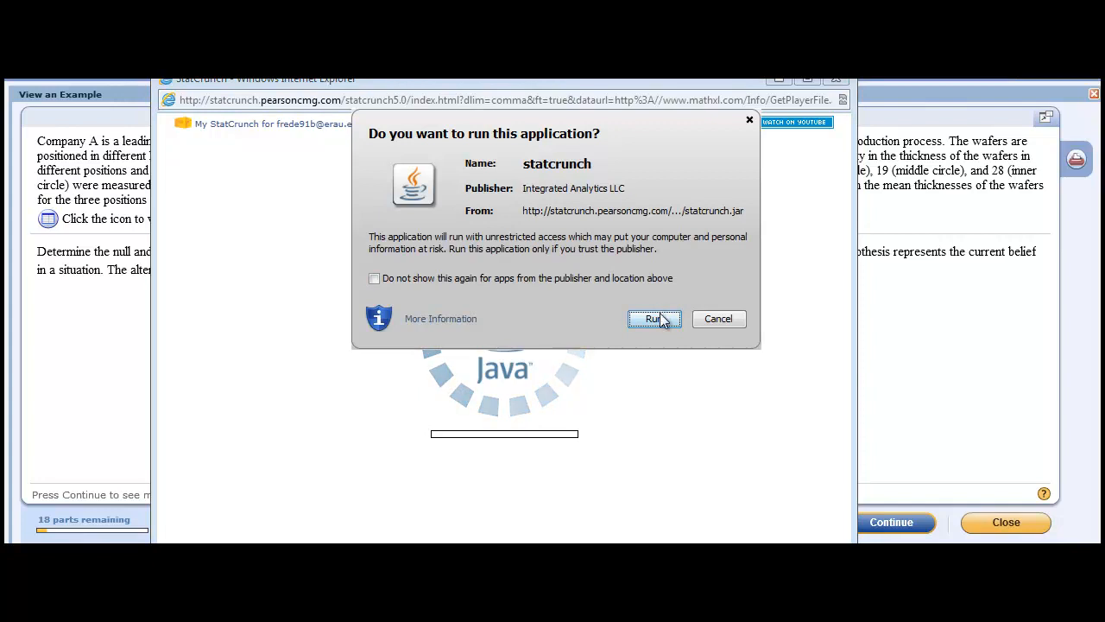
{"action": "left_click", "coordinate": [654, 319]}
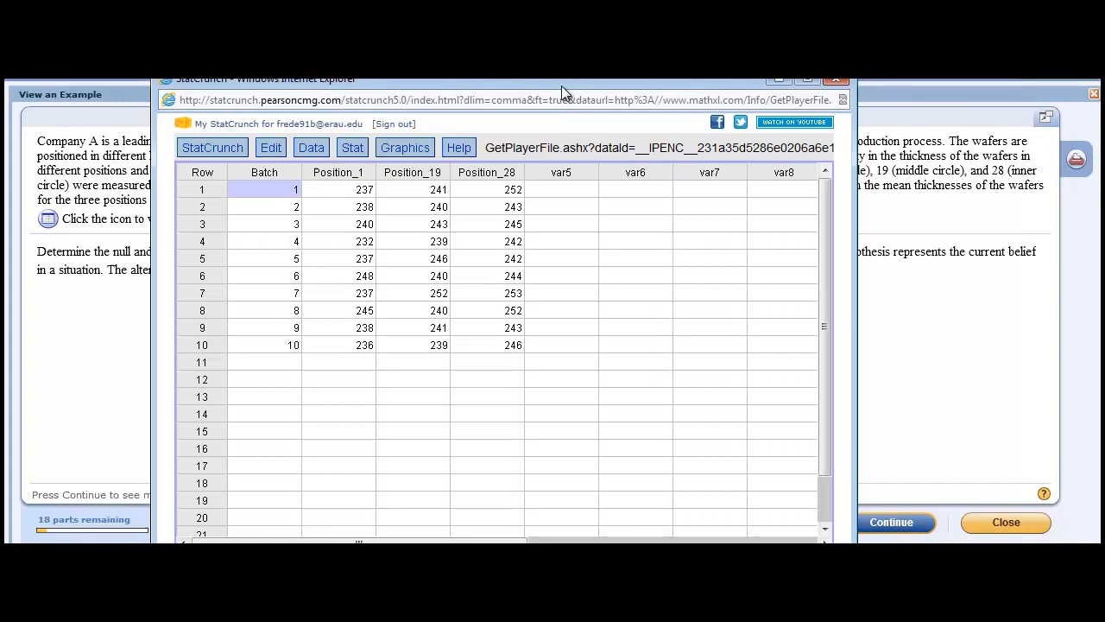
{"action": "left_click_drag", "start_coordinate": [561, 79], "coordinate": [561, 98]}
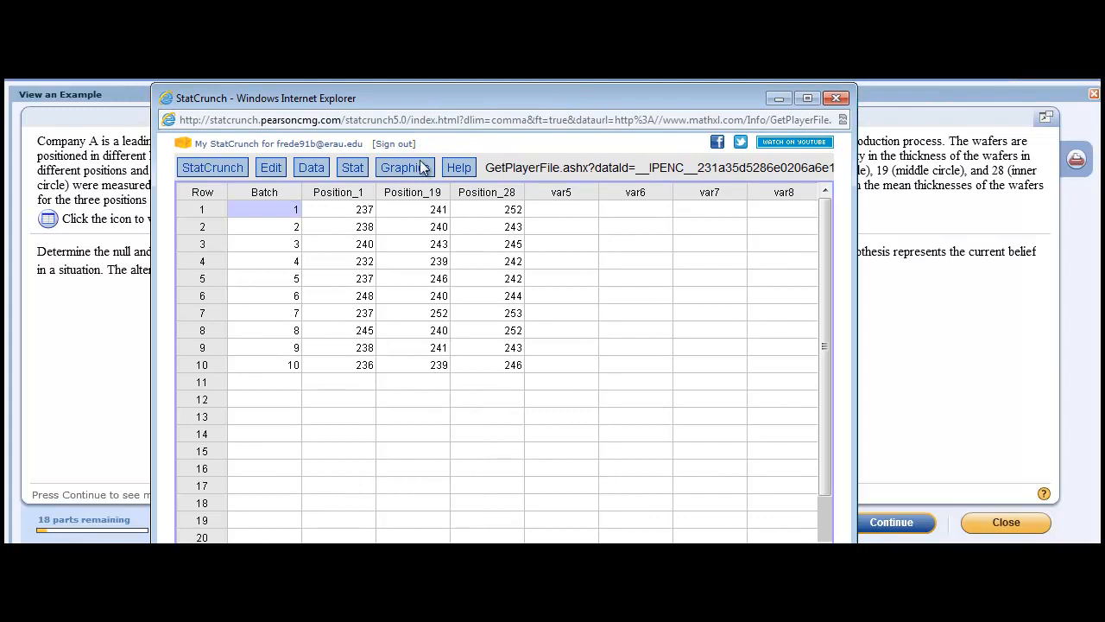
{"action": "left_click", "coordinate": [311, 166]}
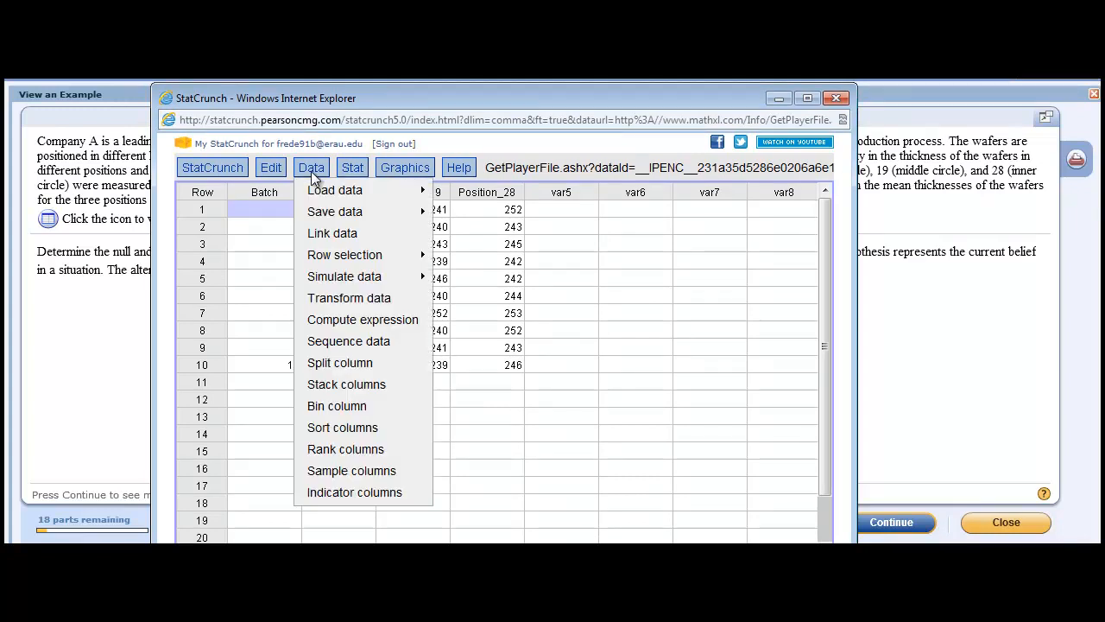
{"action": "mouse_move", "coordinate": [346, 384]}
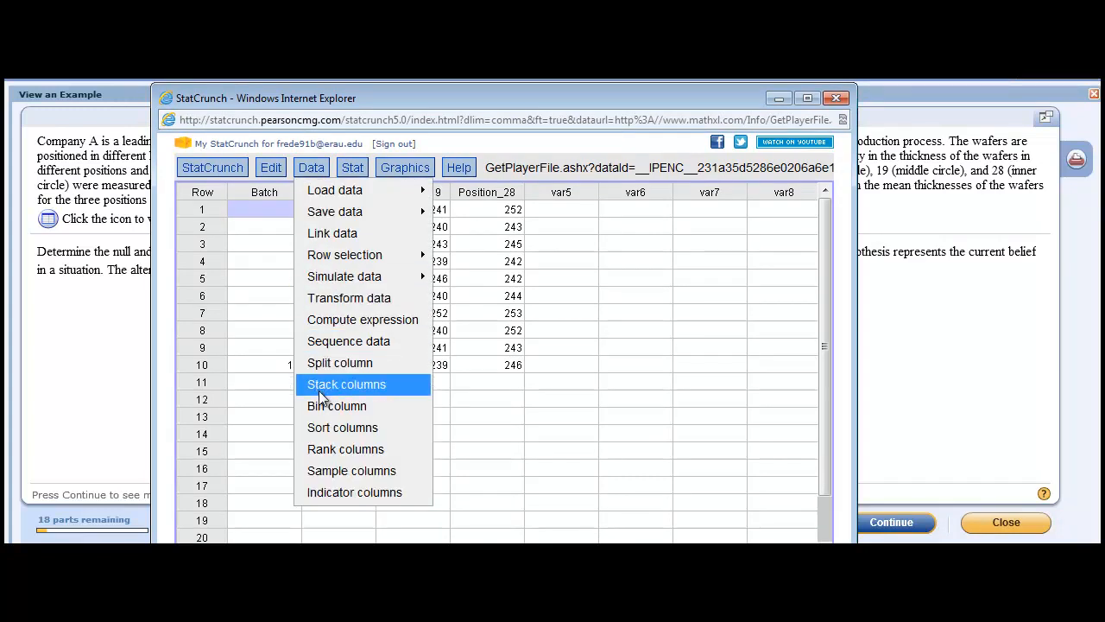
{"action": "mouse_move", "coordinate": [324, 177]}
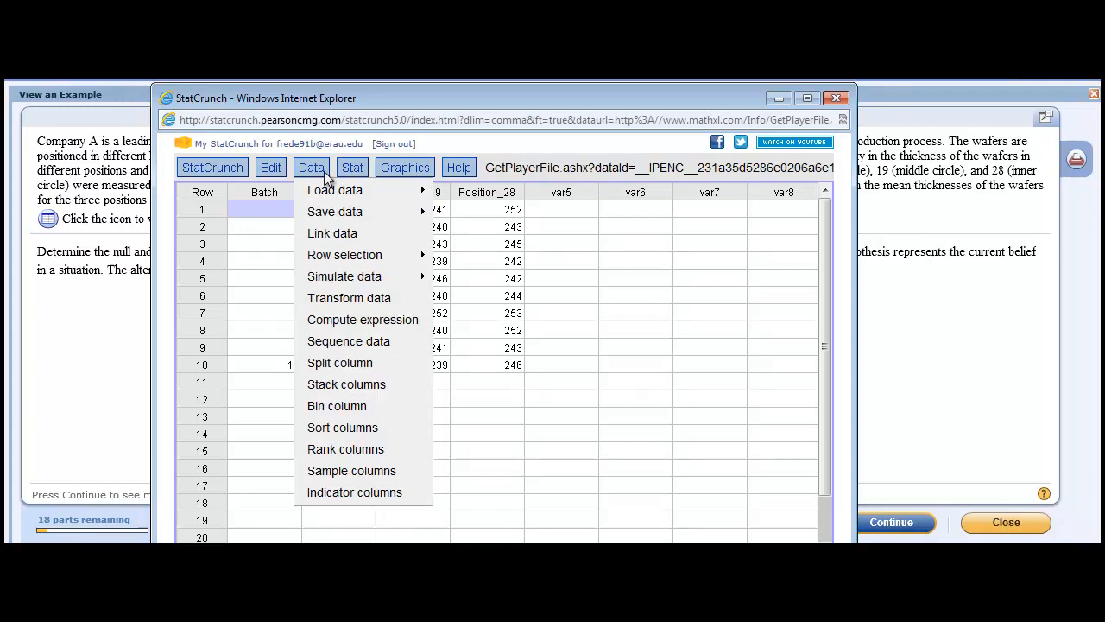
{"action": "mouse_move", "coordinate": [459, 167]}
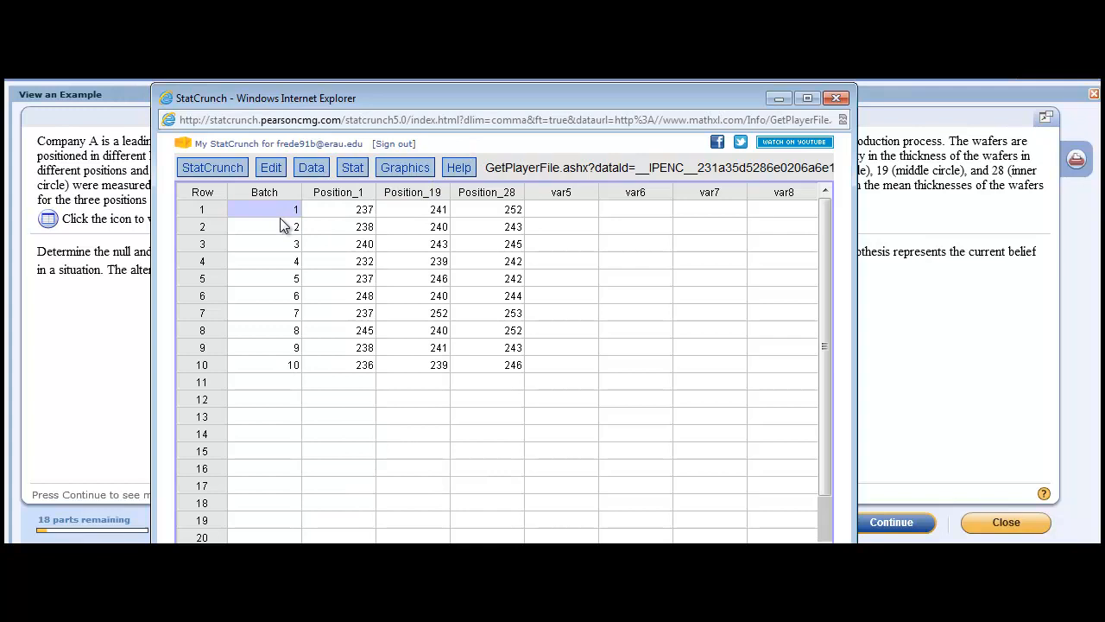
{"action": "mouse_move", "coordinate": [287, 385]}
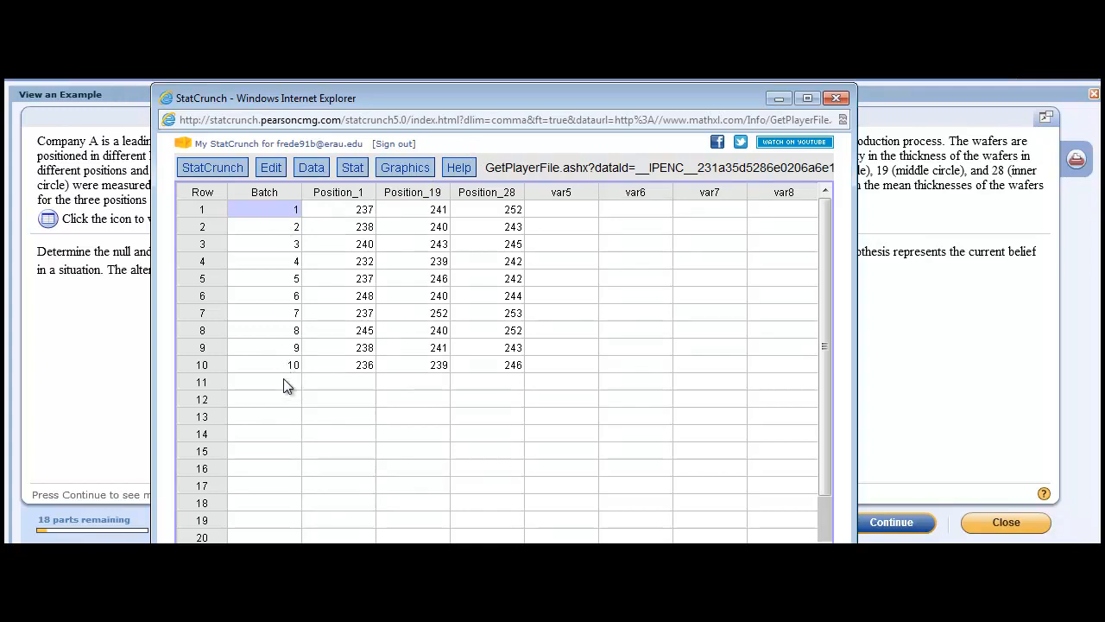
{"action": "mouse_move", "coordinate": [288, 436]}
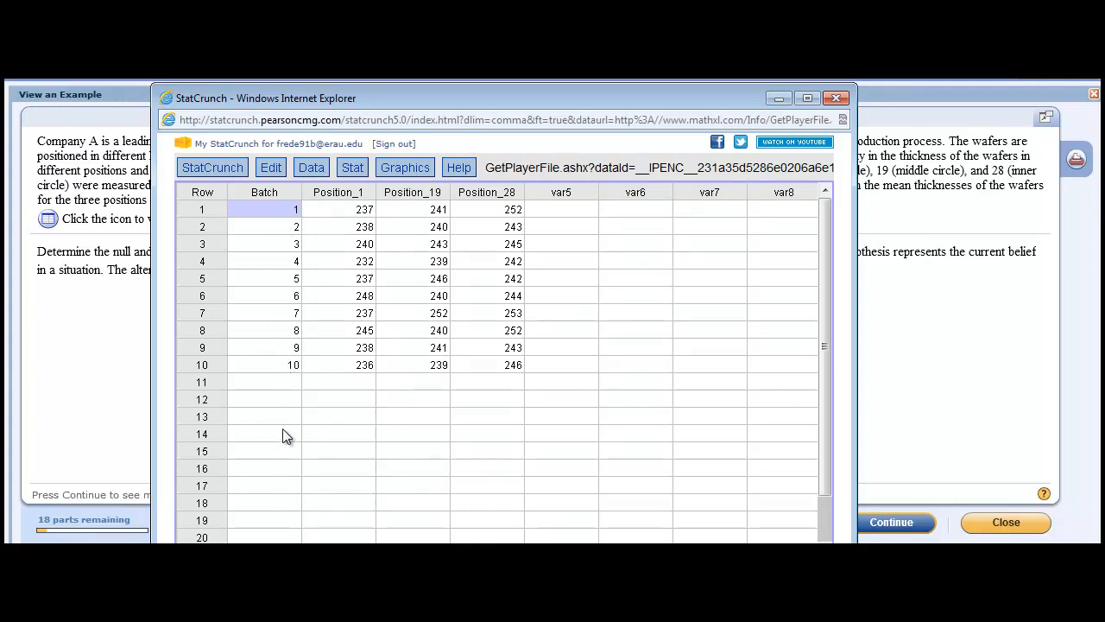
{"action": "mouse_move", "coordinate": [378, 407]}
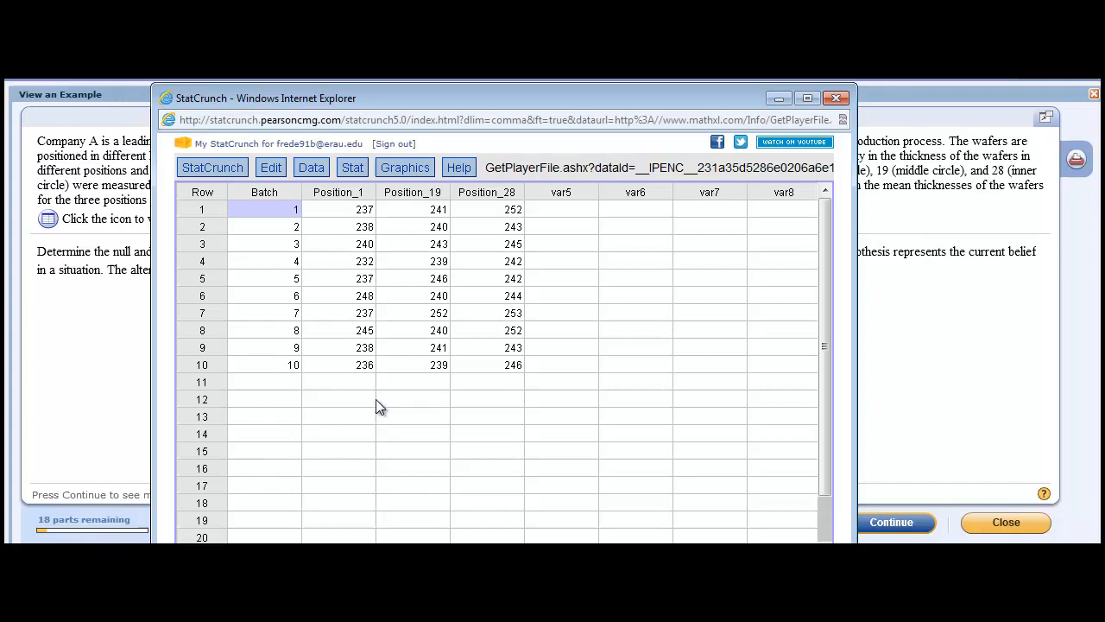
{"action": "mouse_move", "coordinate": [347, 349]}
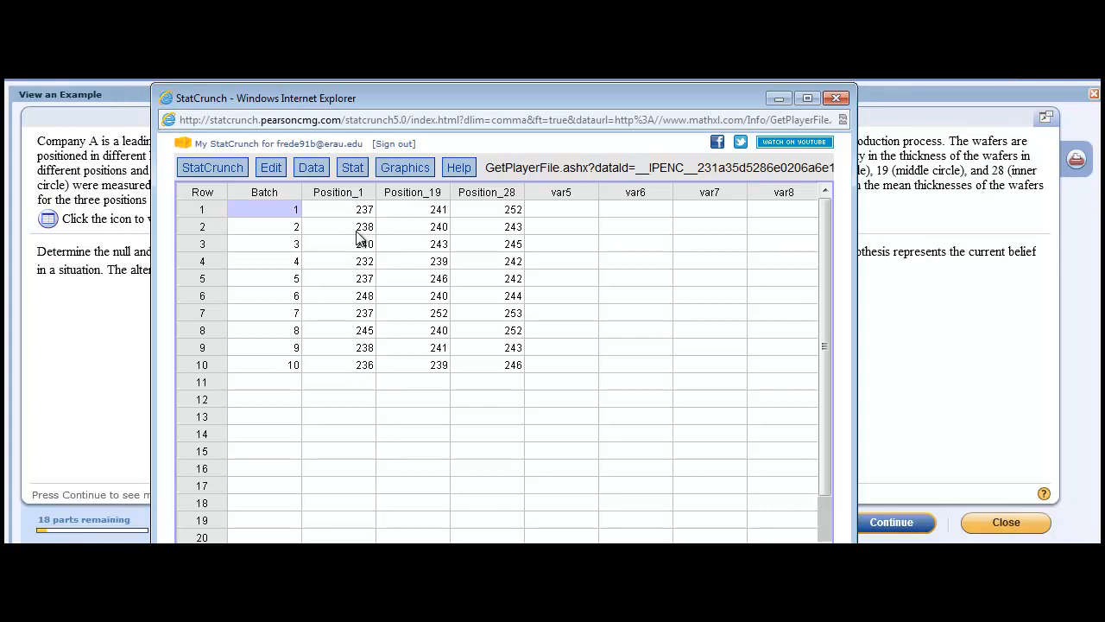
{"action": "mouse_move", "coordinate": [336, 214]}
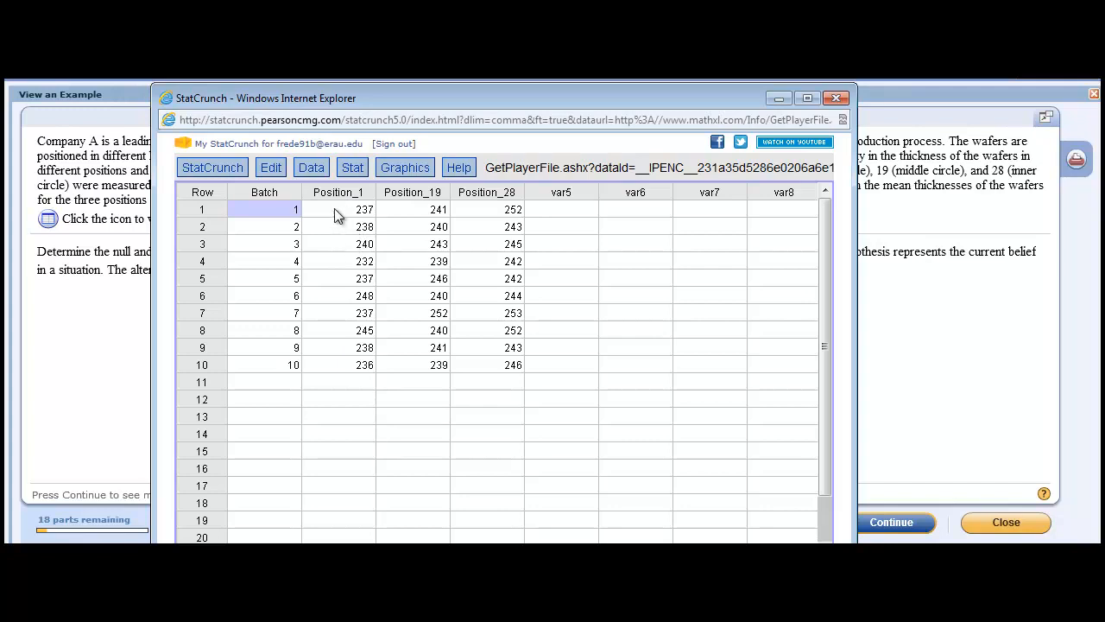
Step: Stack Position_1, Position_19 and Position_28, labels in 'Position' and values in 'Values'
{"action": "left_click", "coordinate": [311, 166]}
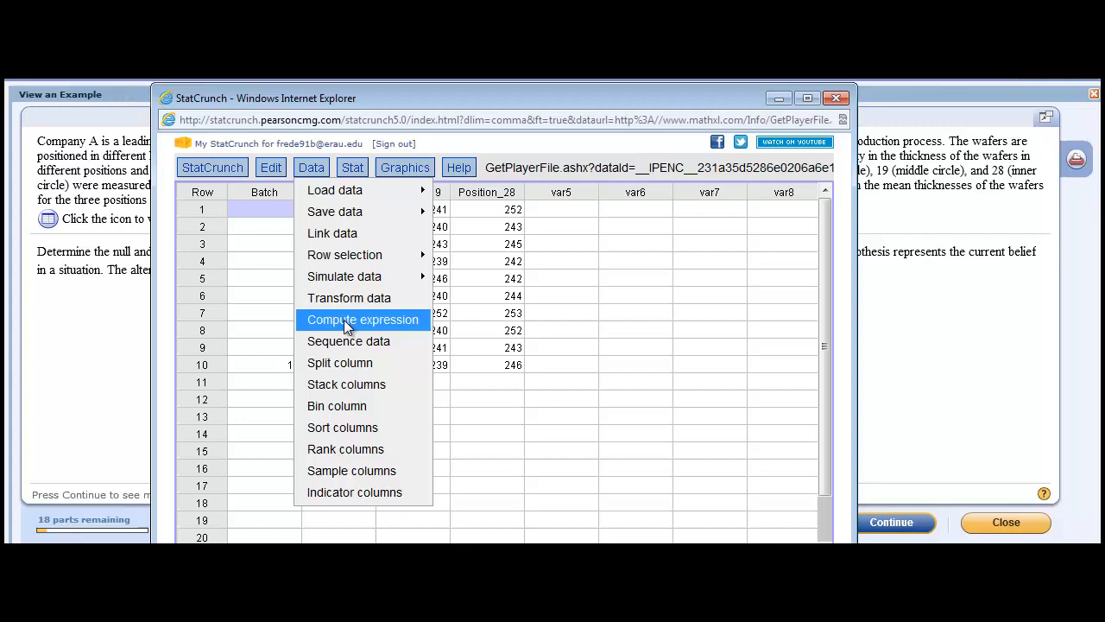
{"action": "left_click", "coordinate": [346, 383]}
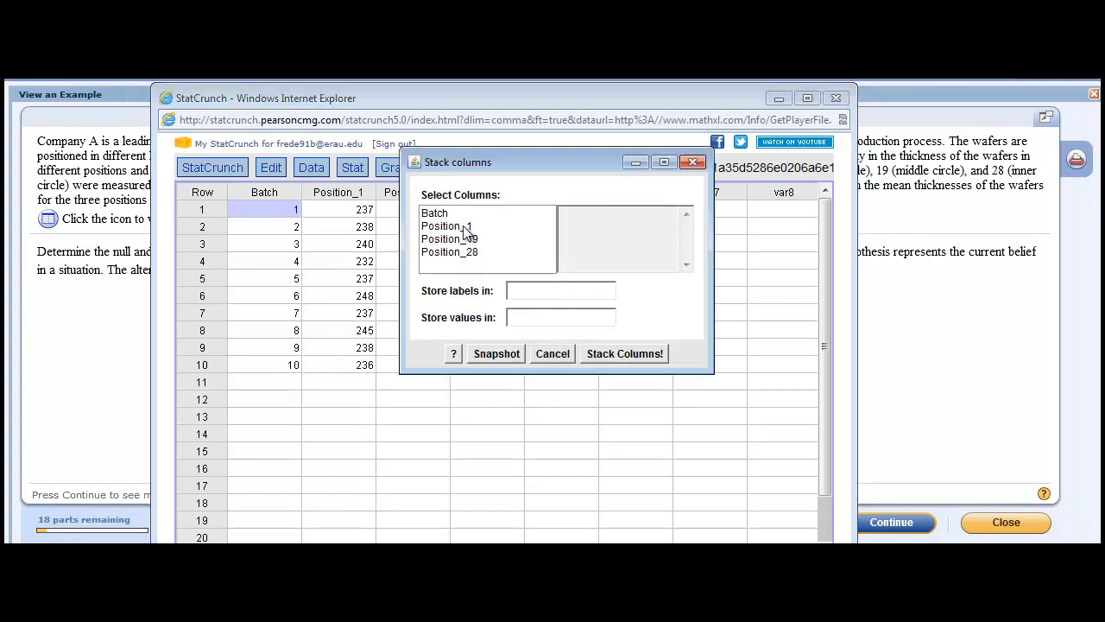
{"action": "left_click", "coordinate": [449, 225]}
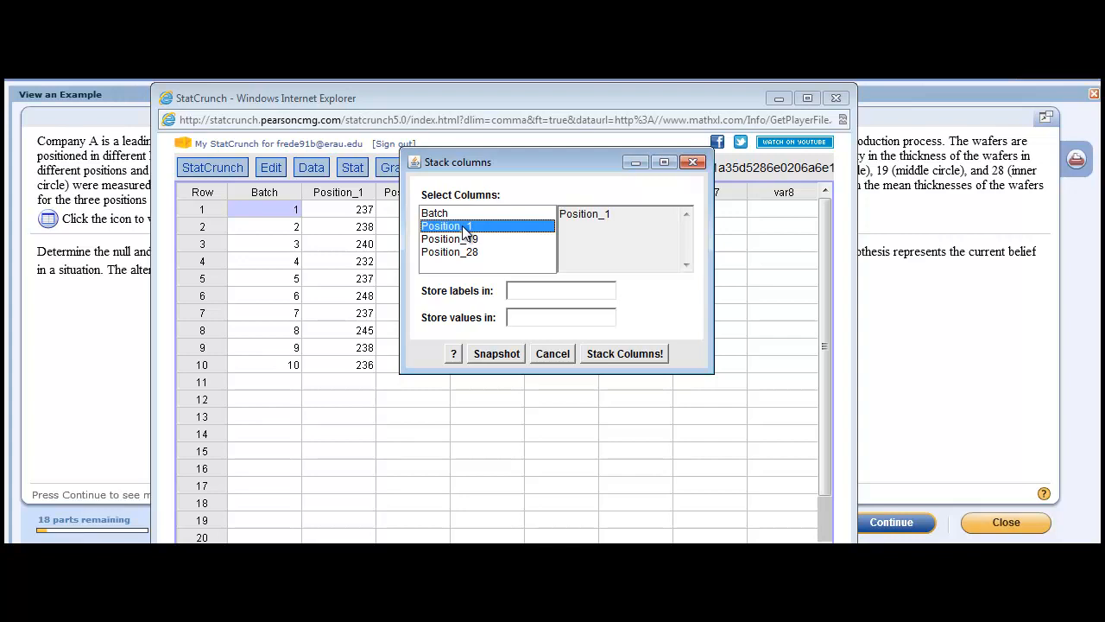
{"action": "left_click", "coordinate": [449, 239]}
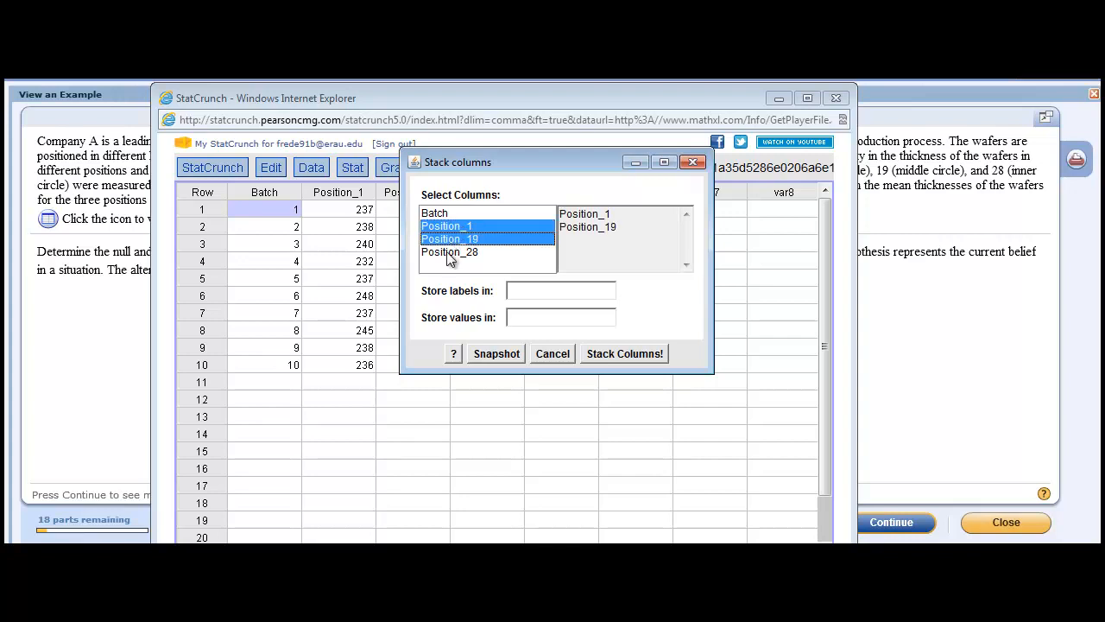
{"action": "left_click", "coordinate": [449, 251]}
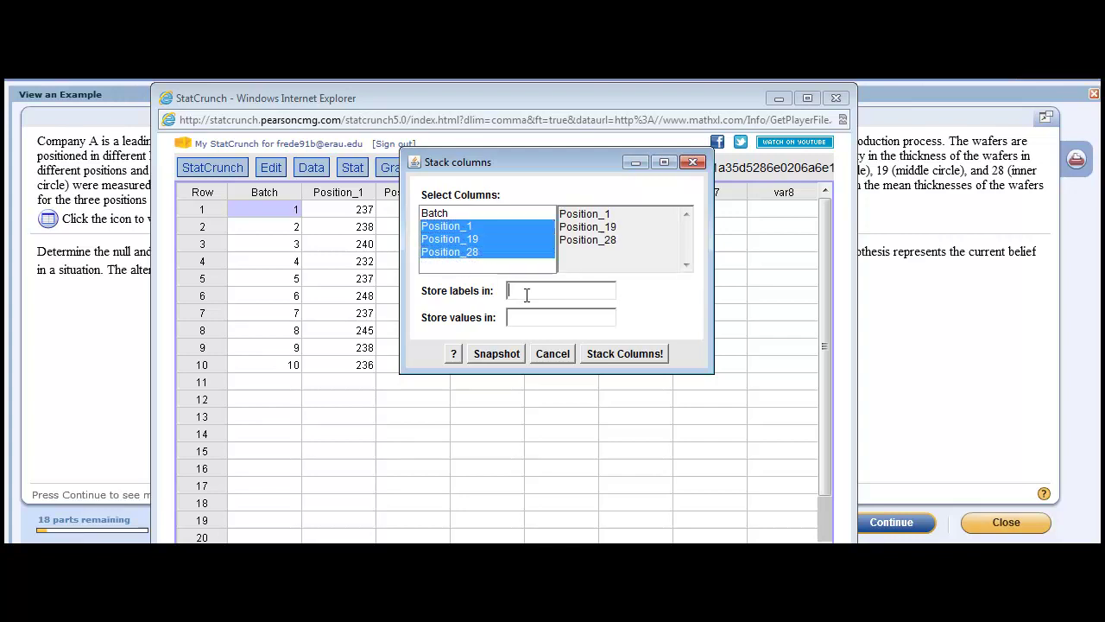
{"action": "type", "text": "P"}
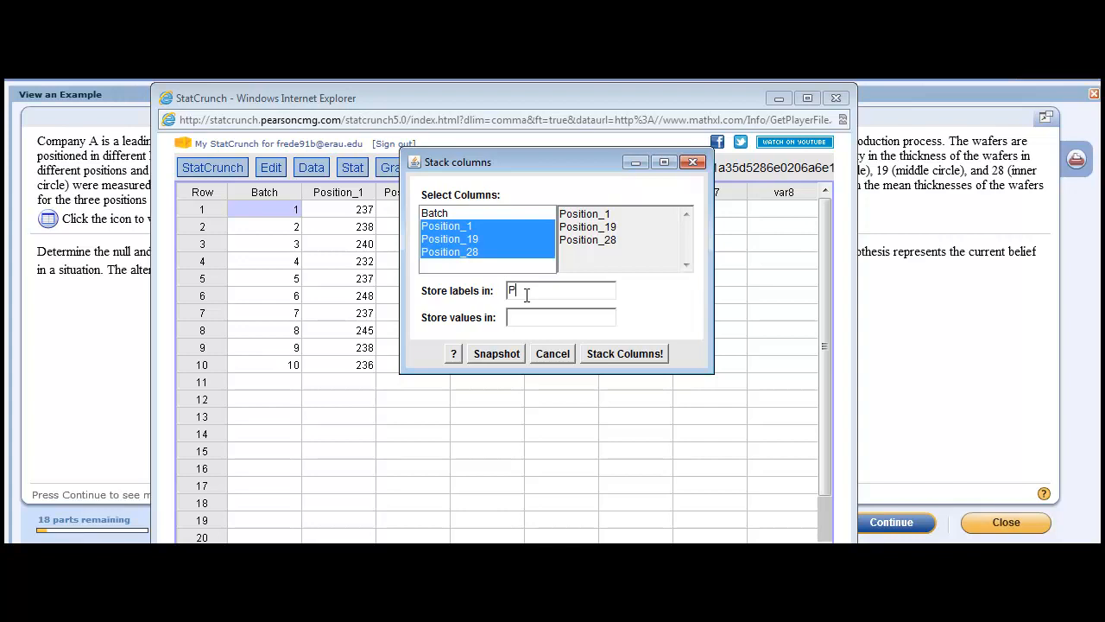
{"action": "type", "text": "osition"}
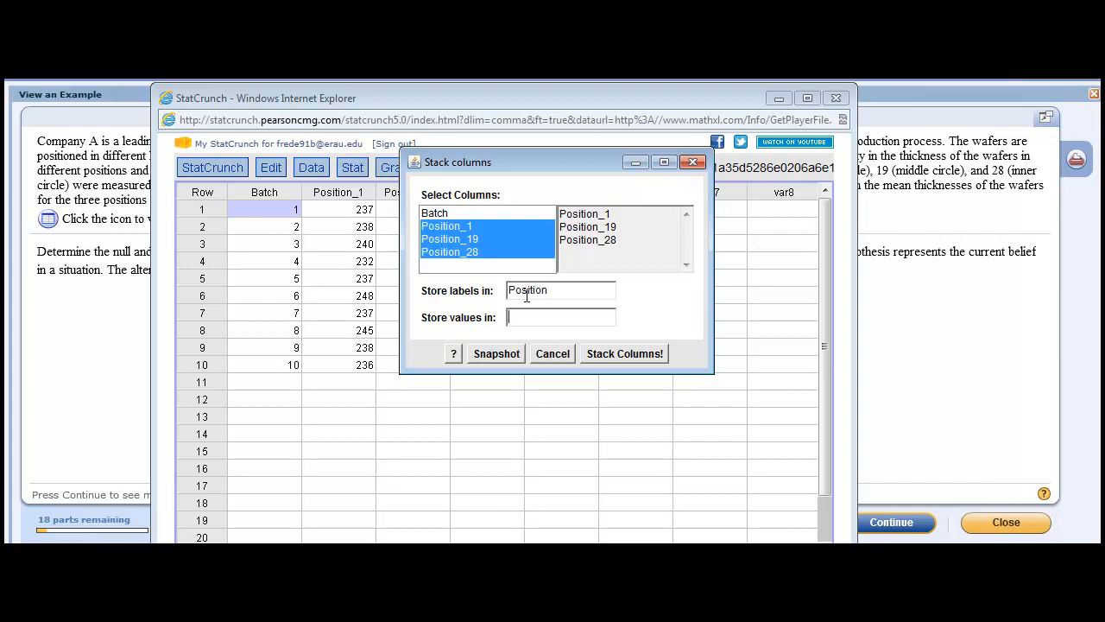
{"action": "type", "text": "V"}
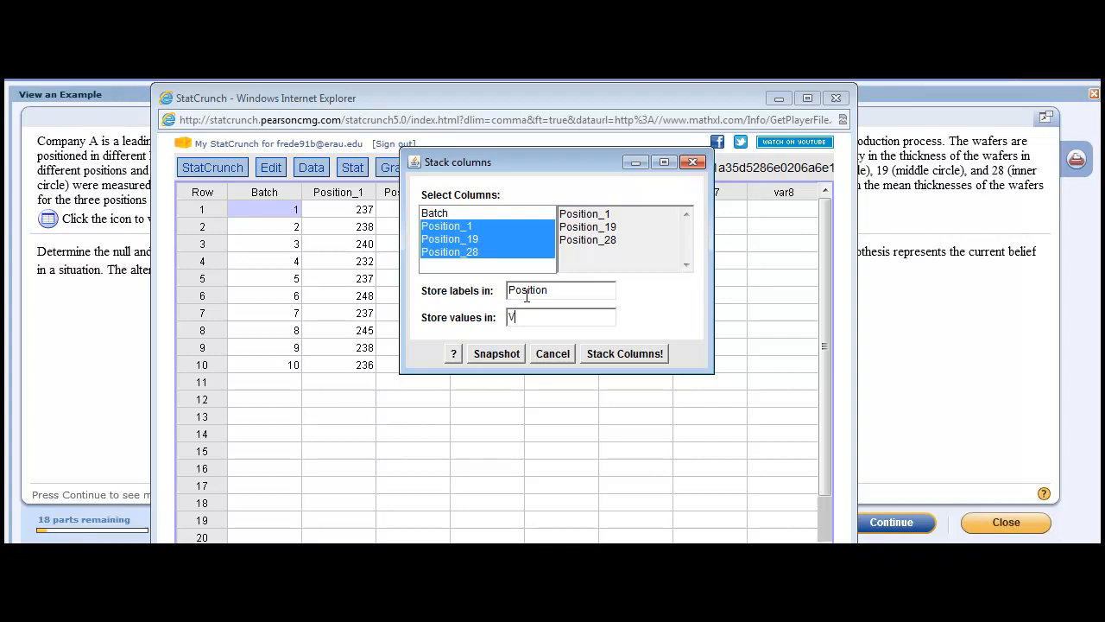
{"action": "type", "text": "alues"}
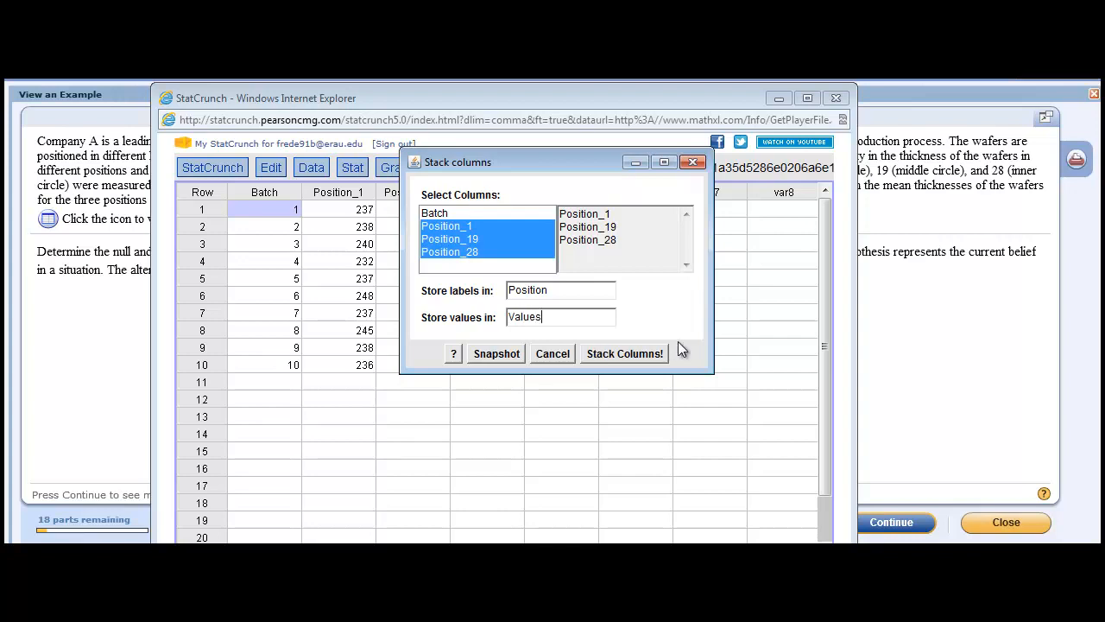
{"action": "mouse_move", "coordinate": [660, 358]}
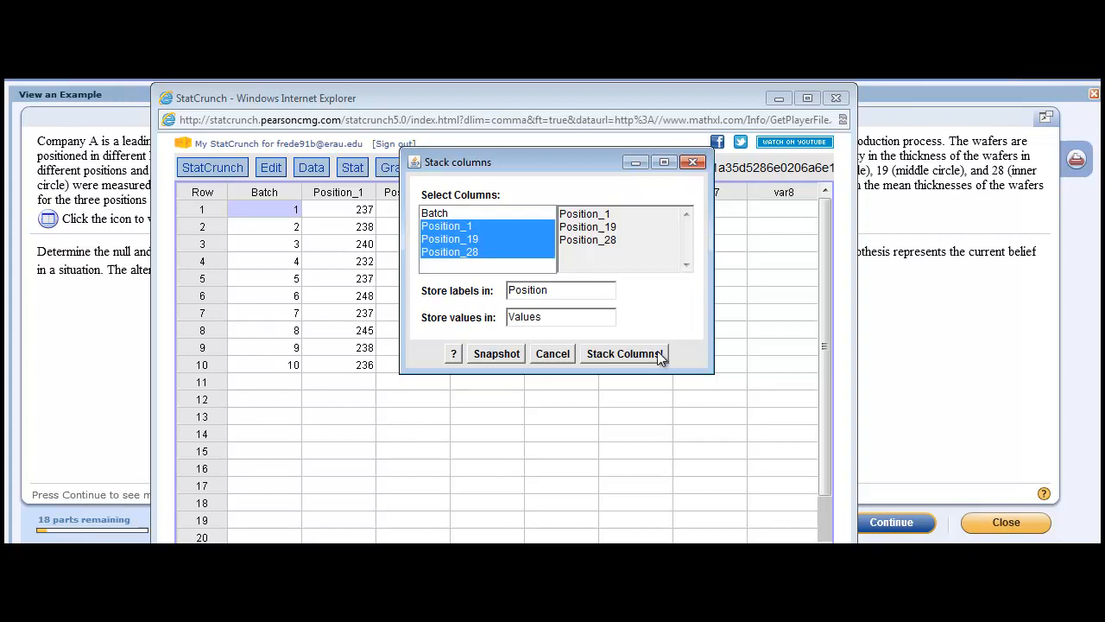
{"action": "left_click", "coordinate": [622, 353]}
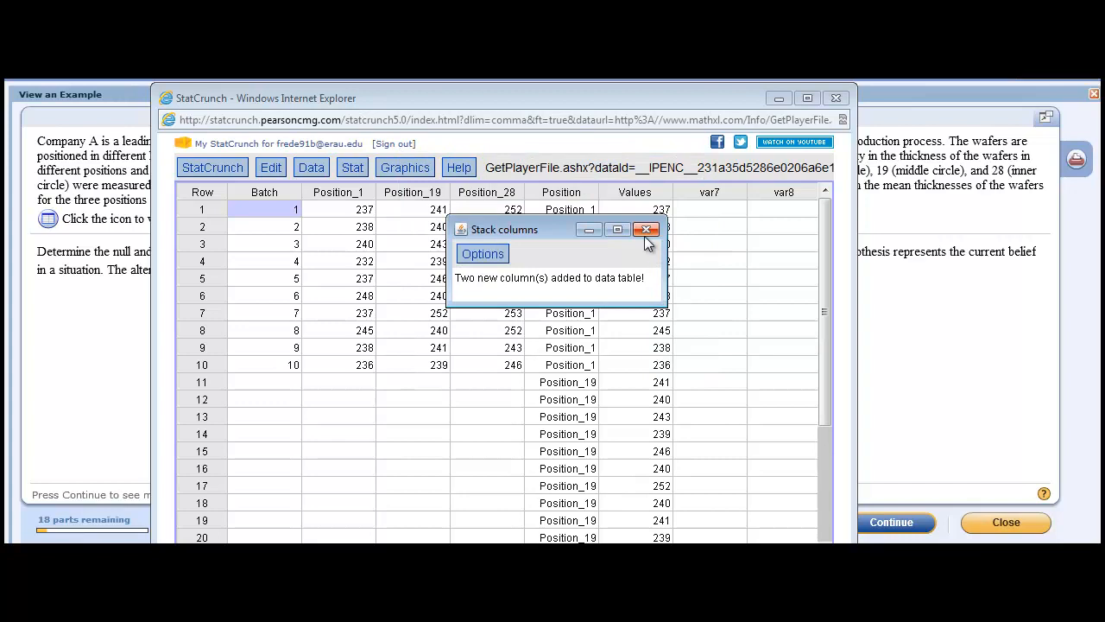
Step: Dismiss the Stack columns confirmation notice
{"action": "left_click", "coordinate": [646, 229]}
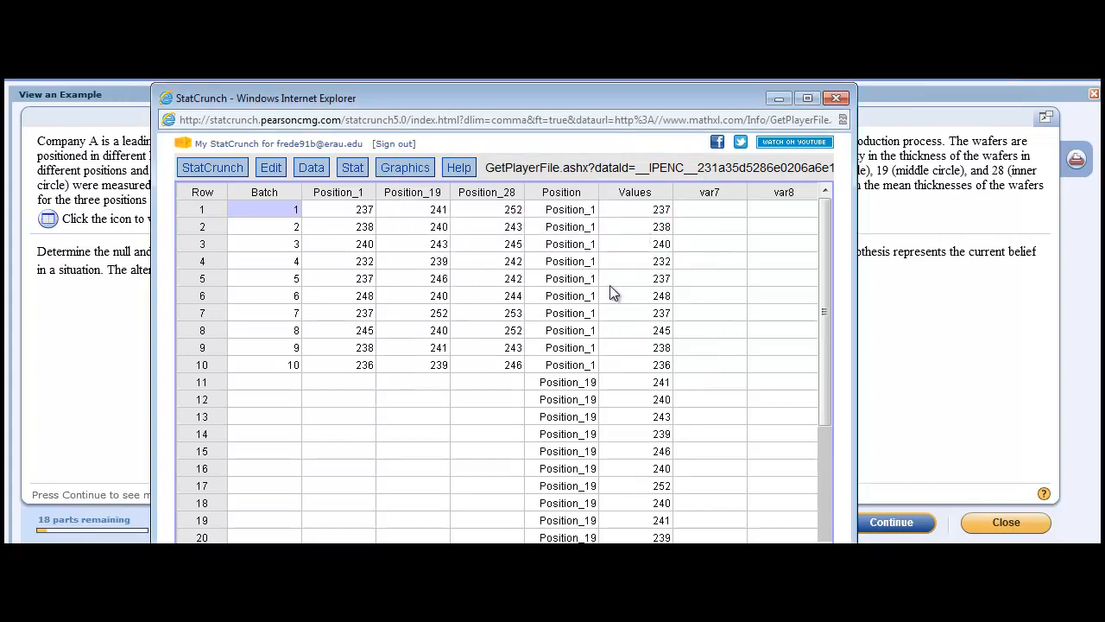
{"action": "mouse_move", "coordinate": [573, 389]}
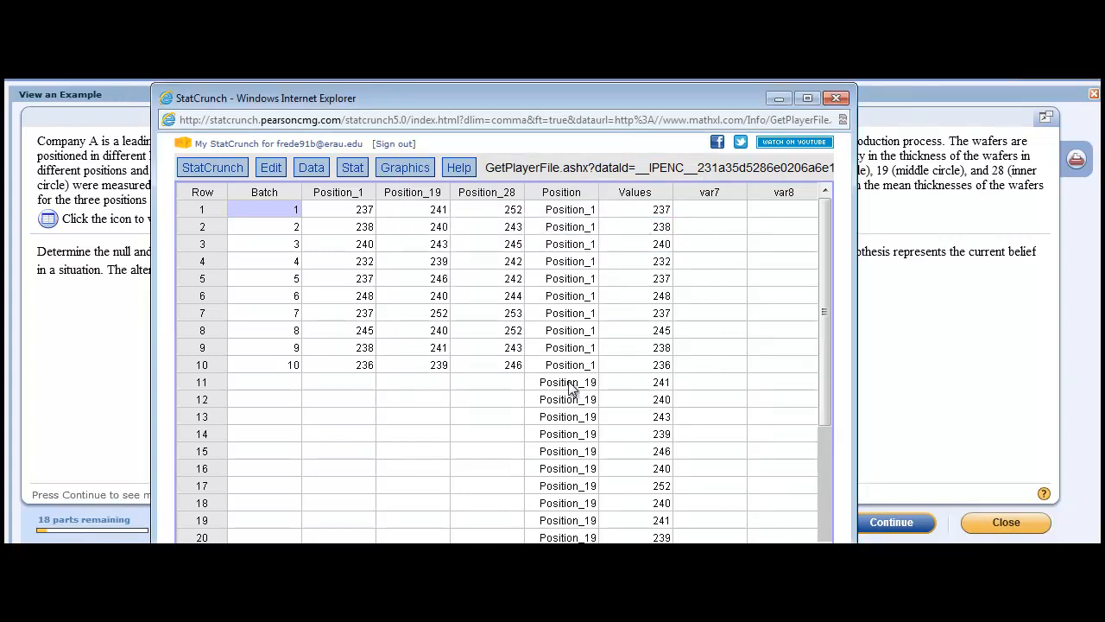
{"action": "mouse_move", "coordinate": [649, 262]}
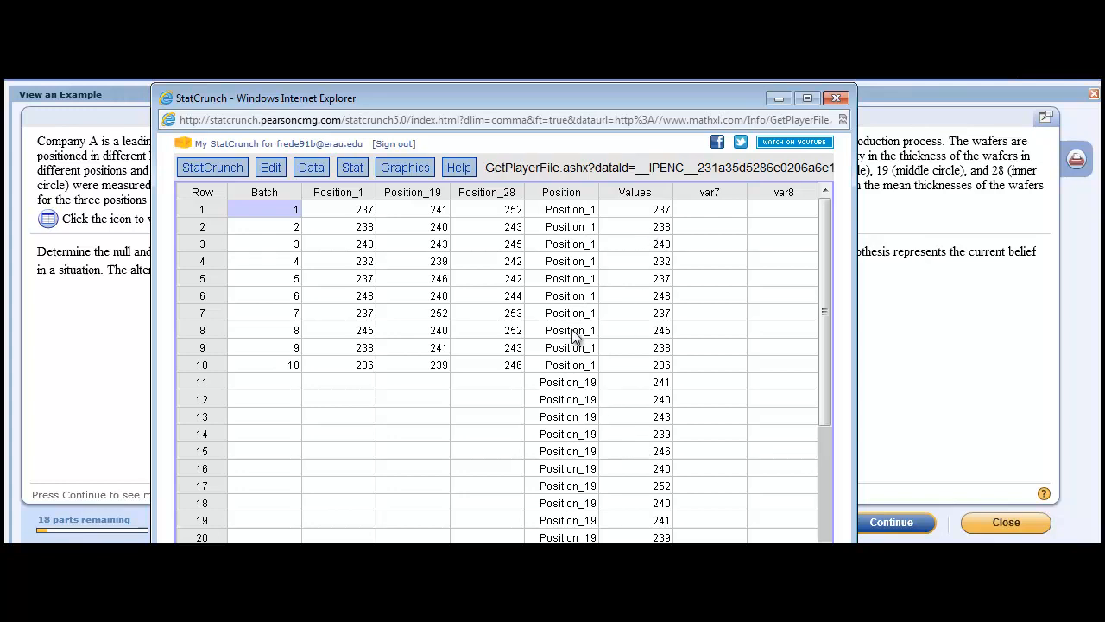
{"action": "mouse_move", "coordinate": [577, 261]}
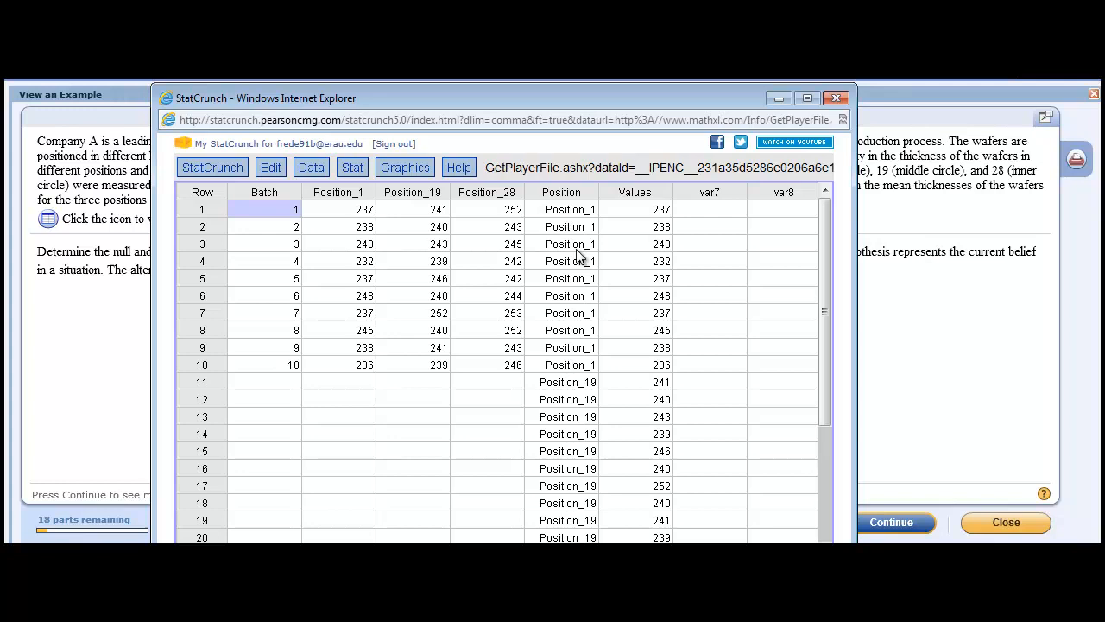
{"action": "mouse_move", "coordinate": [579, 358]}
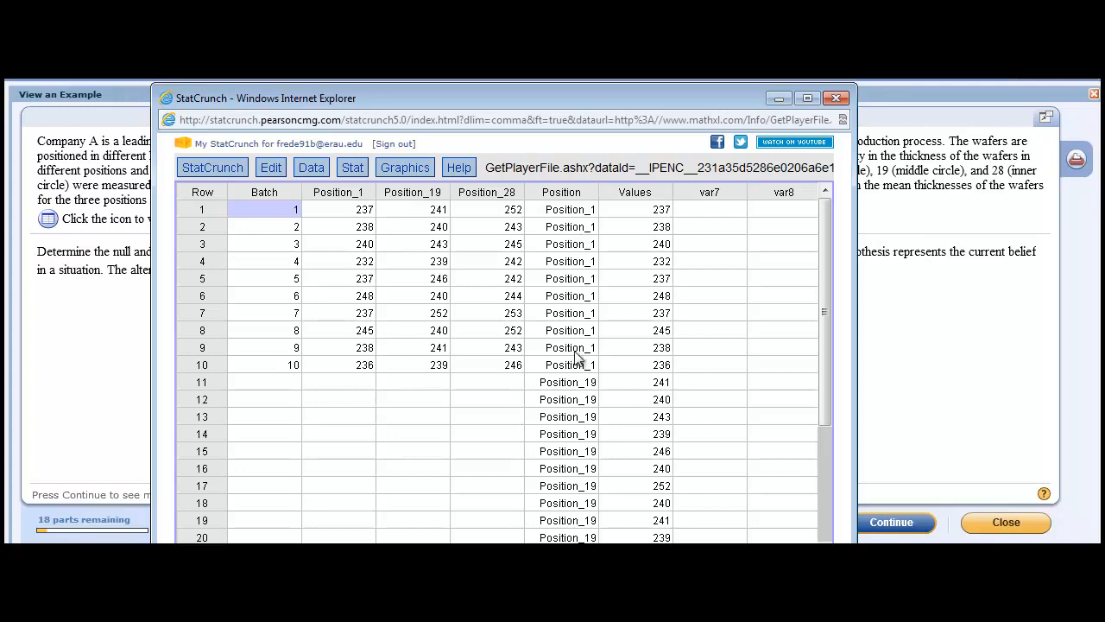
{"action": "mouse_move", "coordinate": [588, 388]}
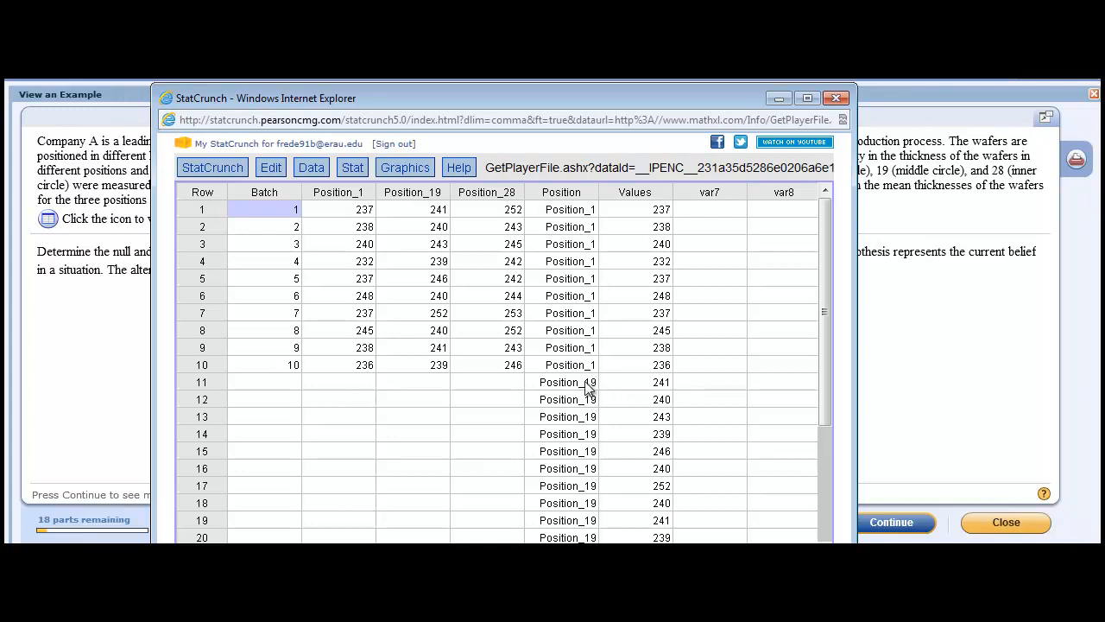
{"action": "mouse_move", "coordinate": [380, 197]}
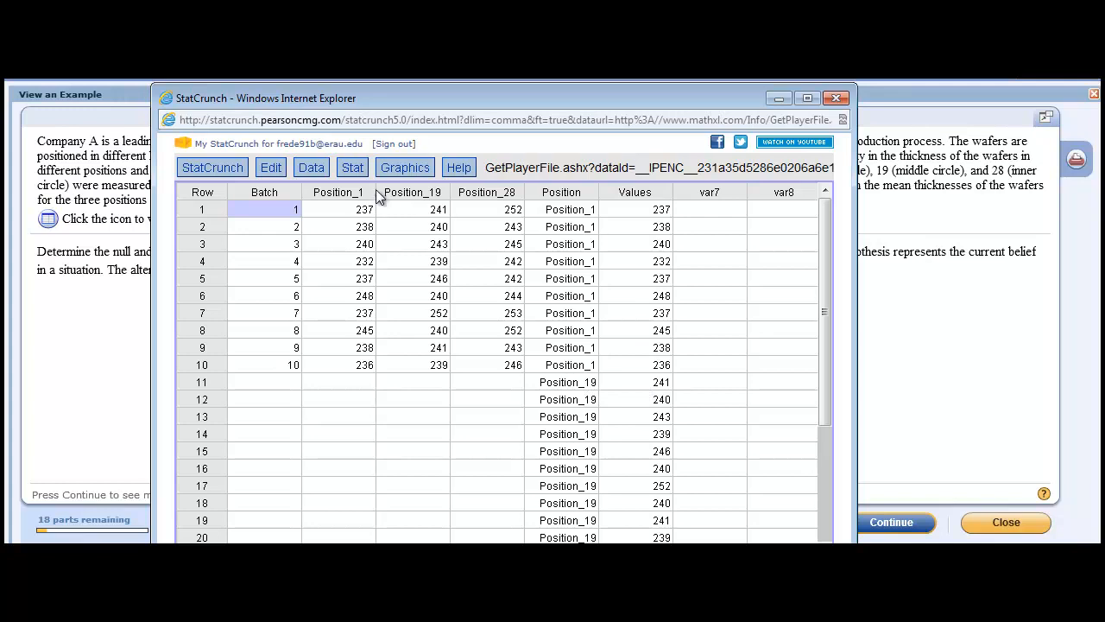
{"action": "mouse_move", "coordinate": [635, 369]}
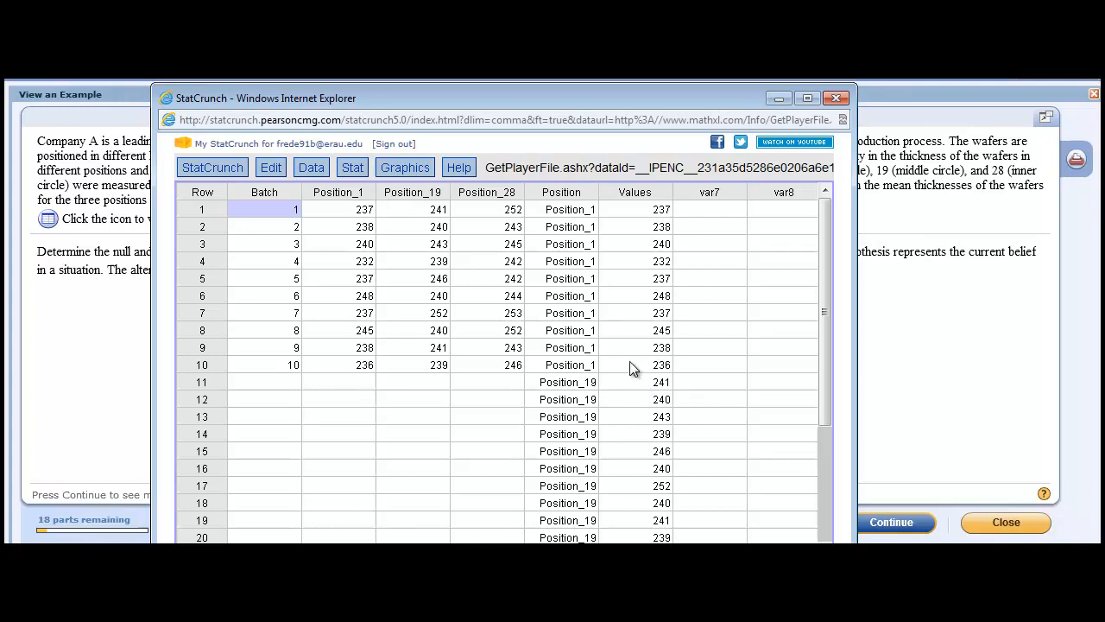
{"action": "mouse_move", "coordinate": [648, 538]}
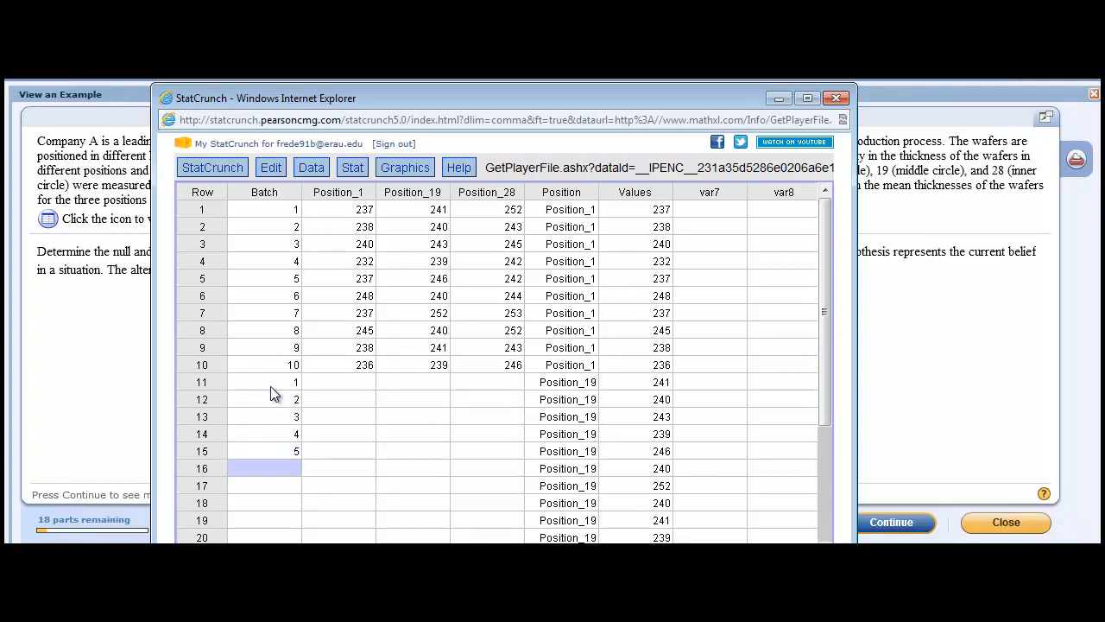
Step: Enter batch numbers 1–10 in the Batch column for rows 11–30
{"action": "type", "text": "89"}
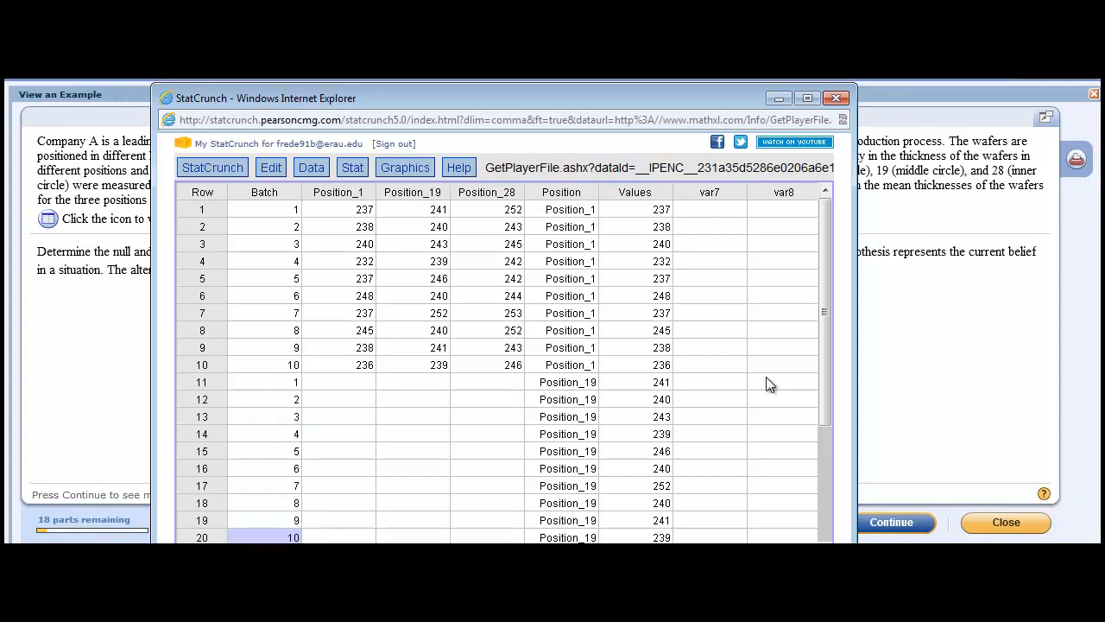
{"action": "scroll", "scroll_direction": "down", "scroll_amount": 3}
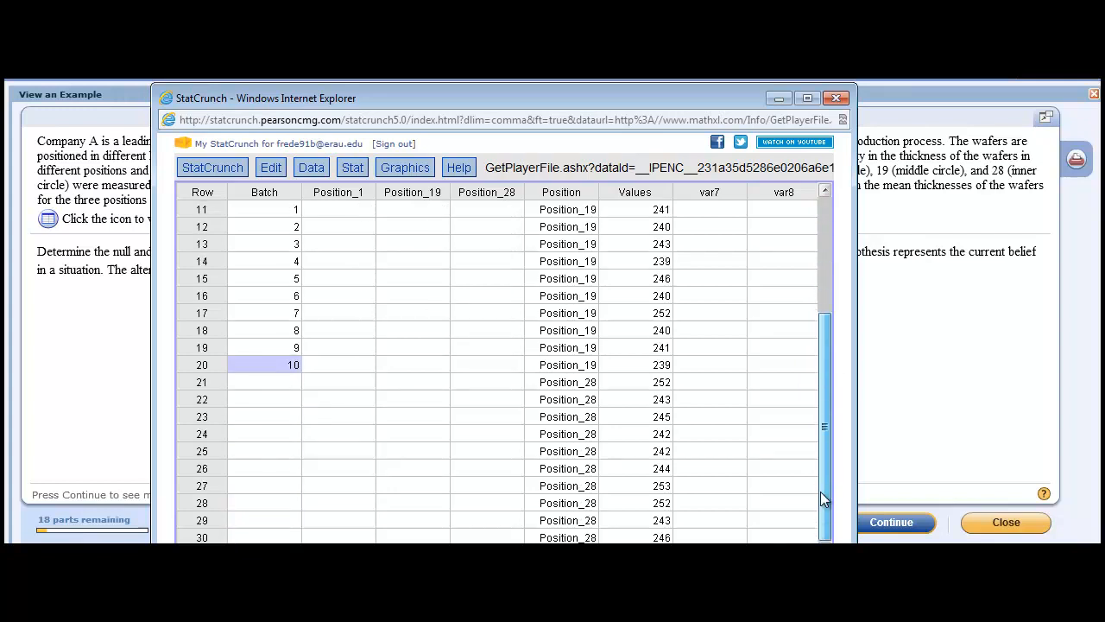
{"action": "left_click", "coordinate": [264, 399]}
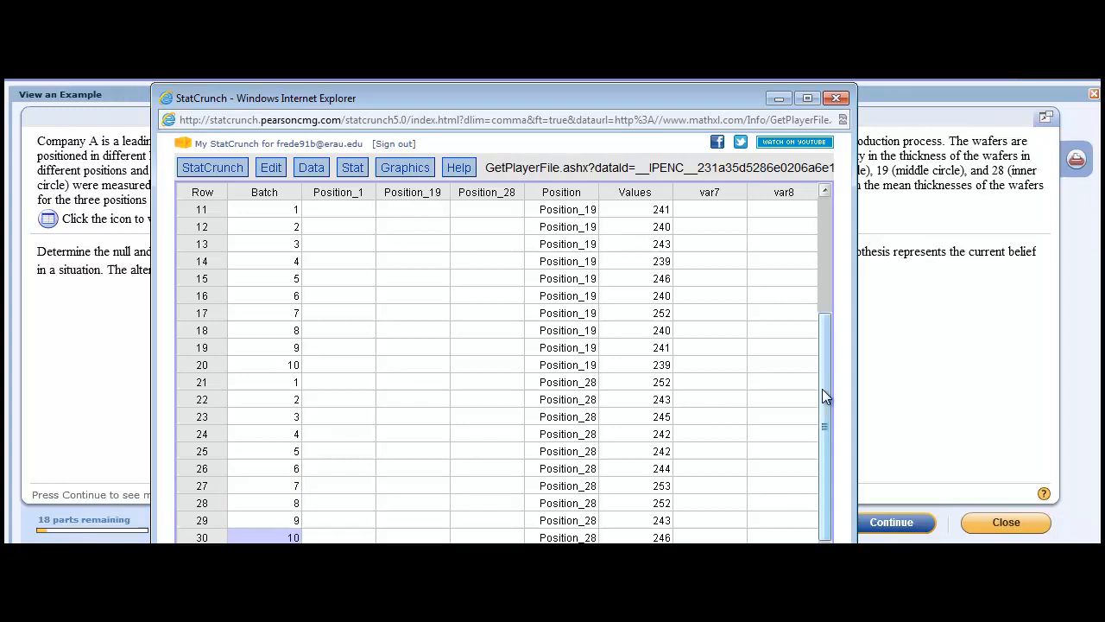
{"action": "scroll", "scroll_direction": "up", "scroll_amount": 3}
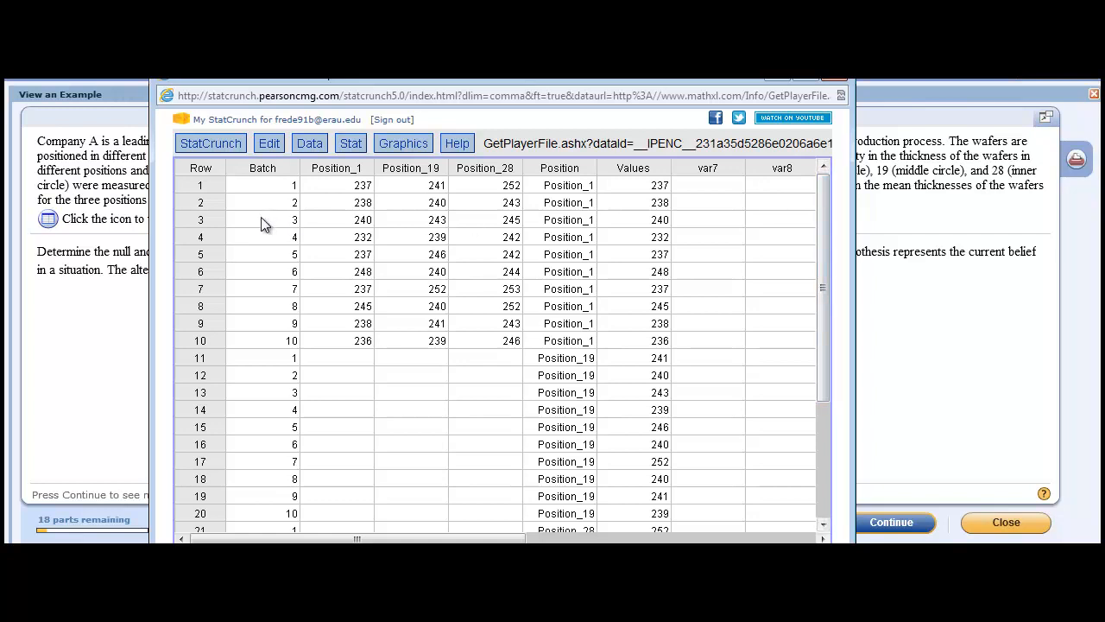
{"action": "mouse_move", "coordinate": [600, 170]}
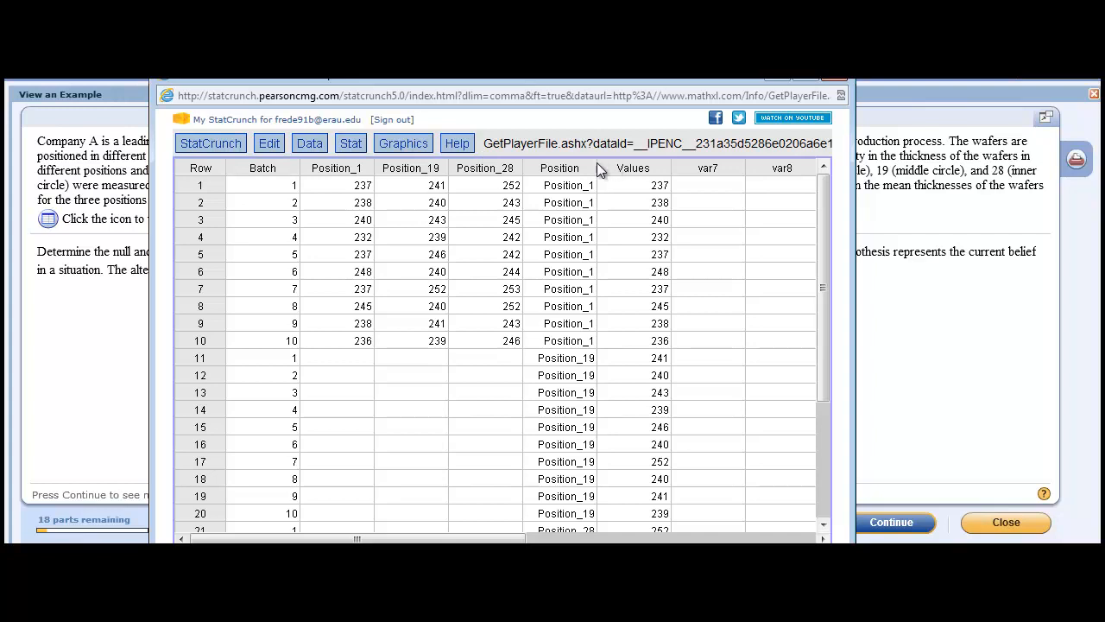
{"action": "mouse_move", "coordinate": [629, 174]}
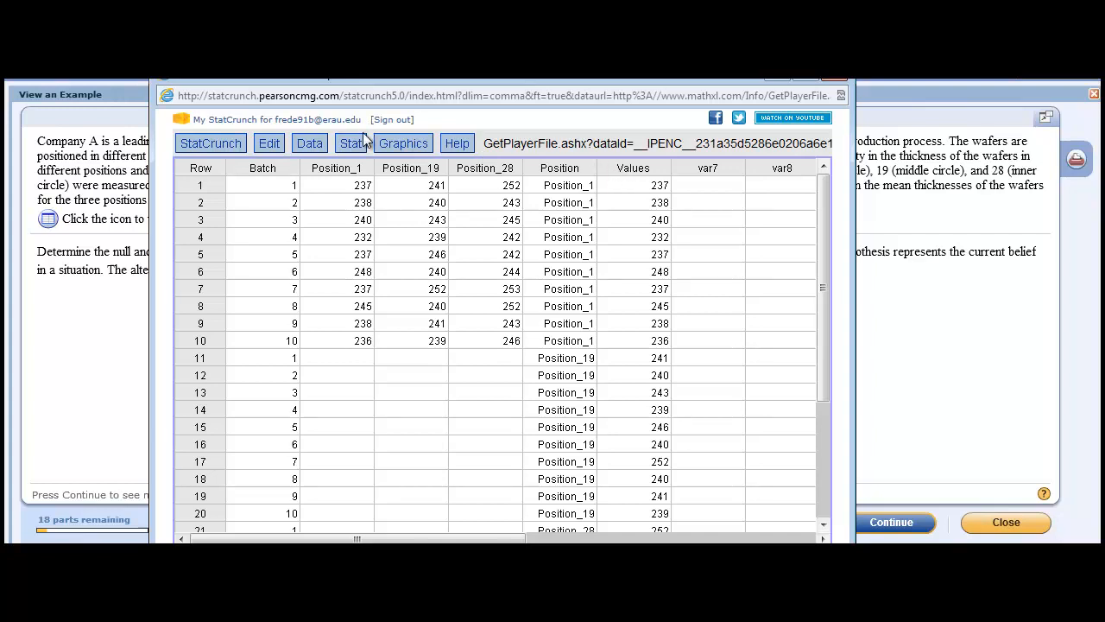
Step: Calculate a Two Way ANOVA: Values response, Batch row factor, Position column factor
{"action": "left_click", "coordinate": [350, 142]}
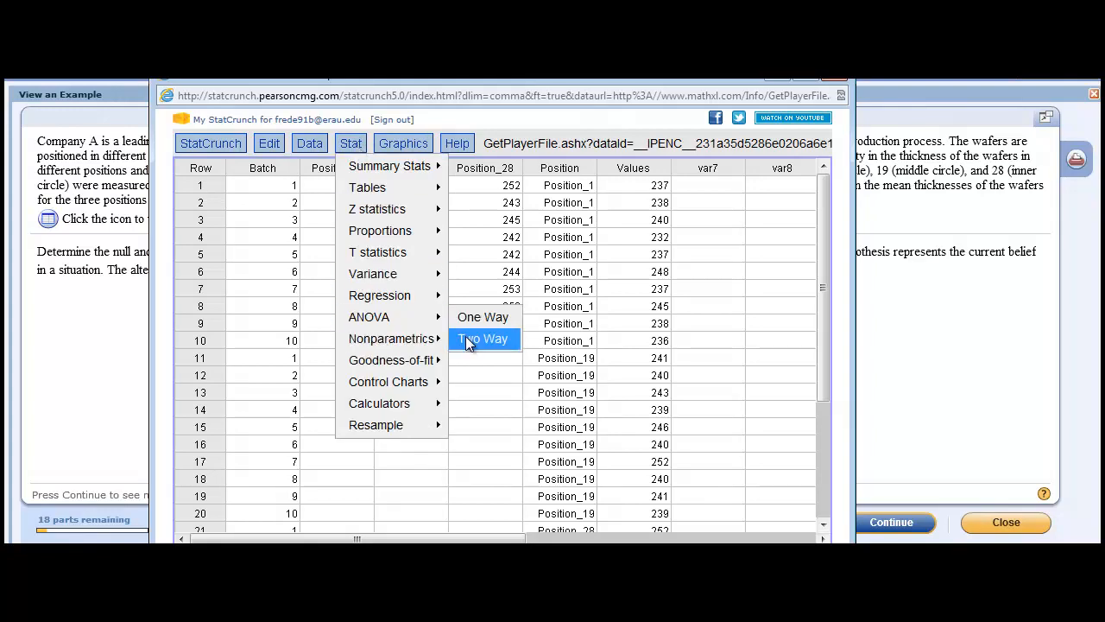
{"action": "left_click", "coordinate": [484, 339]}
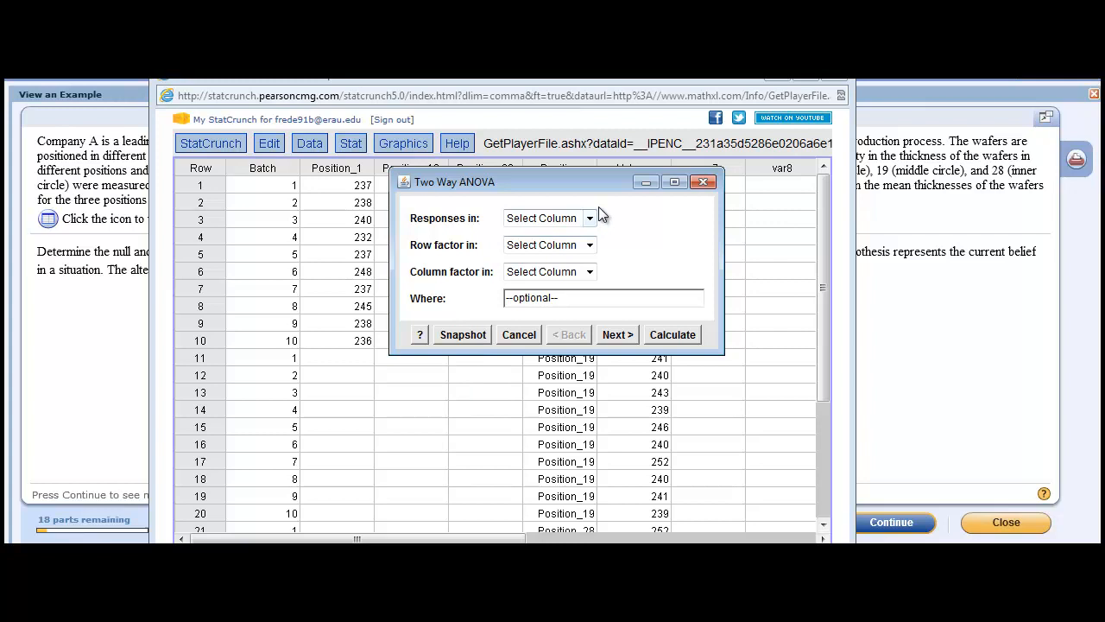
{"action": "left_click", "coordinate": [589, 218]}
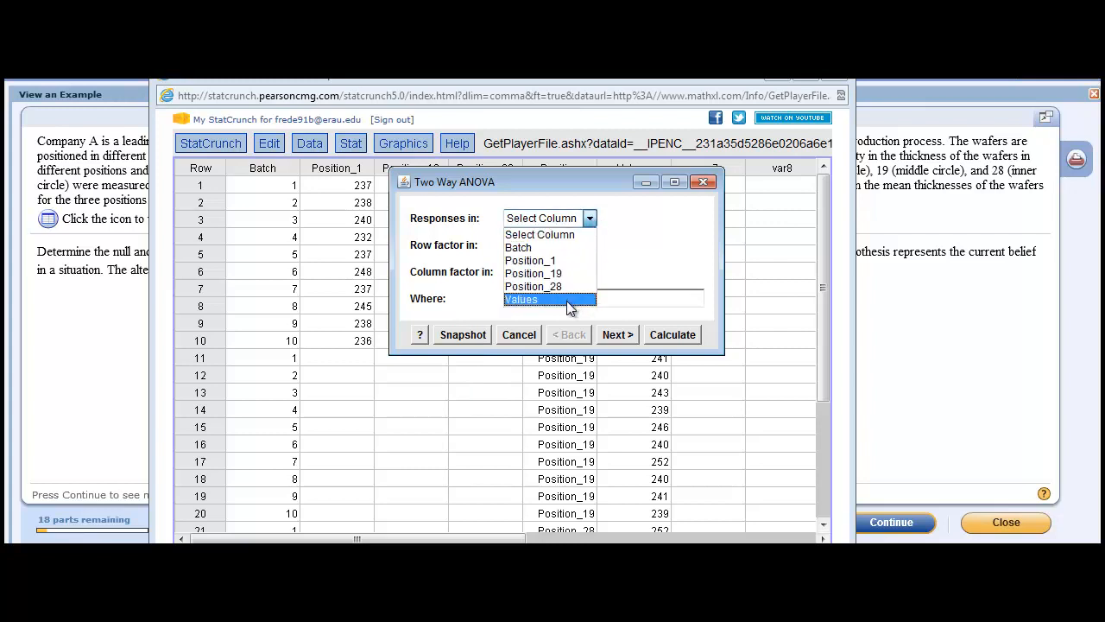
{"action": "left_click", "coordinate": [520, 298]}
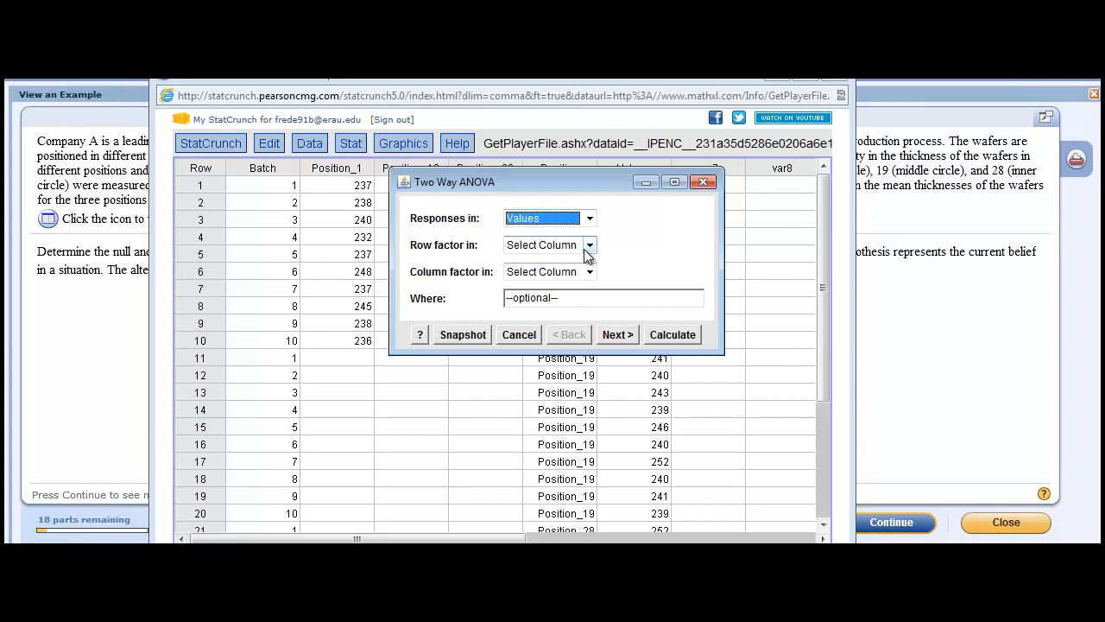
{"action": "left_click", "coordinate": [590, 244]}
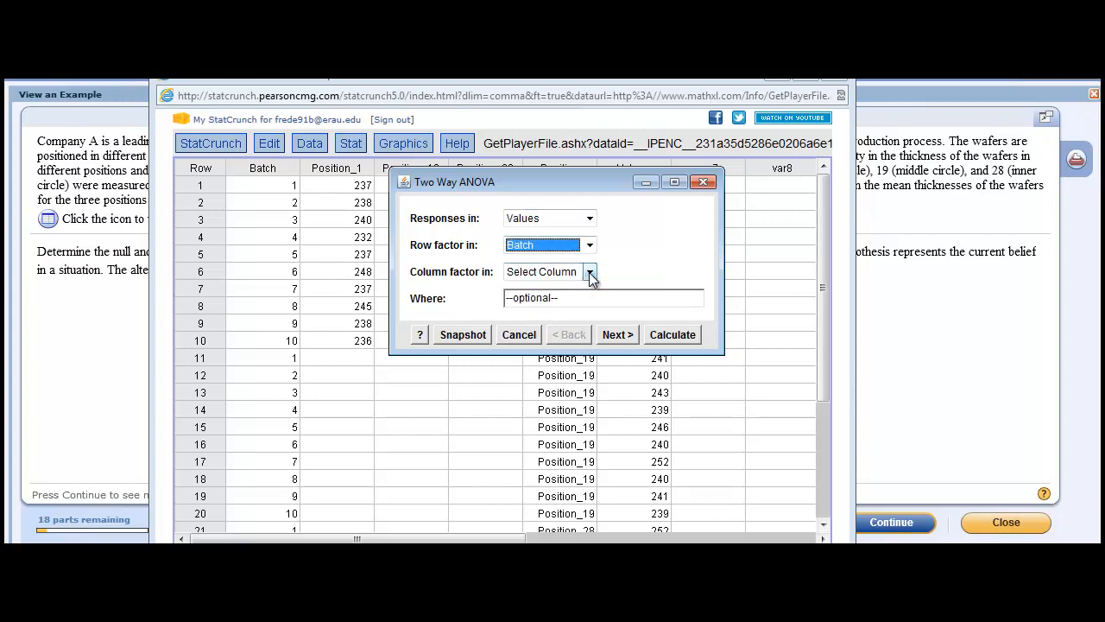
{"action": "left_click", "coordinate": [590, 271]}
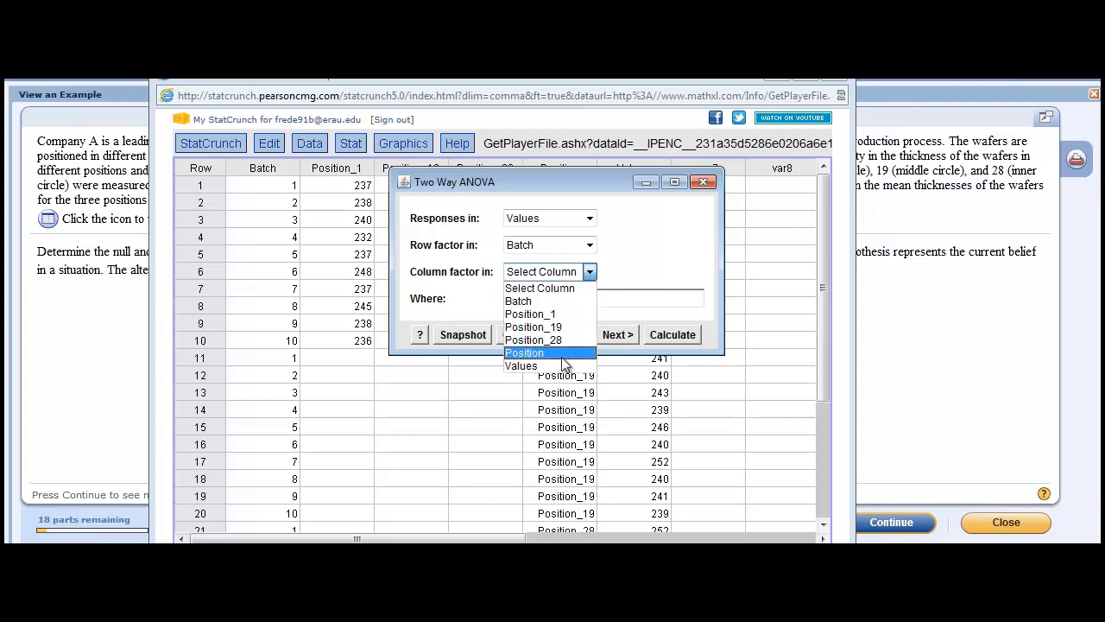
{"action": "left_click", "coordinate": [525, 353]}
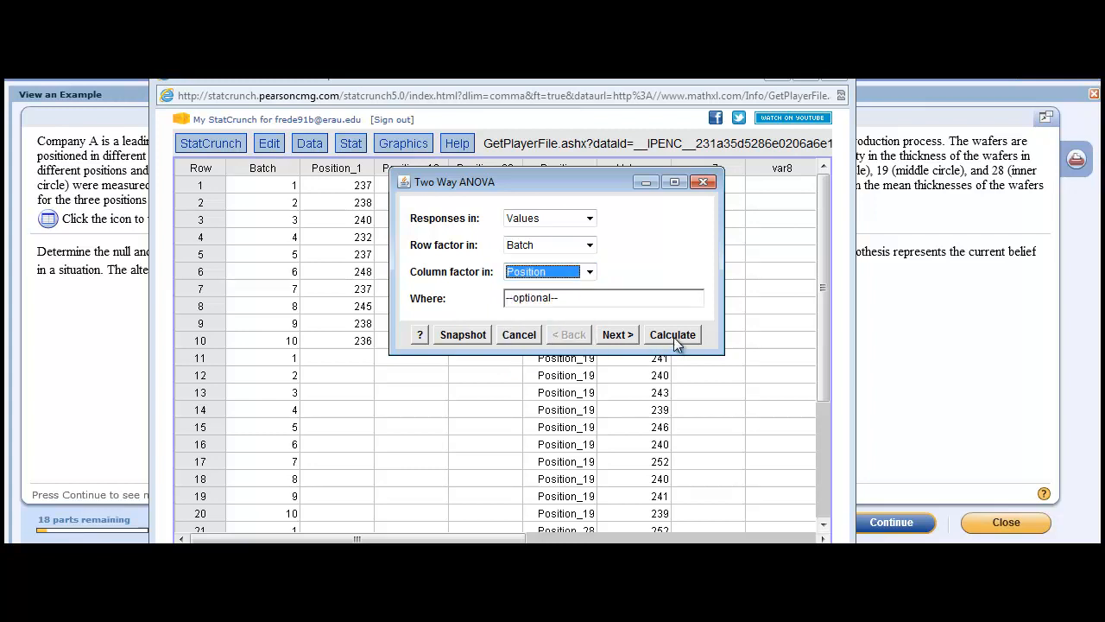
{"action": "left_click", "coordinate": [672, 334]}
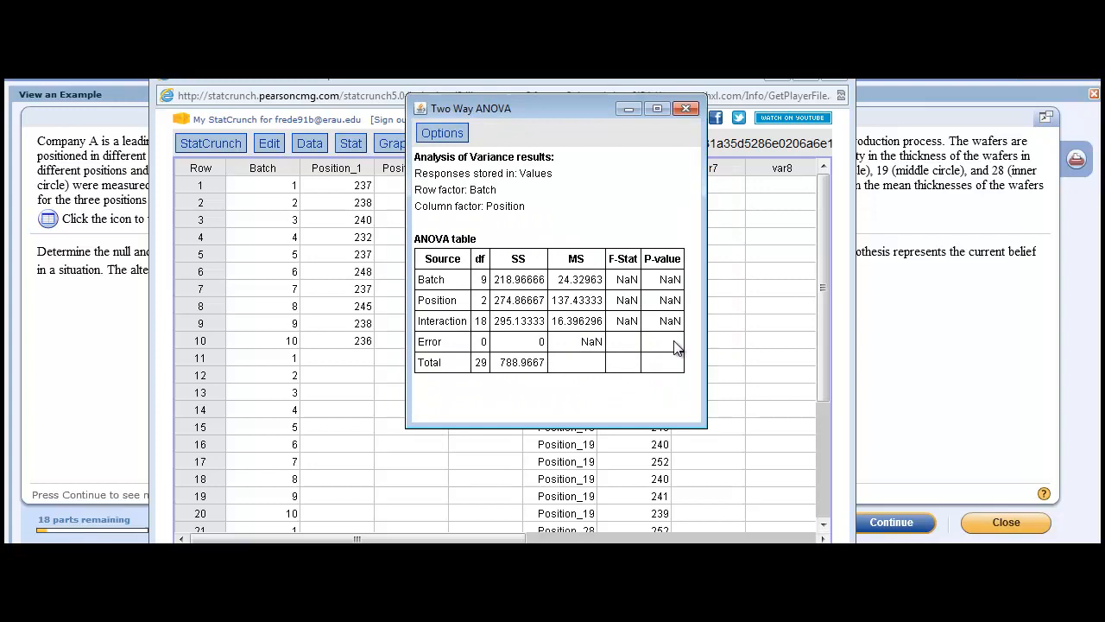
Step: Close the interaction results and set up Two Way ANOVA again with Values, Batch, Position
{"action": "left_click", "coordinate": [687, 108]}
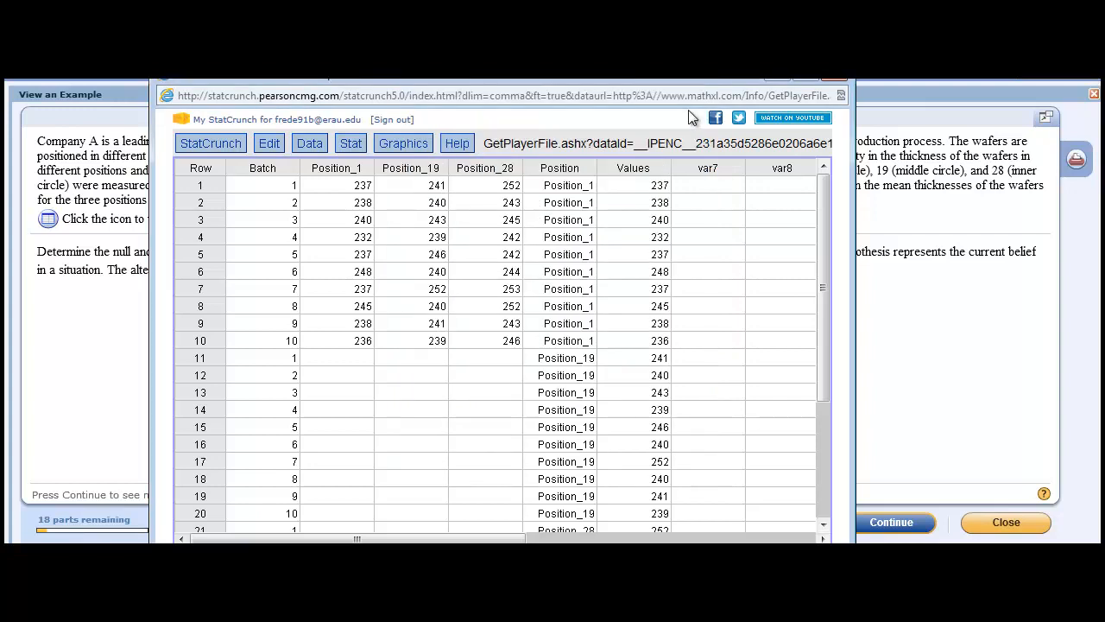
{"action": "left_click", "coordinate": [351, 142]}
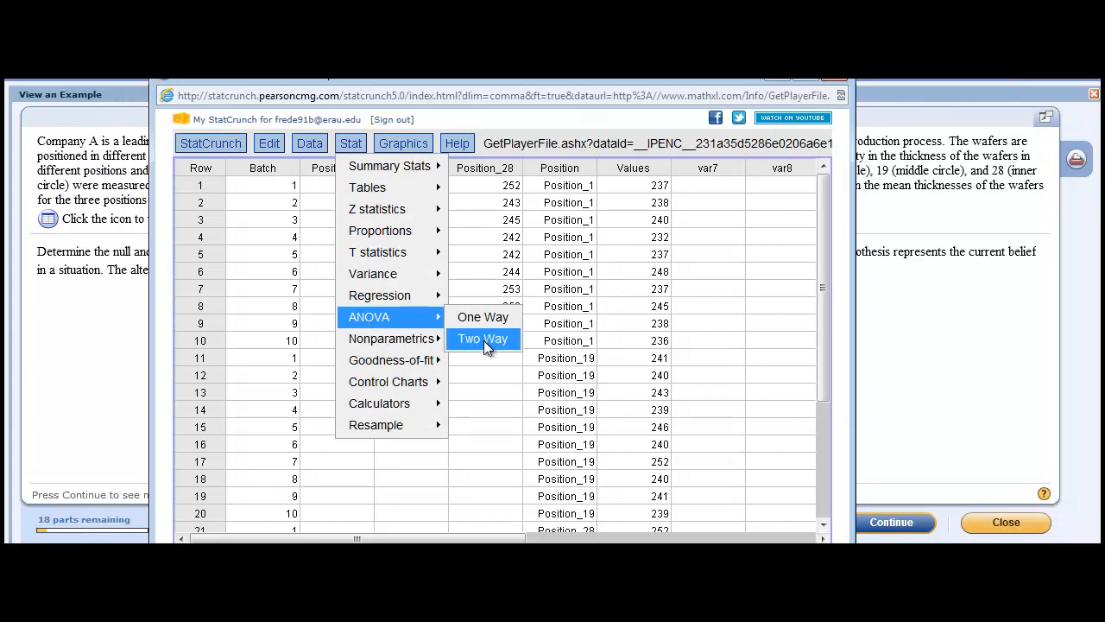
{"action": "left_click", "coordinate": [483, 339]}
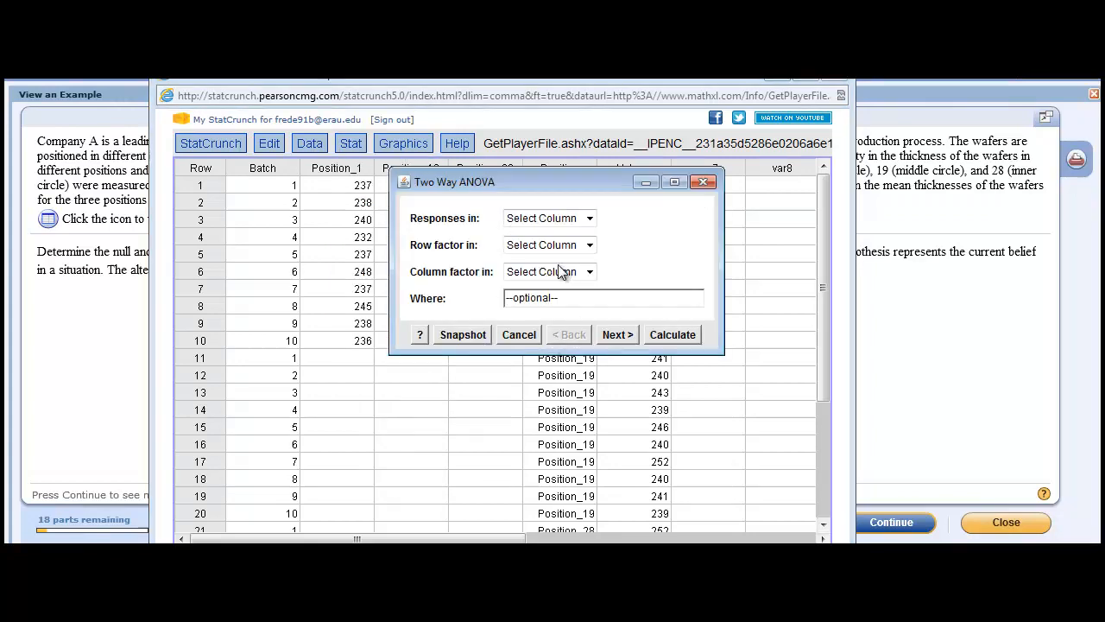
{"action": "left_click", "coordinate": [589, 217]}
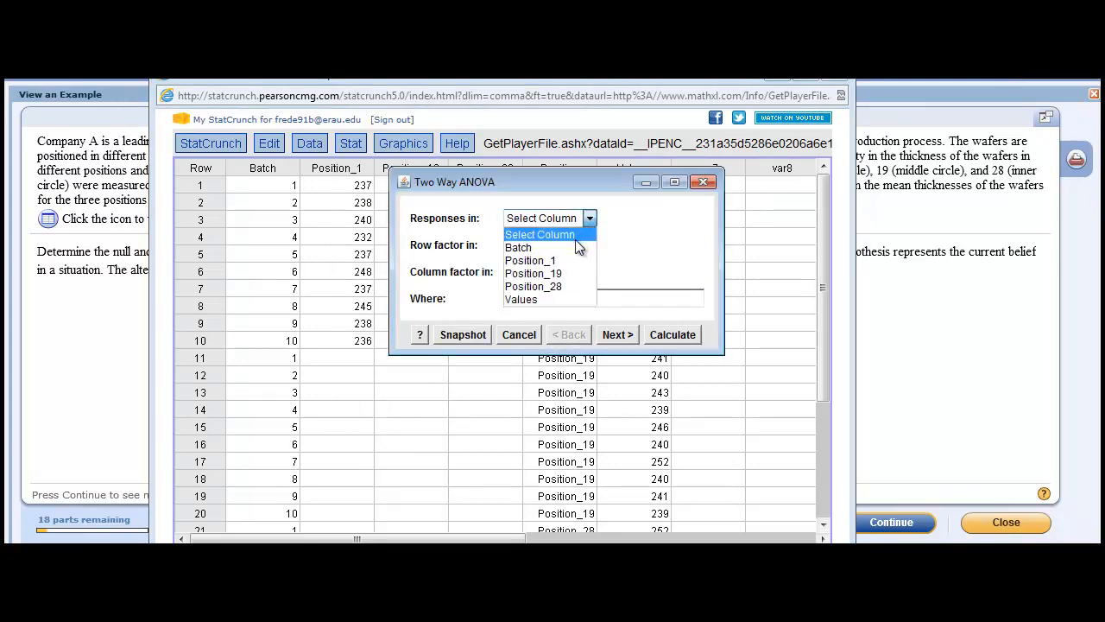
{"action": "left_click", "coordinate": [521, 299]}
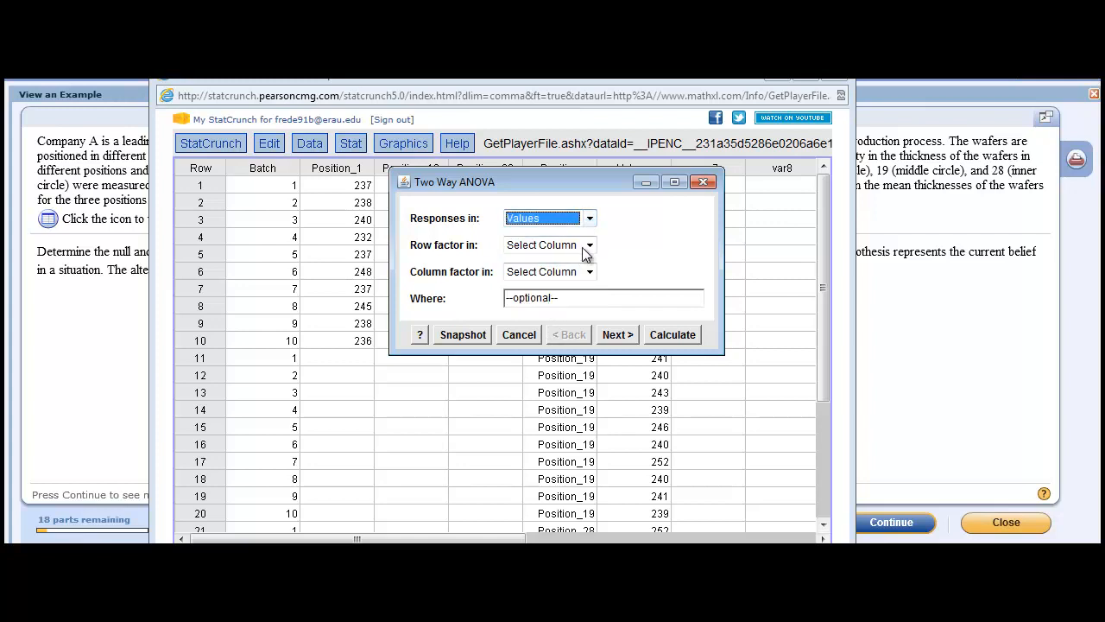
{"action": "left_click", "coordinate": [588, 245]}
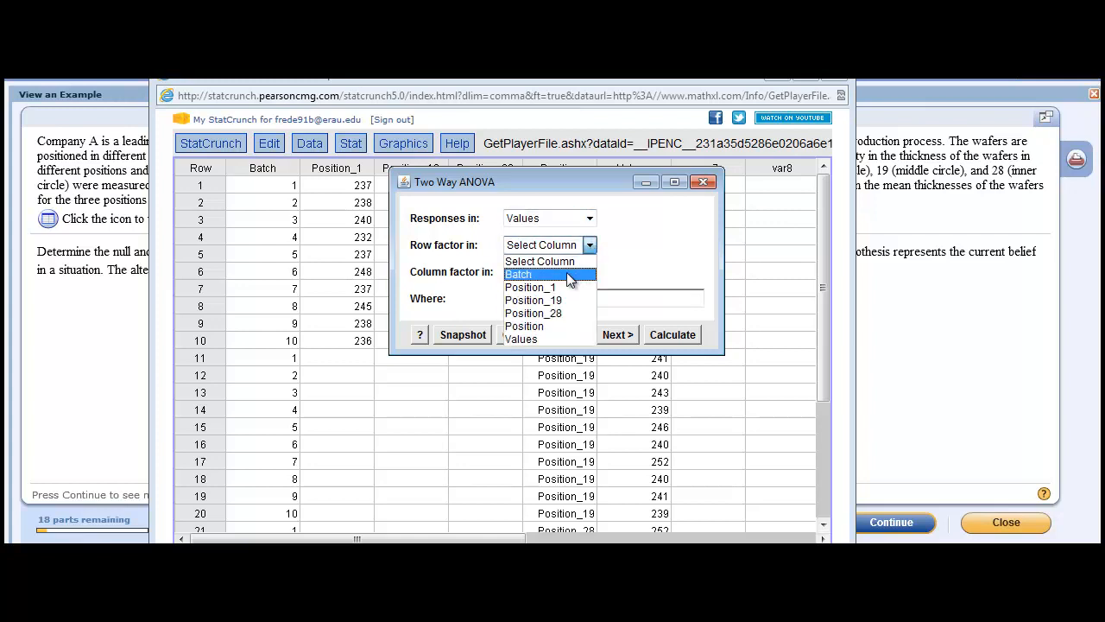
{"action": "left_click", "coordinate": [517, 273]}
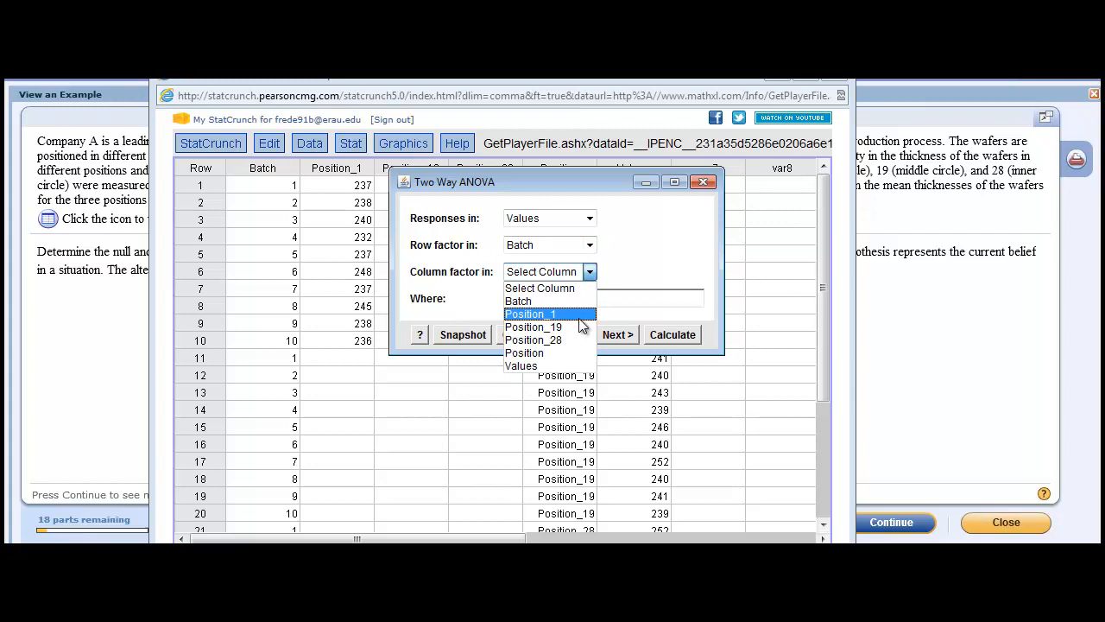
{"action": "left_click", "coordinate": [524, 352]}
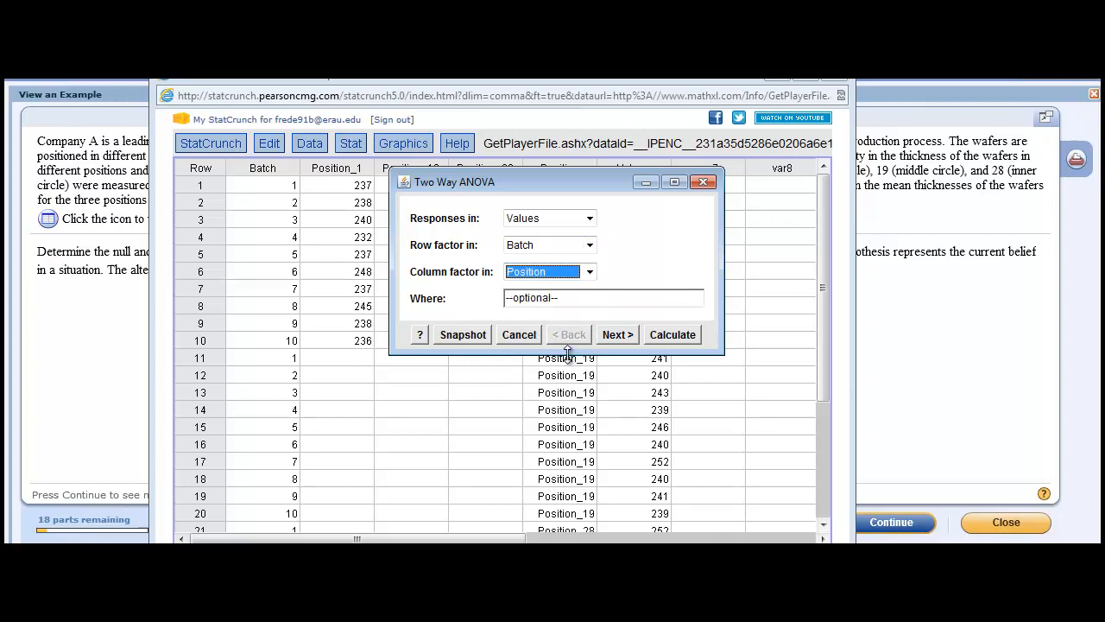
{"action": "mouse_move", "coordinate": [603, 354]}
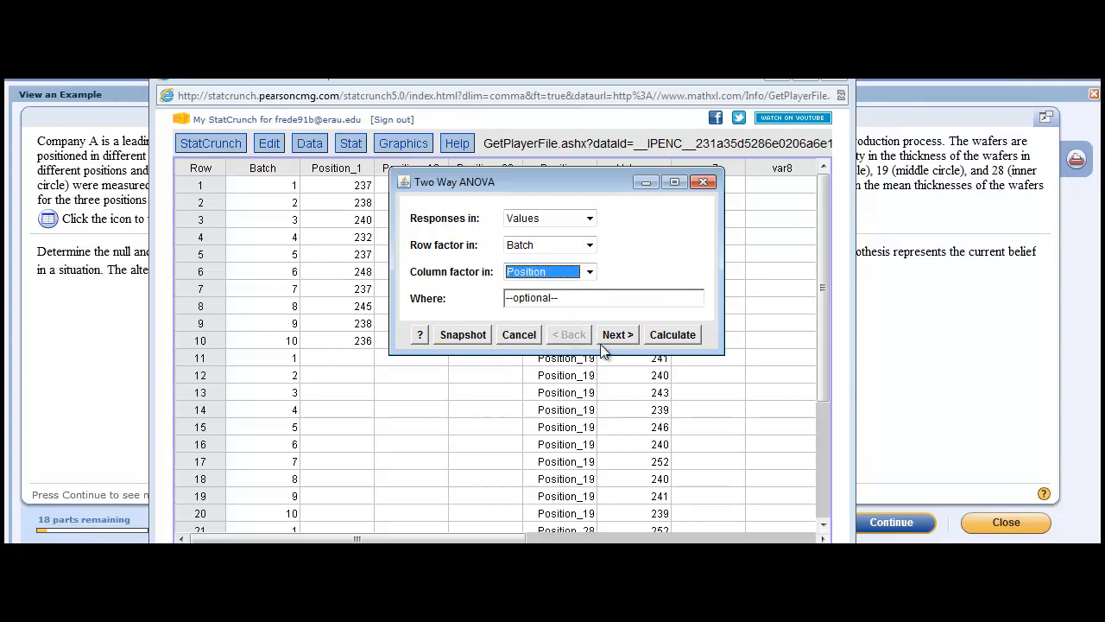
Step: Fit the additive model, giving Batch p-value 0.2272 and Position p-value 0.0027
{"action": "left_click", "coordinate": [616, 334]}
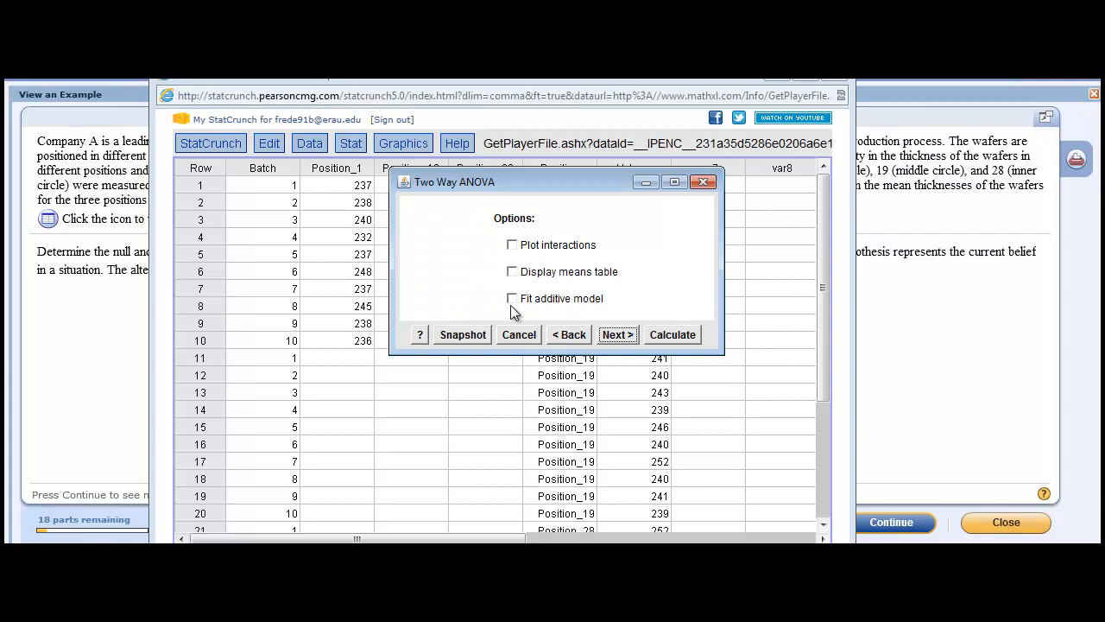
{"action": "left_click", "coordinate": [512, 298]}
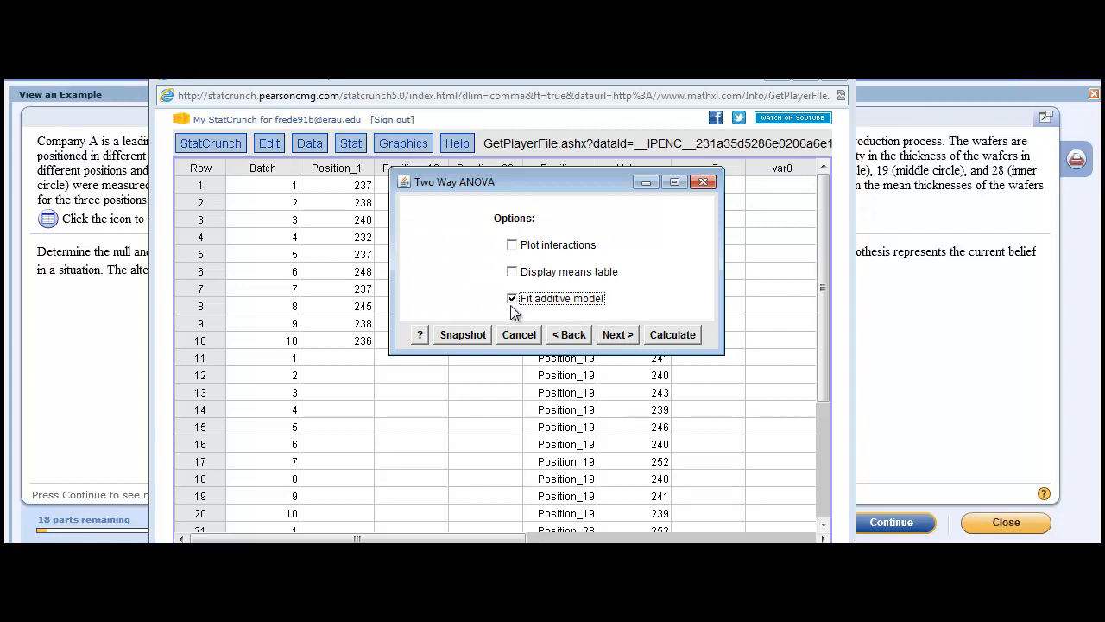
{"action": "left_click", "coordinate": [672, 334]}
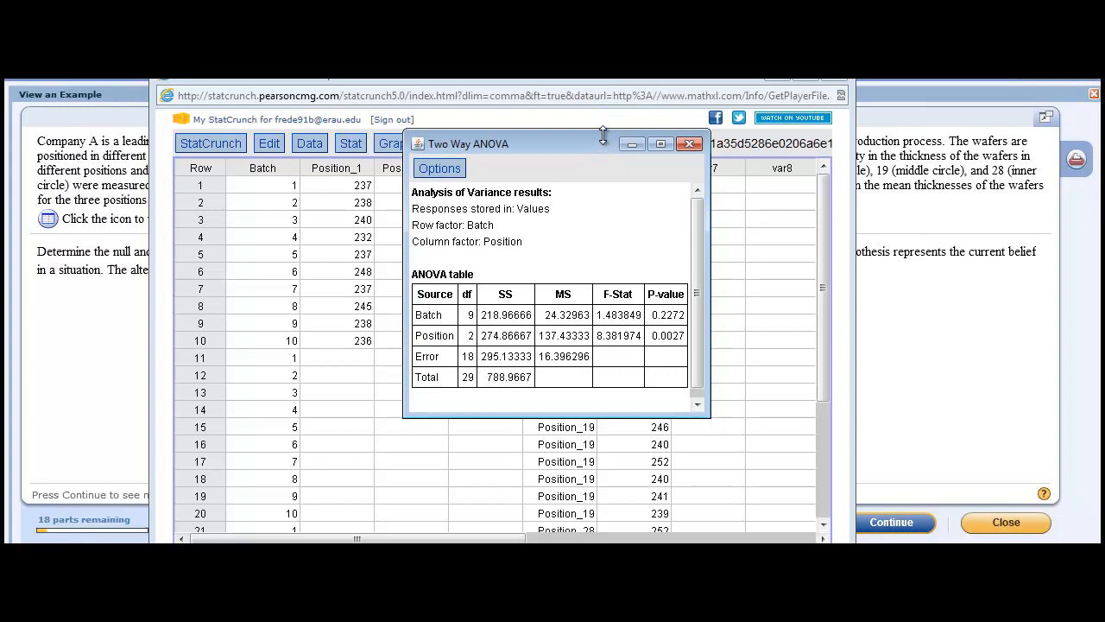
Step: Move the additive ANOVA results up to review them, then close the window
{"action": "left_click_drag", "start_coordinate": [553, 143], "coordinate": [553, 124]}
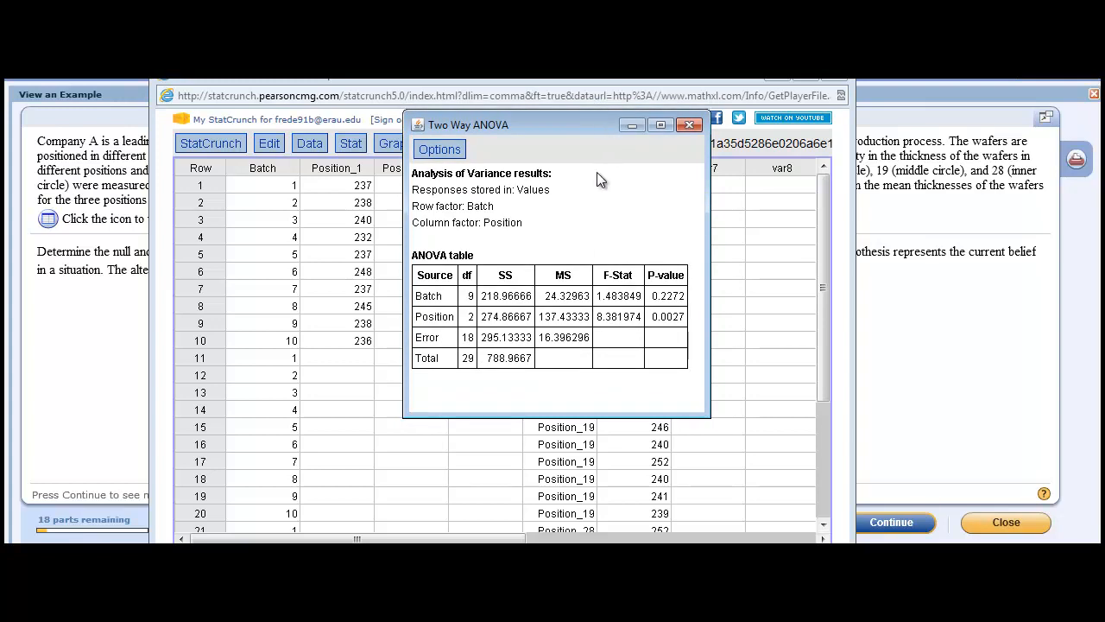
{"action": "mouse_move", "coordinate": [469, 321]}
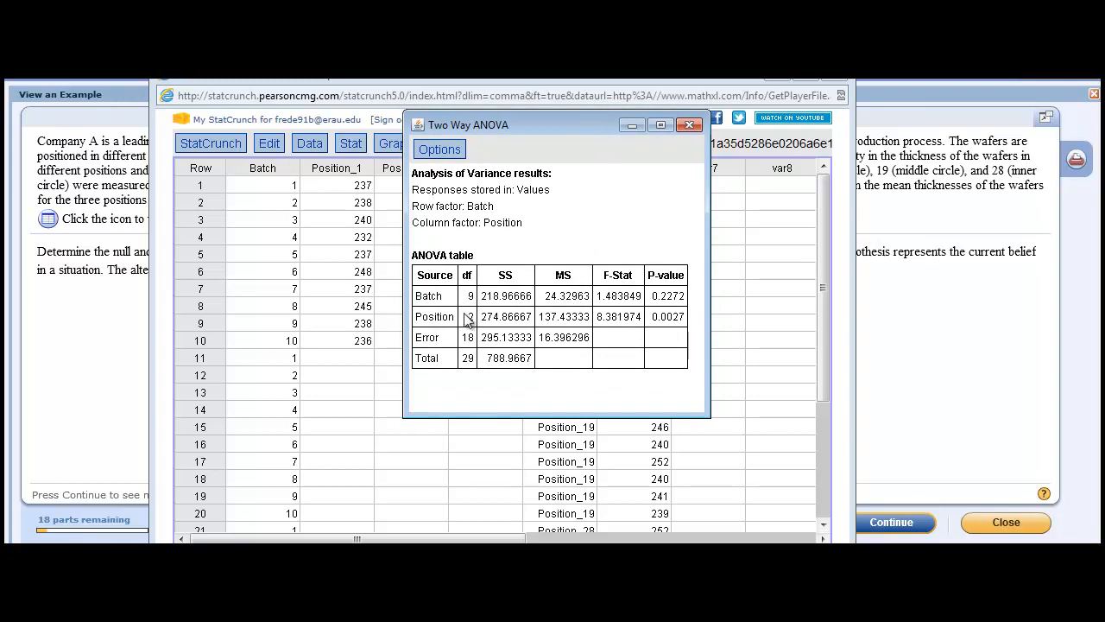
{"action": "mouse_move", "coordinate": [436, 306]}
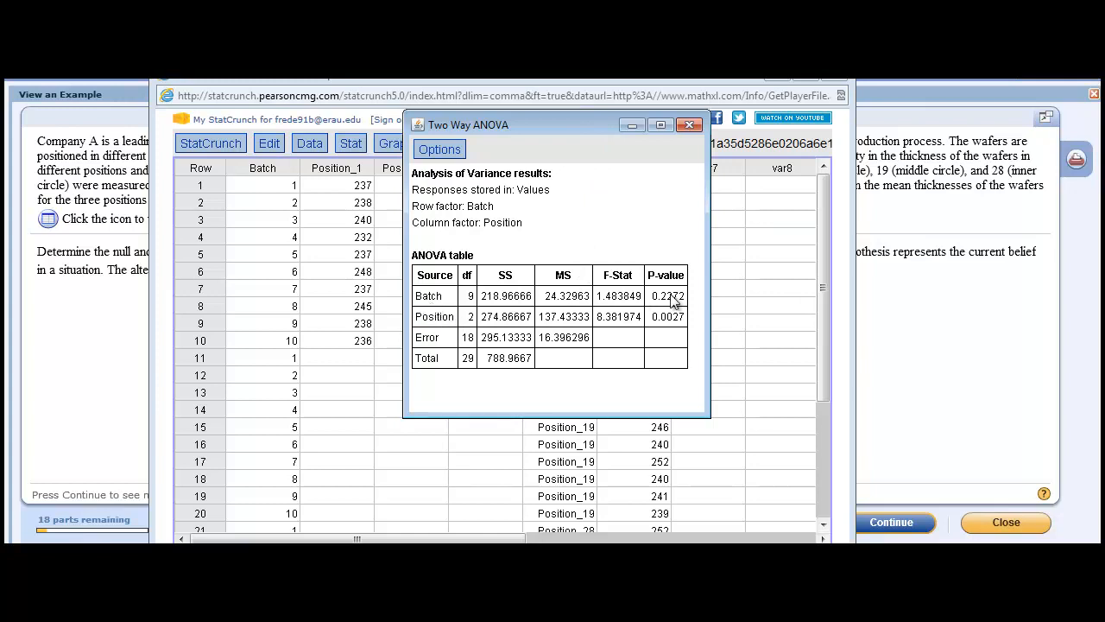
{"action": "mouse_move", "coordinate": [638, 317]}
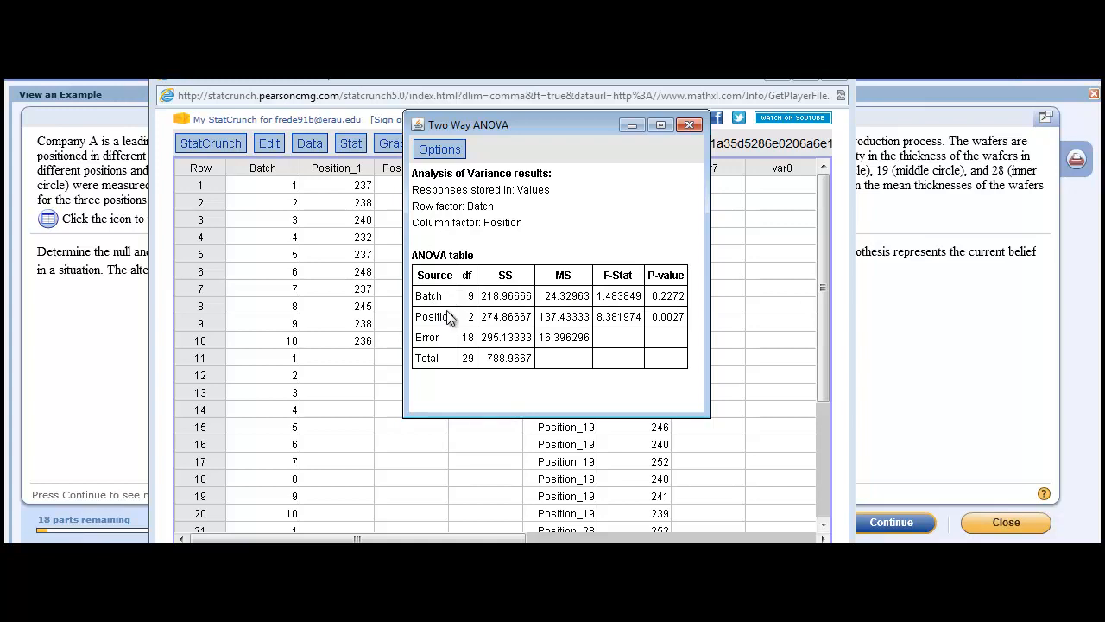
{"action": "mouse_move", "coordinate": [542, 164]}
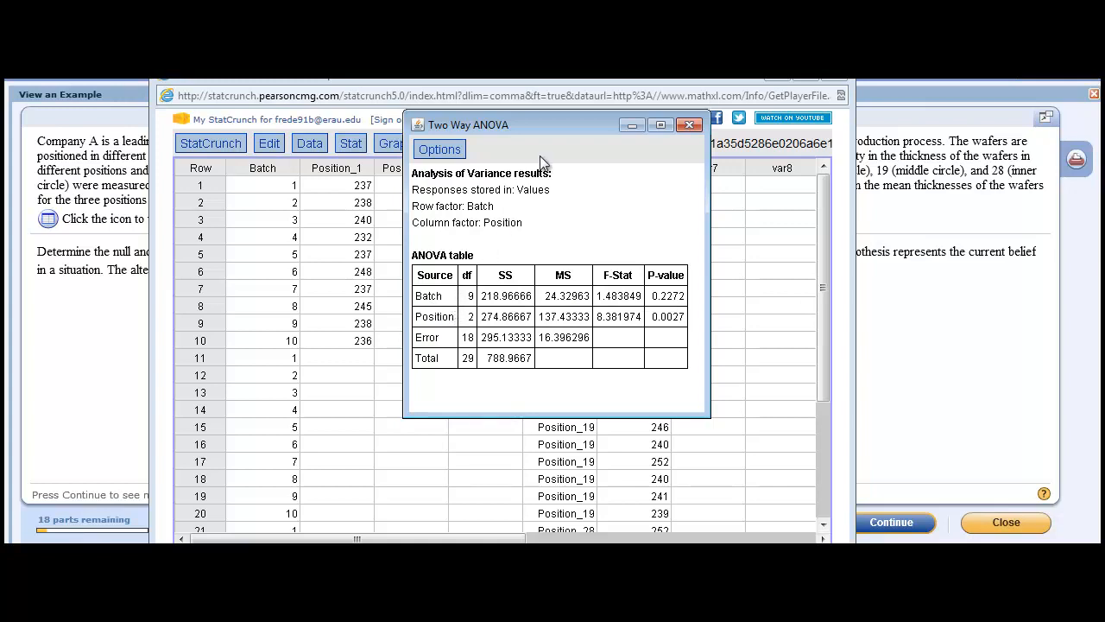
{"action": "mouse_move", "coordinate": [617, 127]}
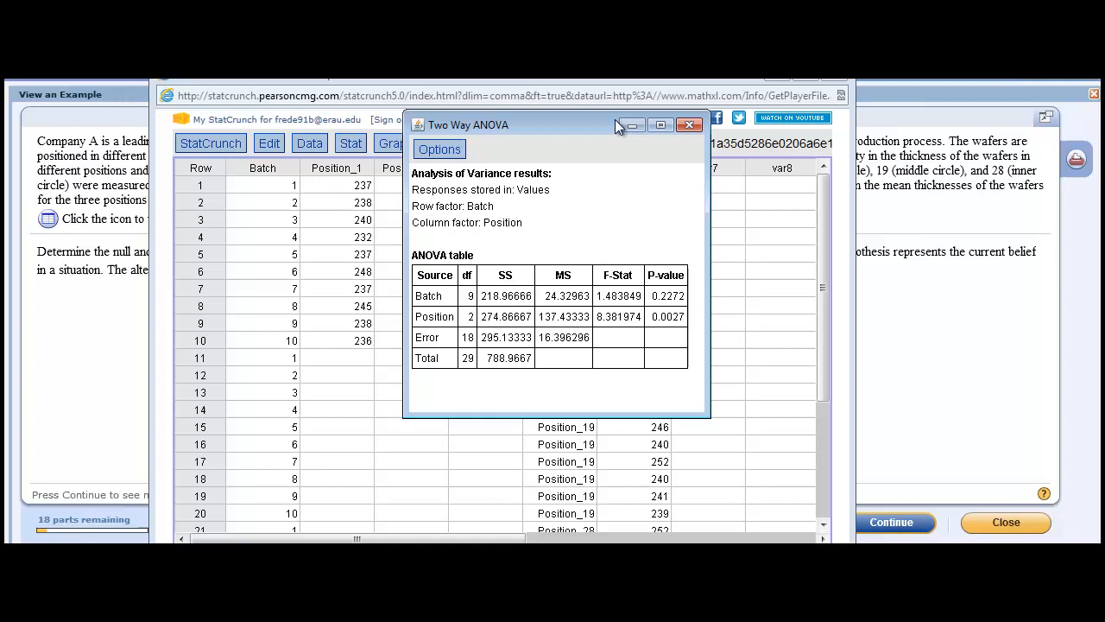
{"action": "left_click", "coordinate": [689, 124]}
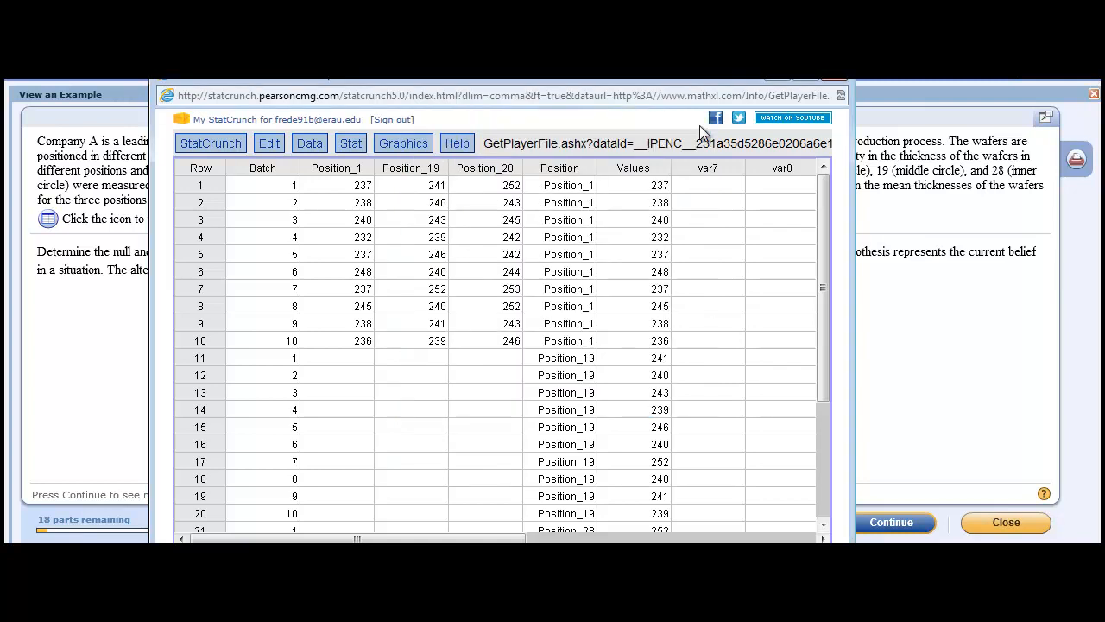
{"action": "mouse_move", "coordinate": [354, 156]}
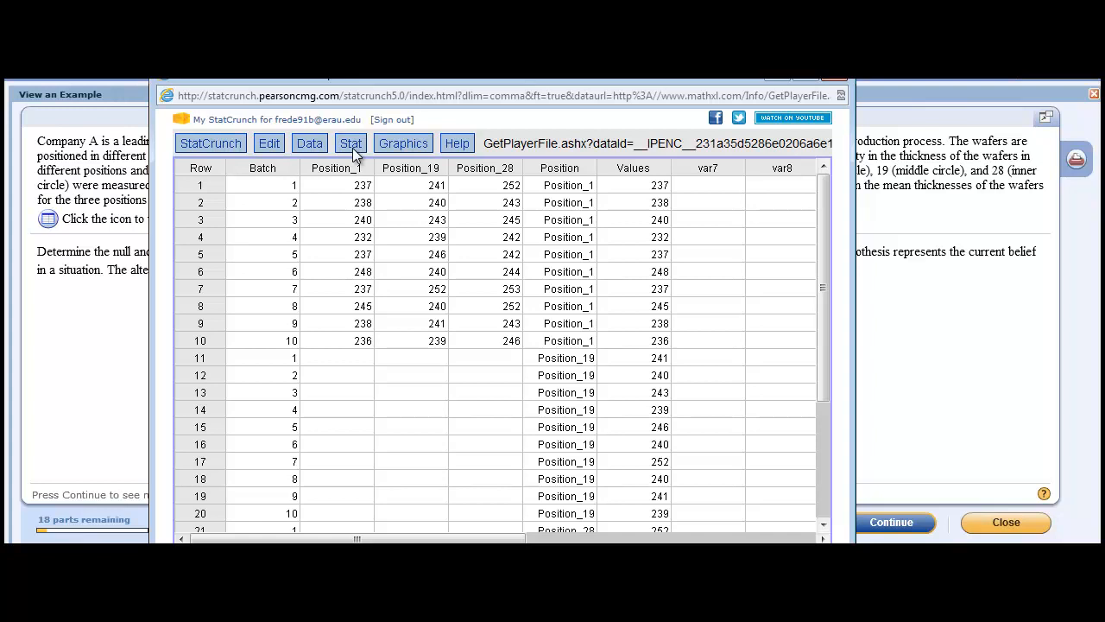
Step: Compare Position_1, Position_19 and Position_28 by one-way ANOVA (F 7.2179, p 0.0031)
{"action": "left_click", "coordinate": [350, 143]}
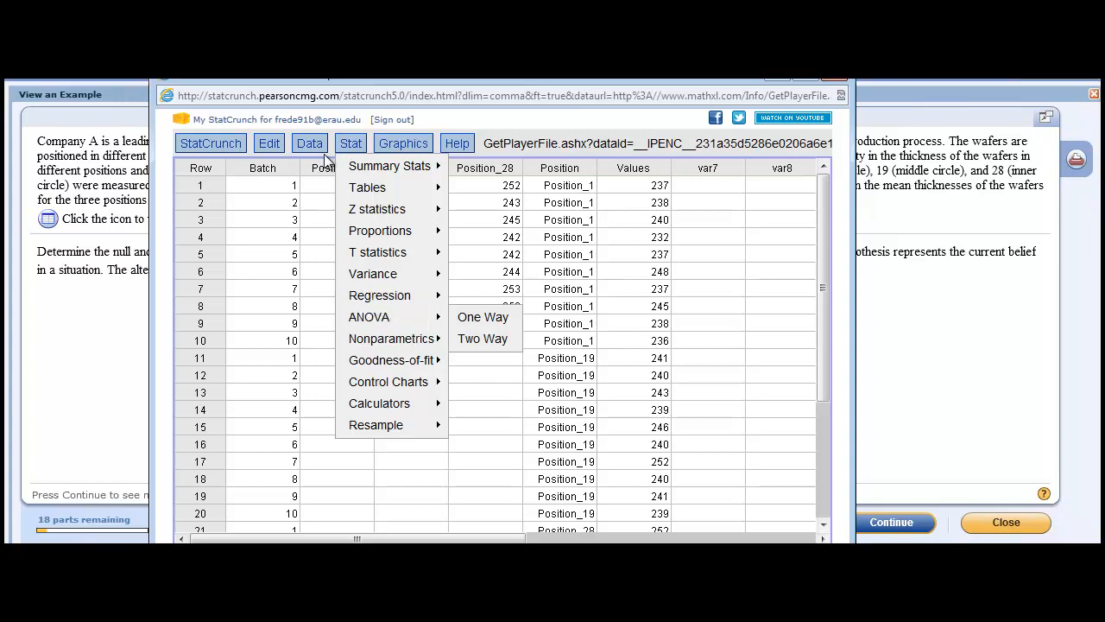
{"action": "left_click", "coordinate": [309, 142]}
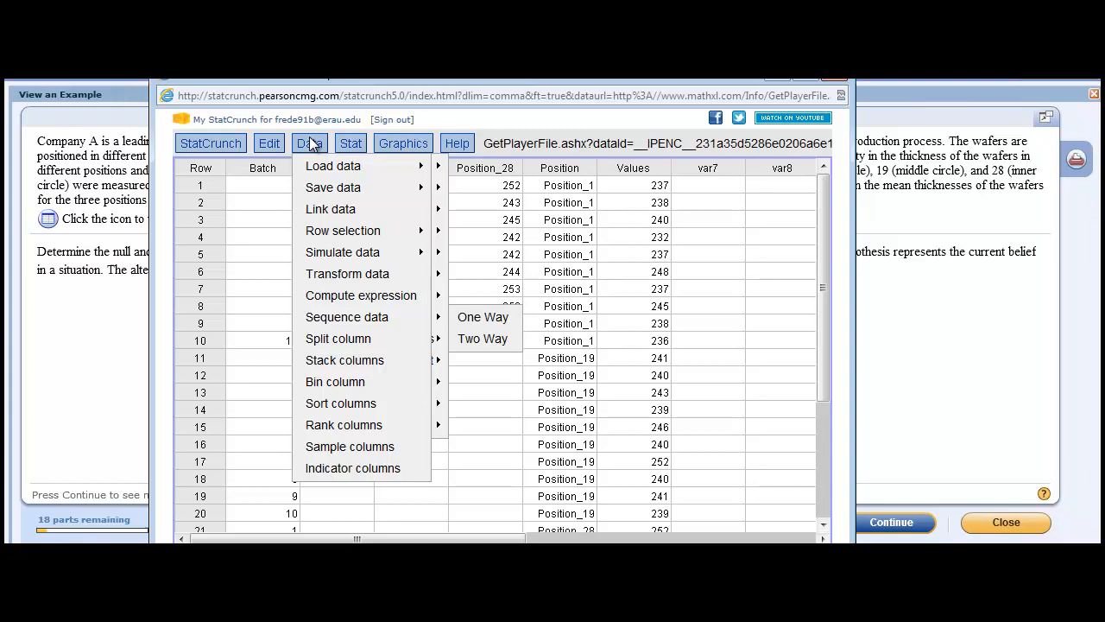
{"action": "left_click", "coordinate": [350, 144]}
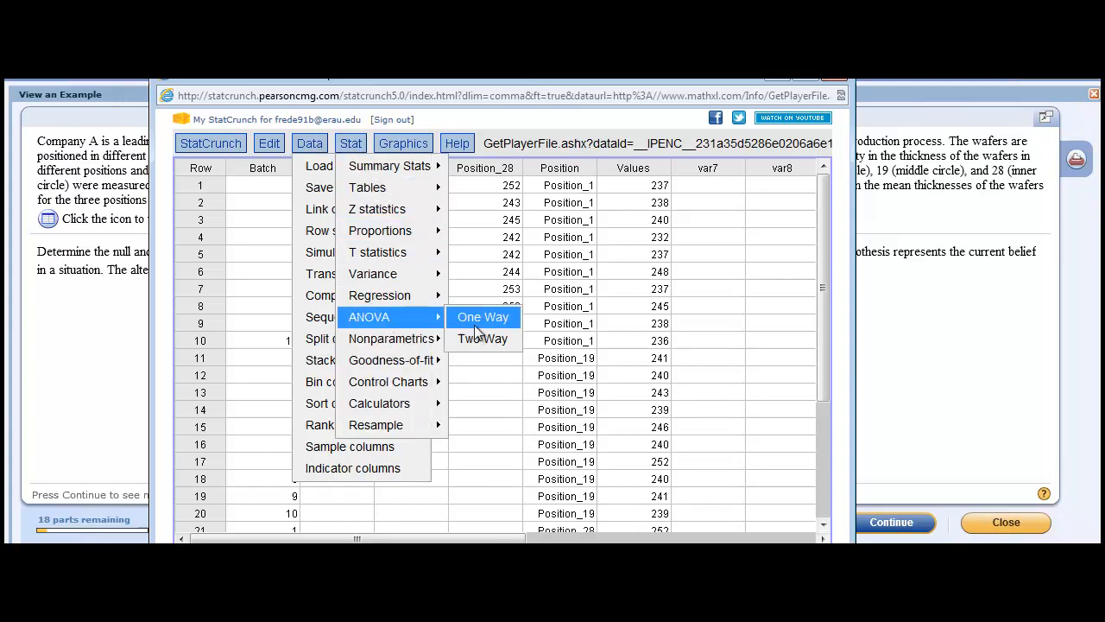
{"action": "left_click", "coordinate": [483, 317]}
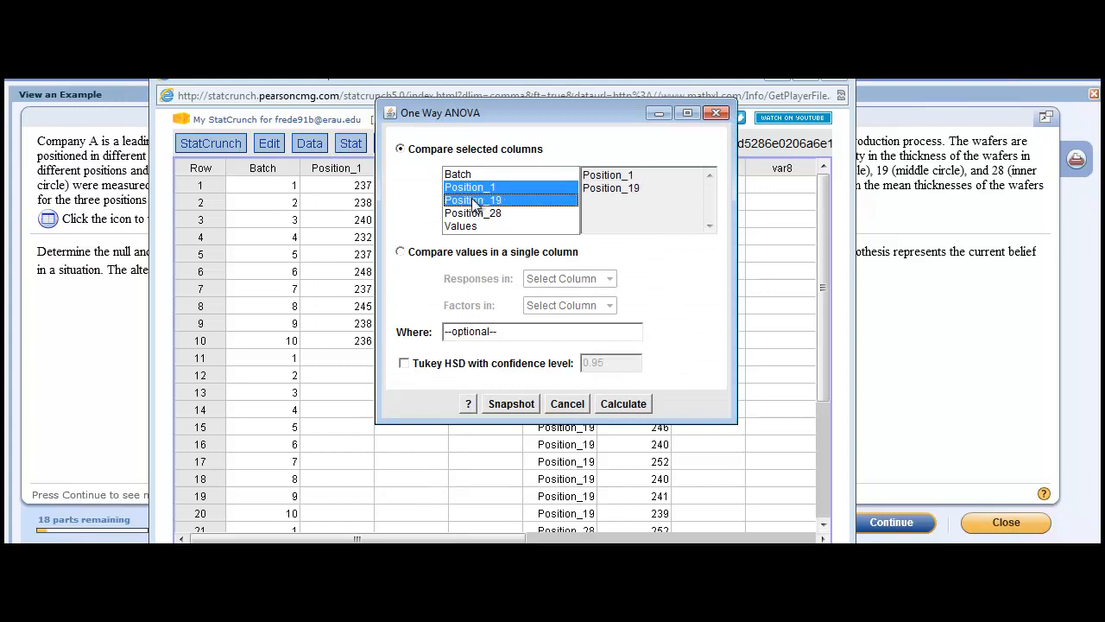
{"action": "left_click", "coordinate": [472, 212]}
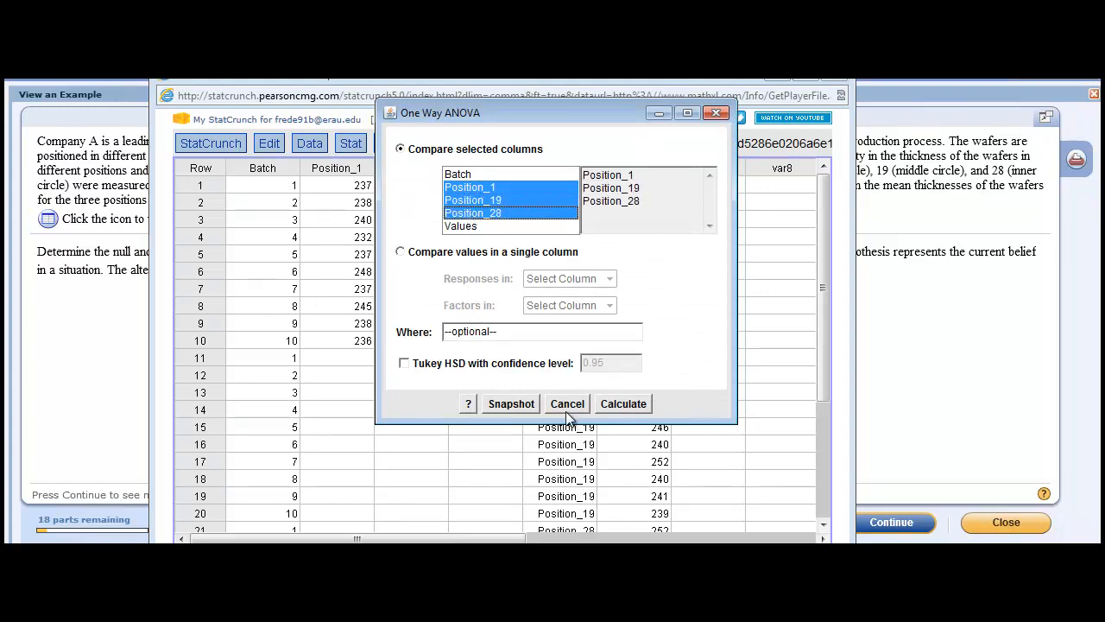
{"action": "left_click", "coordinate": [622, 403]}
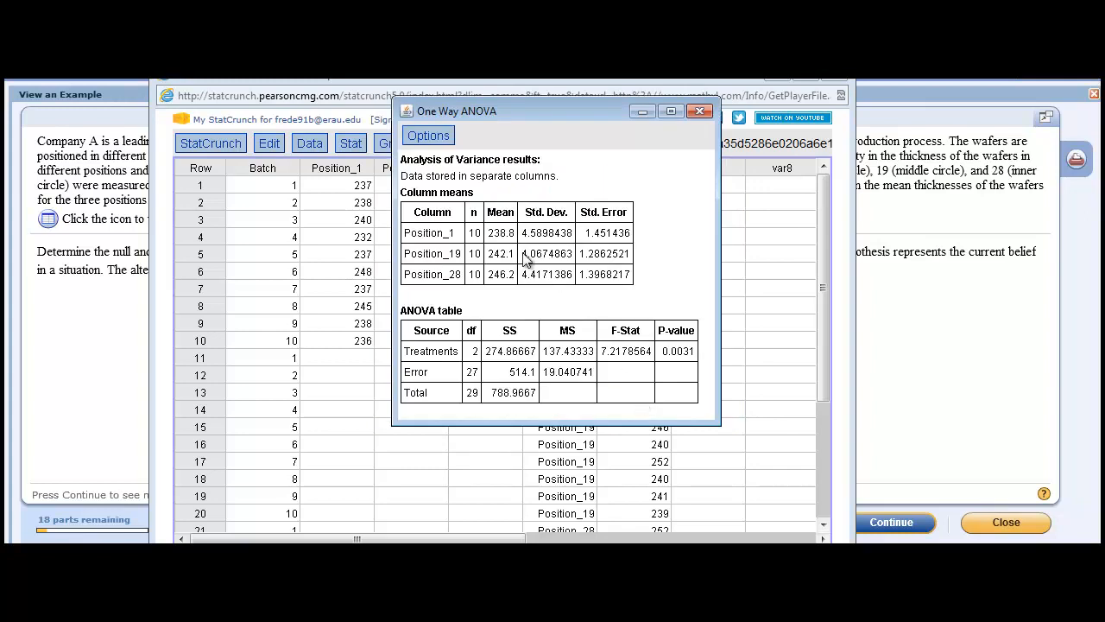
{"action": "mouse_move", "coordinate": [495, 233]}
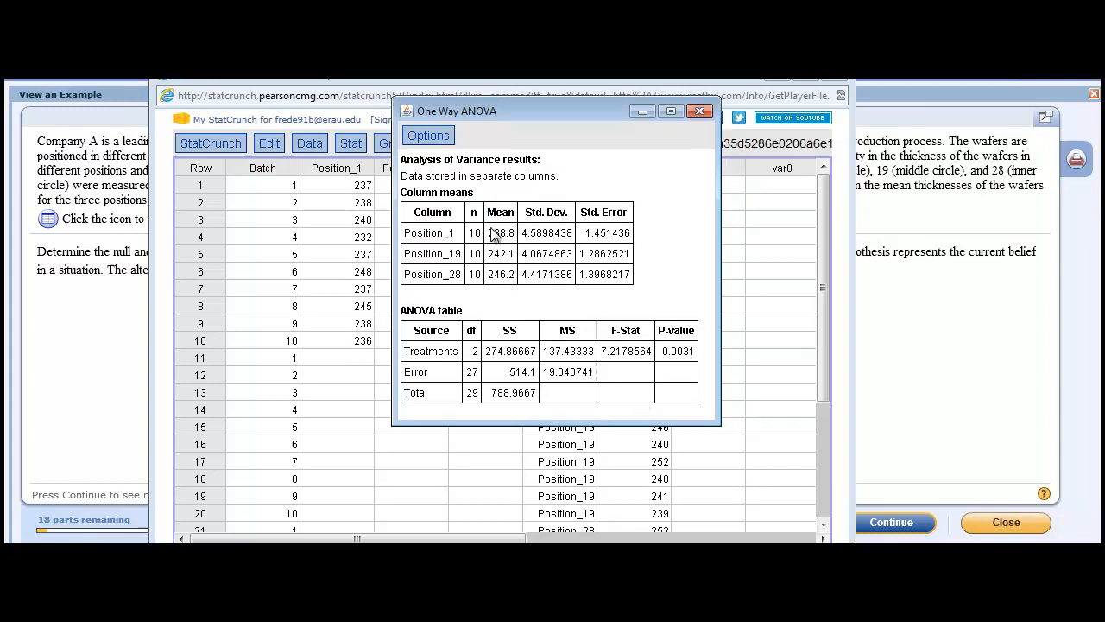
{"action": "mouse_move", "coordinate": [568, 253]}
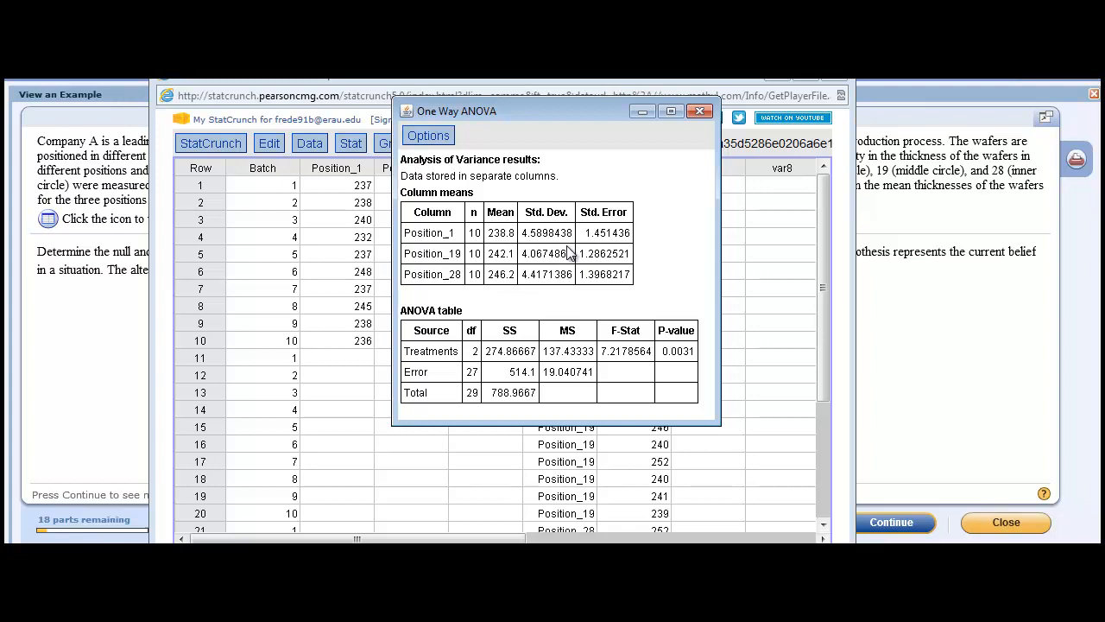
{"action": "mouse_move", "coordinate": [600, 292]}
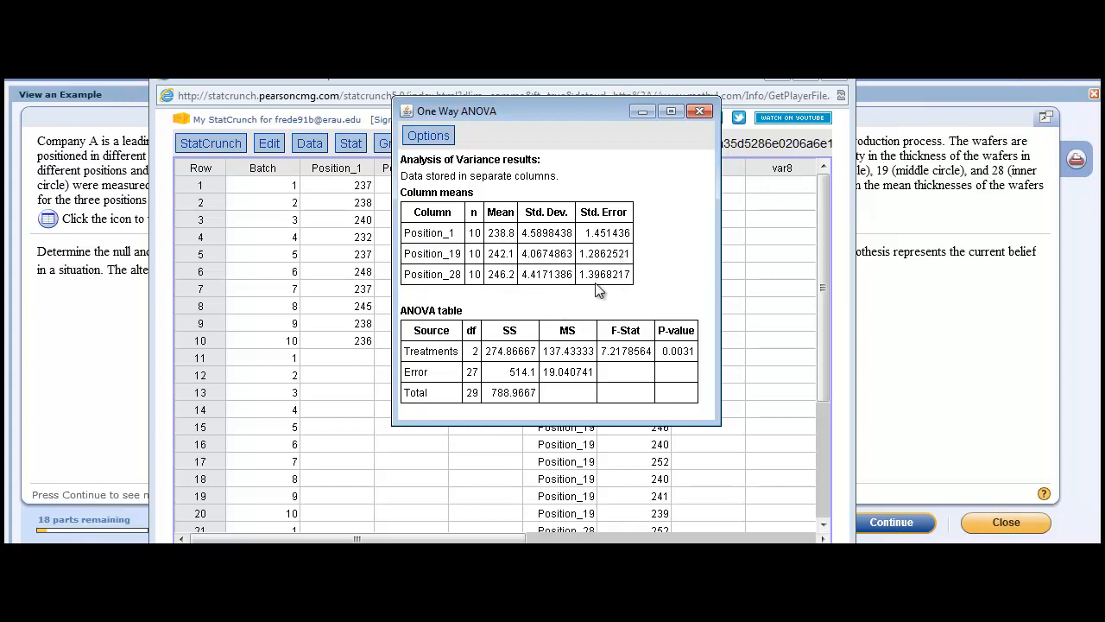
{"action": "mouse_move", "coordinate": [635, 231]}
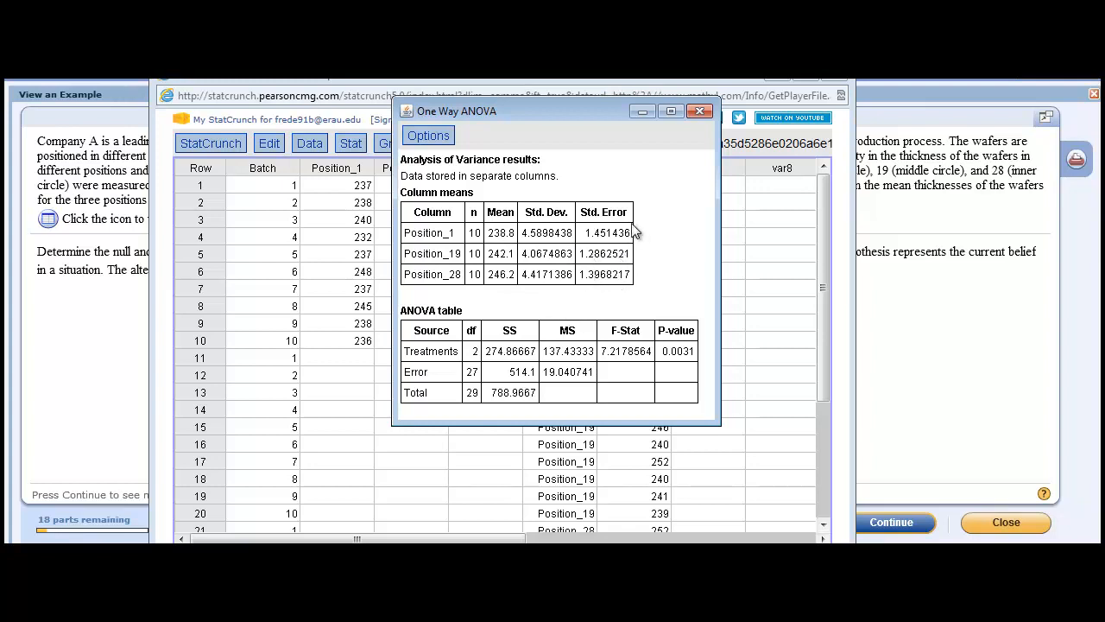
{"action": "mouse_move", "coordinate": [690, 266]}
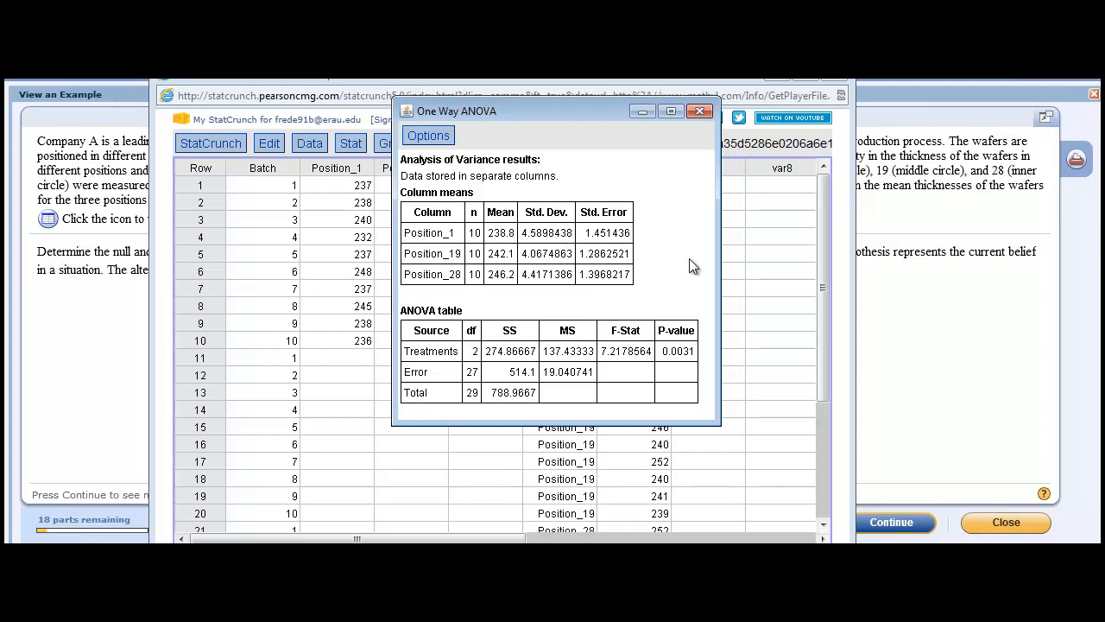
{"action": "mouse_move", "coordinate": [545, 218]}
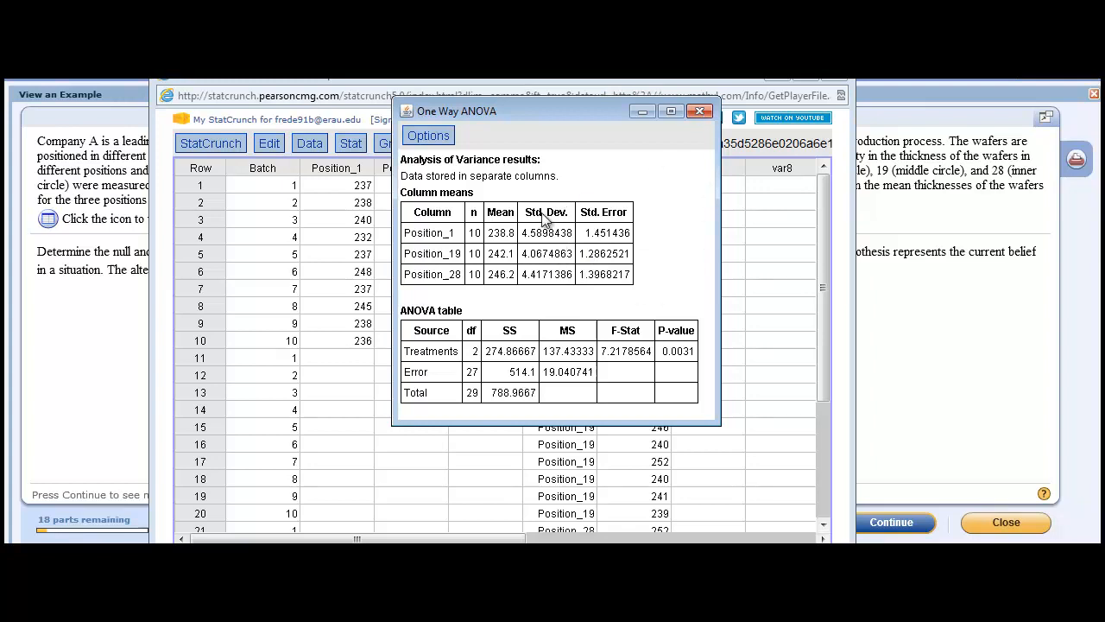
{"action": "mouse_move", "coordinate": [514, 276]}
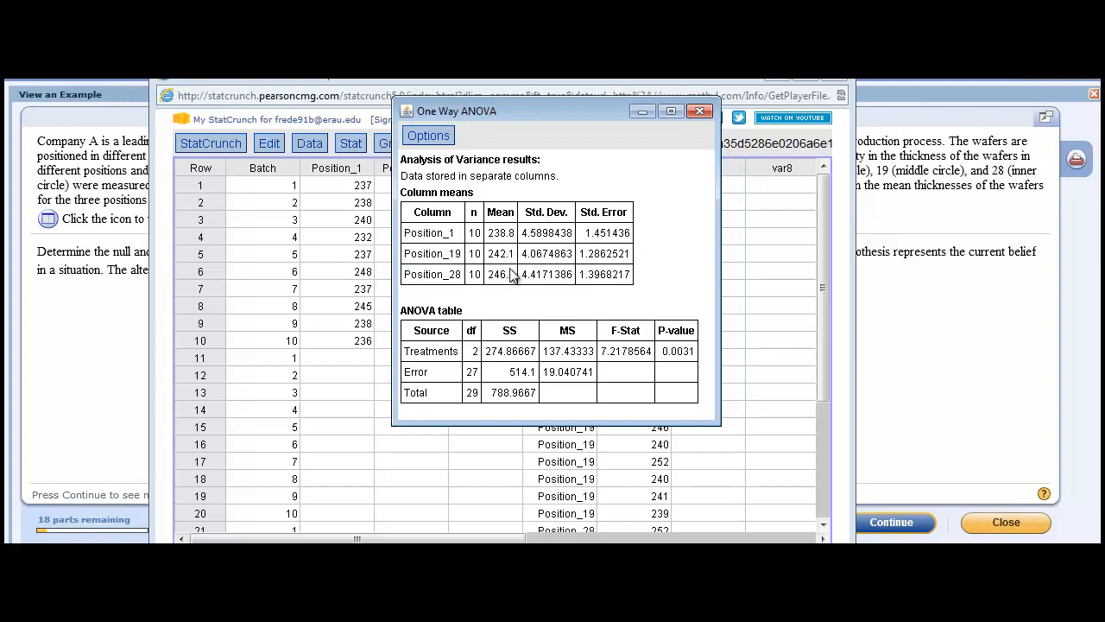
{"action": "mouse_move", "coordinate": [699, 128]}
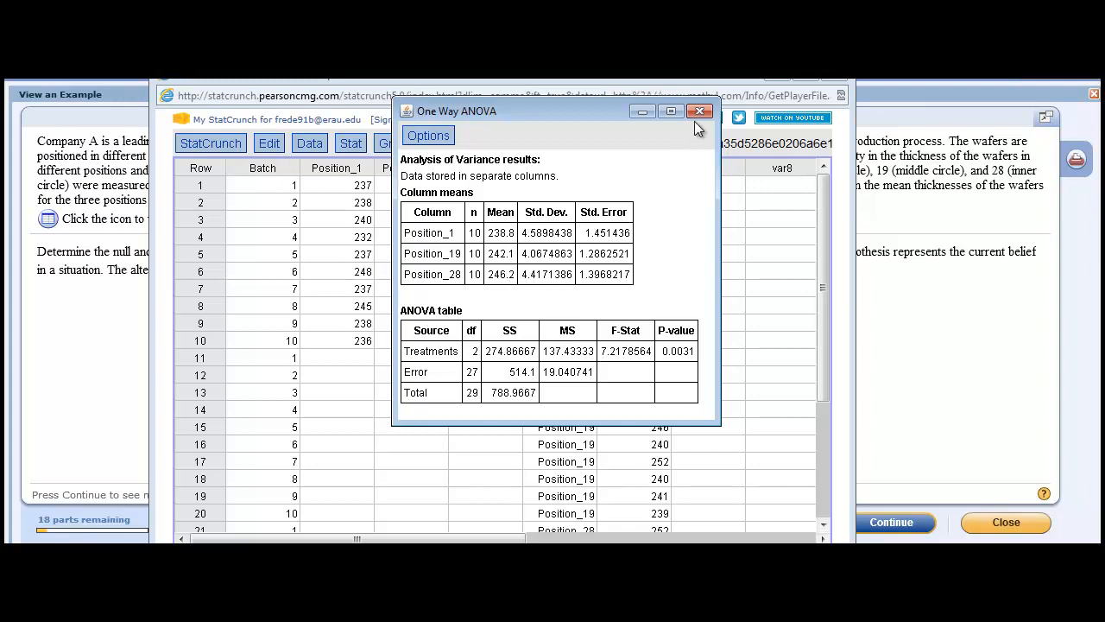
{"action": "mouse_move", "coordinate": [699, 112]}
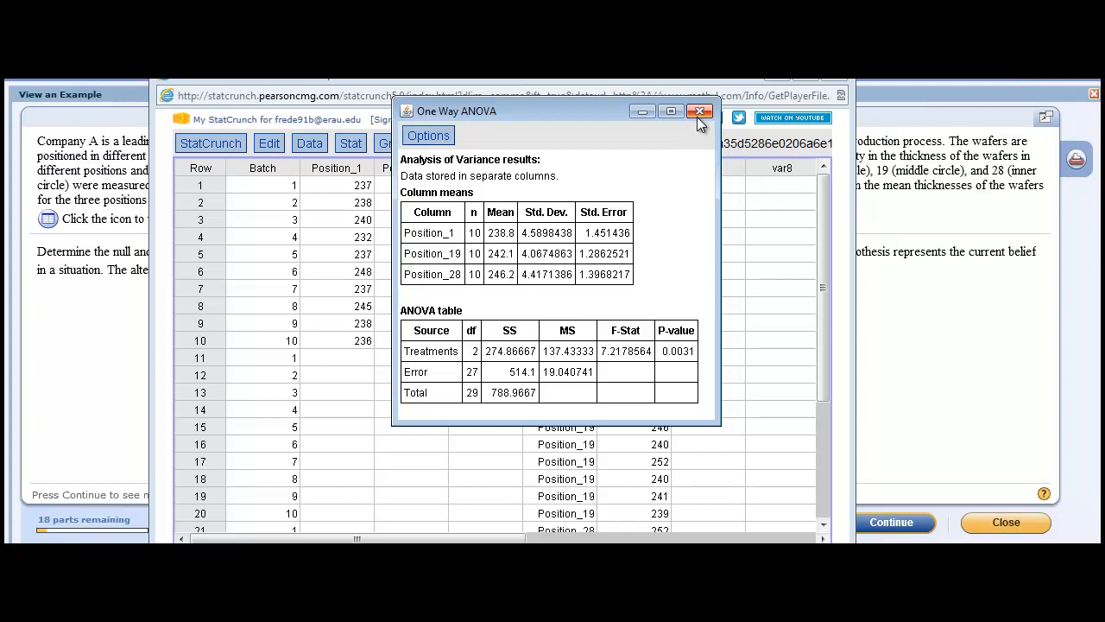
{"action": "mouse_move", "coordinate": [701, 113]}
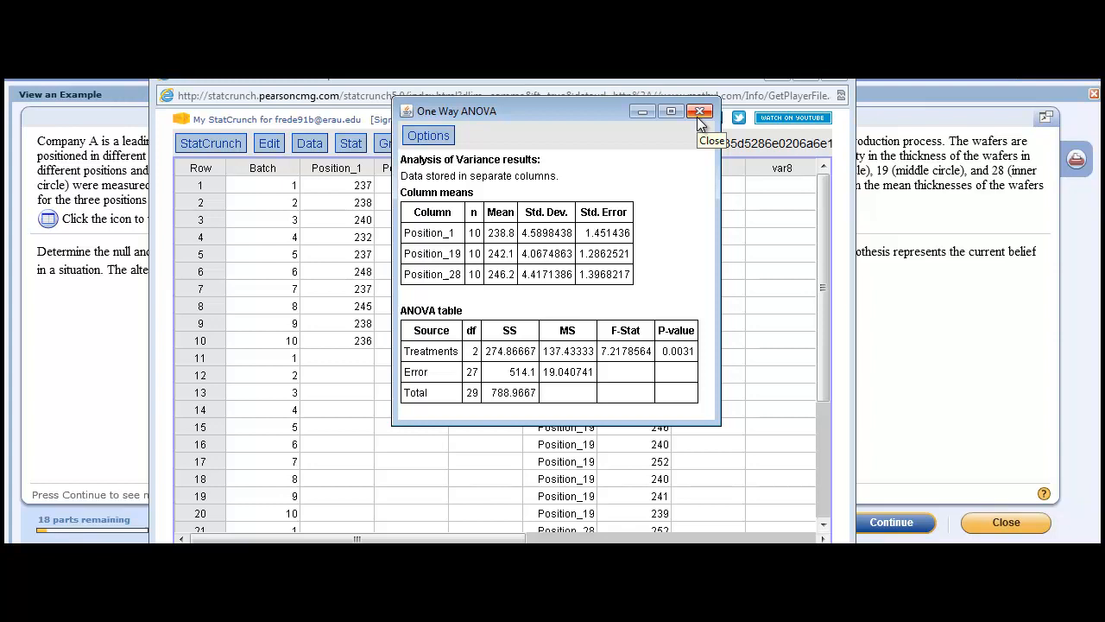
Step: Close the One Way ANOVA results window to return to the wafer thickness data
{"action": "left_click", "coordinate": [699, 112]}
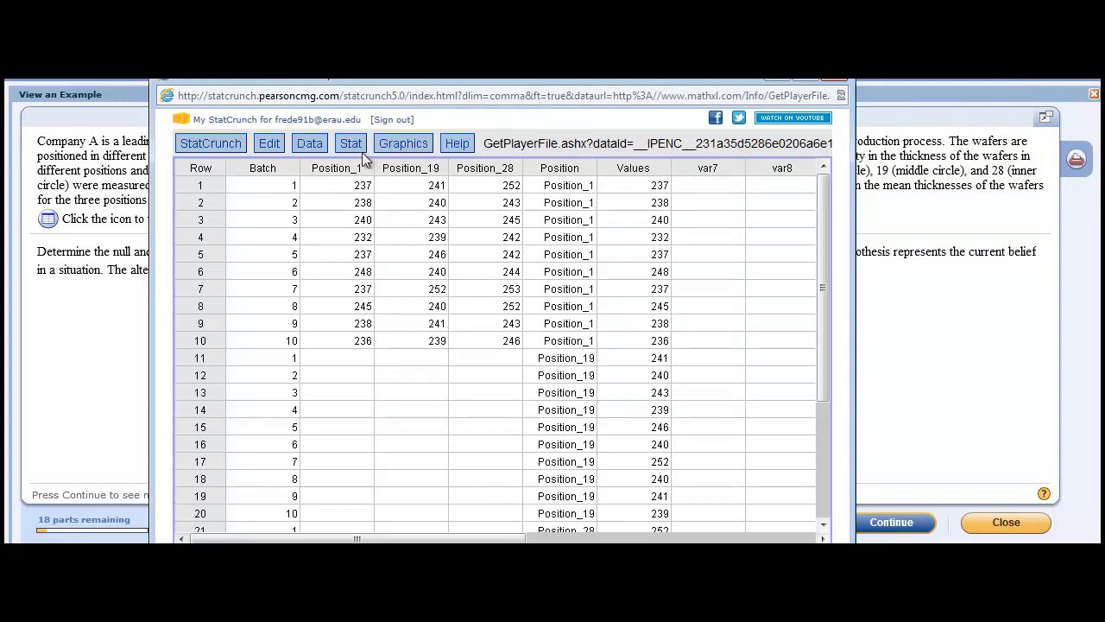
Step: Run an additive Two Way ANOVA of Values with Batch rows and Position columns
{"action": "left_click", "coordinate": [351, 143]}
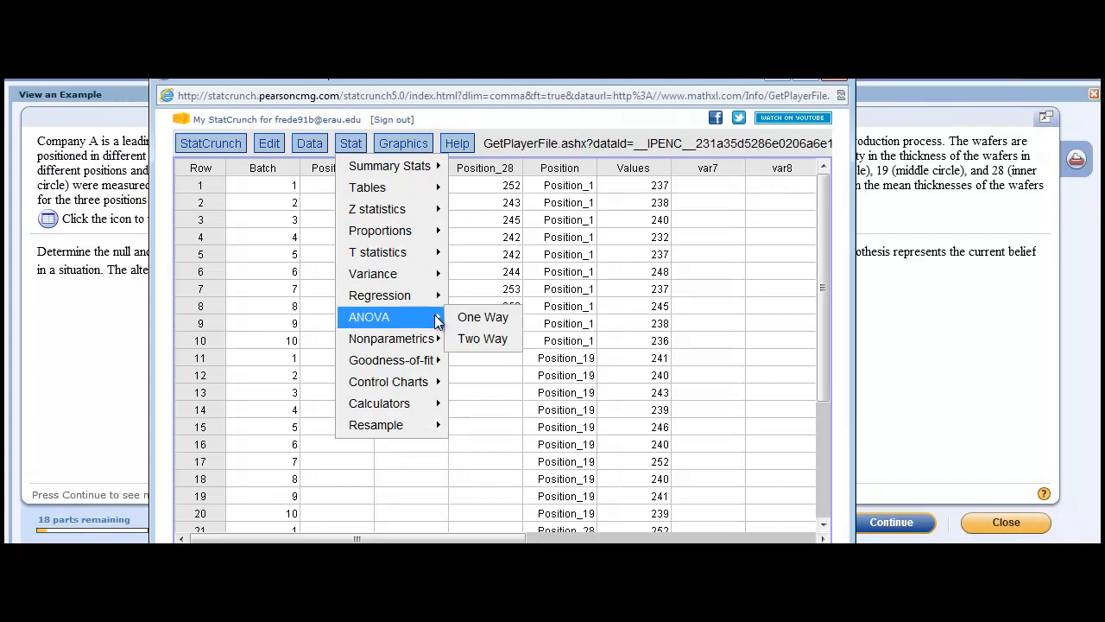
{"action": "left_click", "coordinate": [482, 338]}
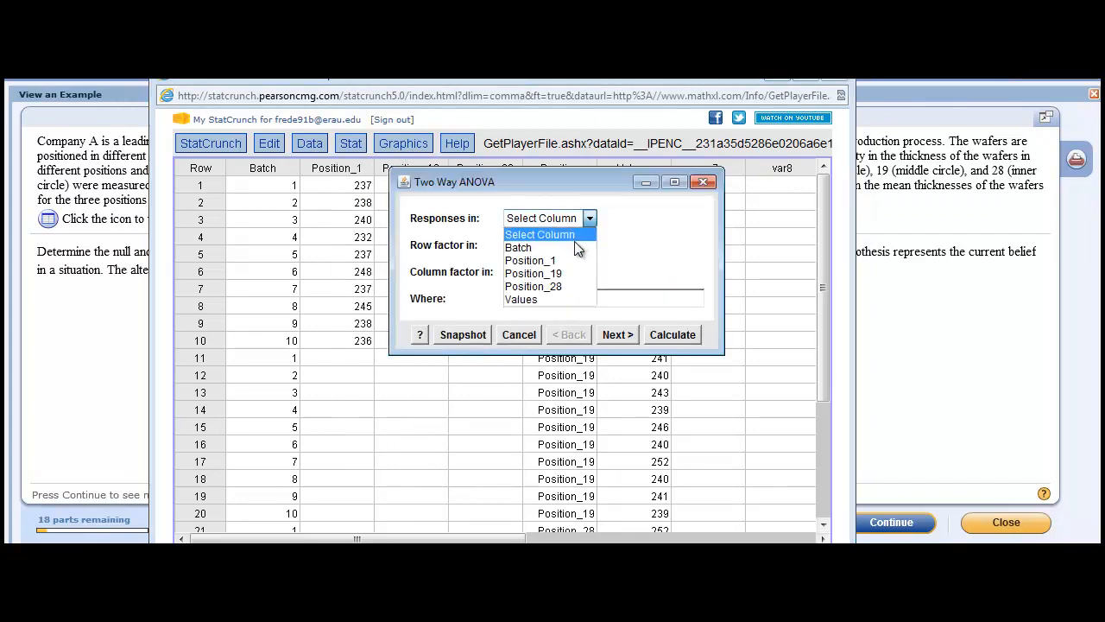
{"action": "left_click", "coordinate": [521, 299]}
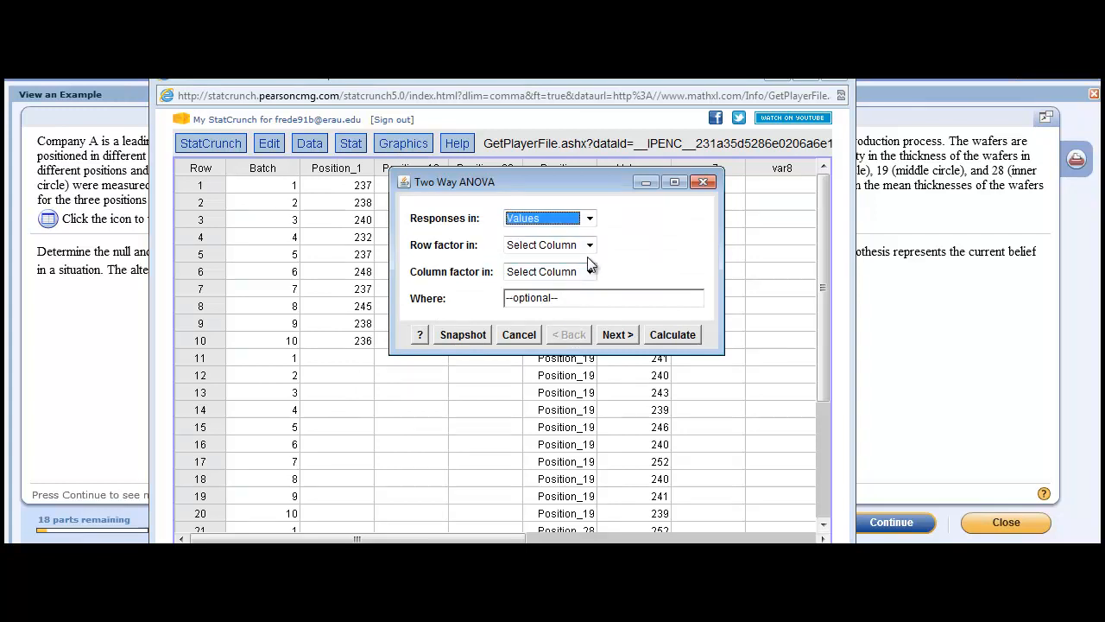
{"action": "left_click", "coordinate": [590, 244]}
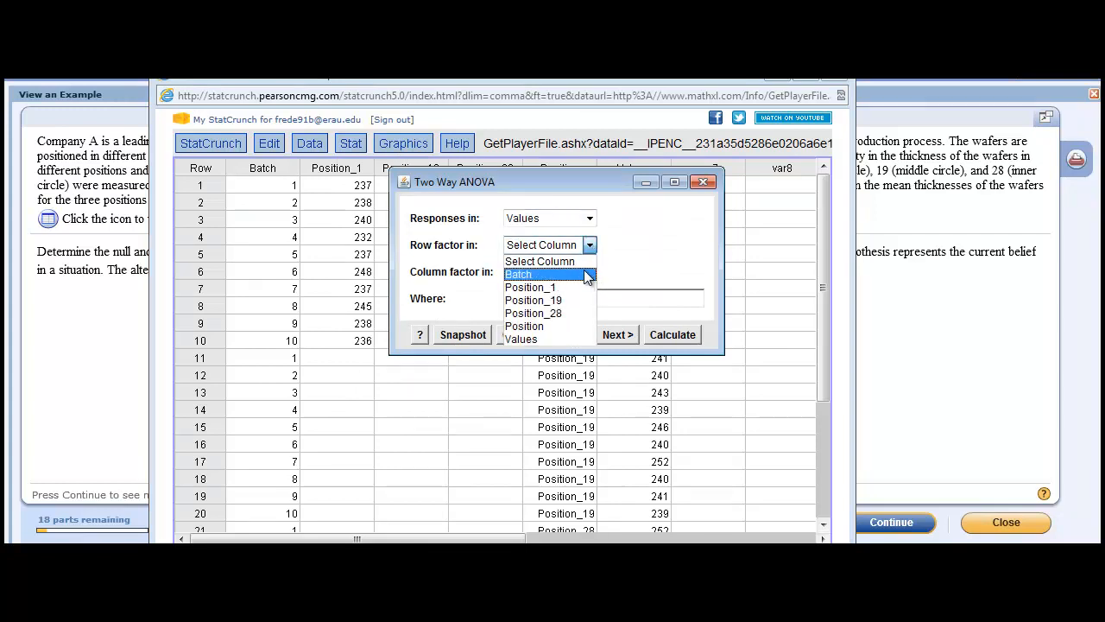
{"action": "left_click", "coordinate": [519, 275]}
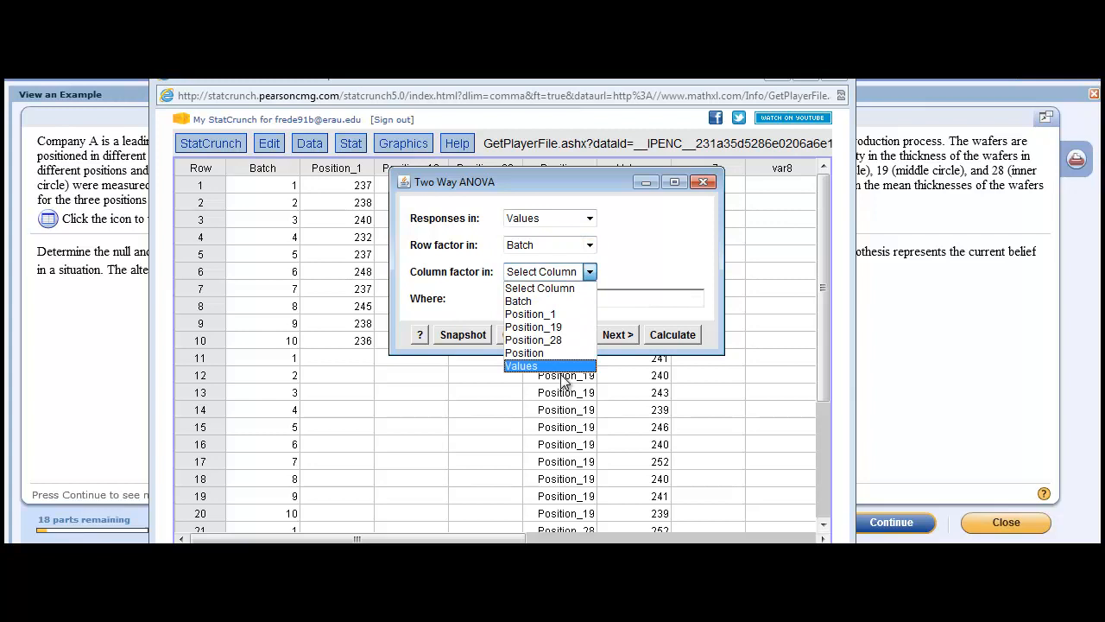
{"action": "mouse_move", "coordinate": [561, 354]}
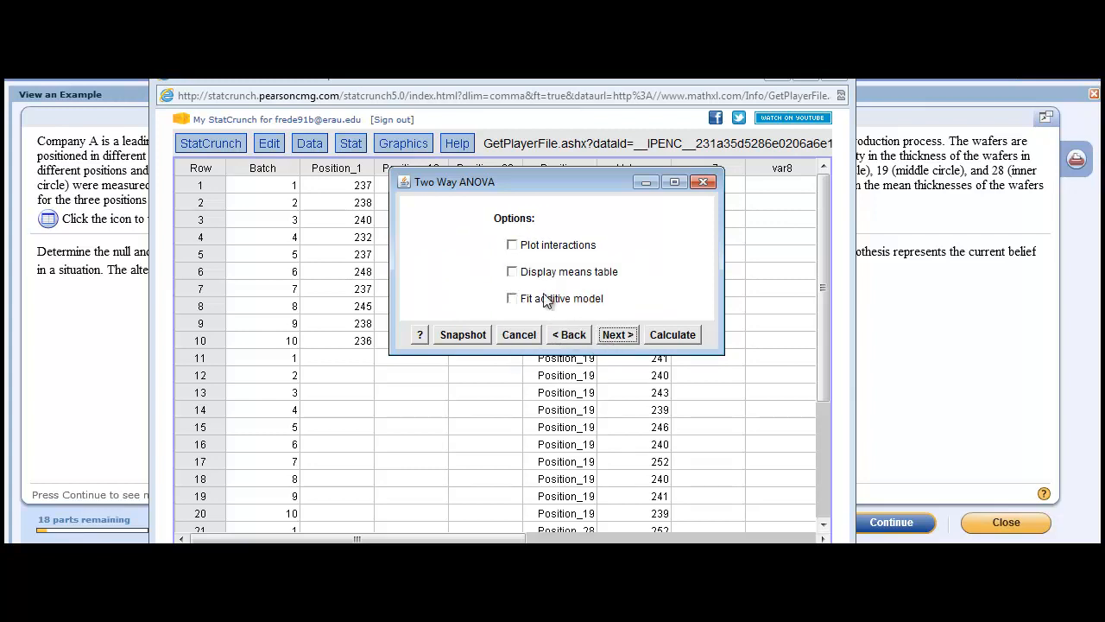
{"action": "left_click", "coordinate": [512, 297]}
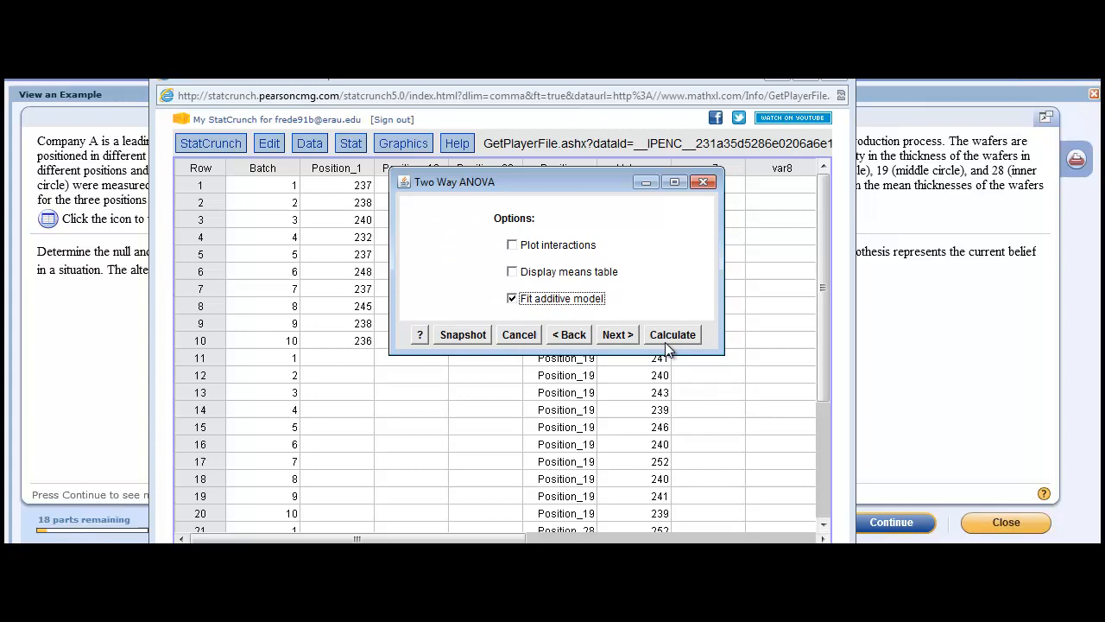
{"action": "left_click", "coordinate": [672, 334]}
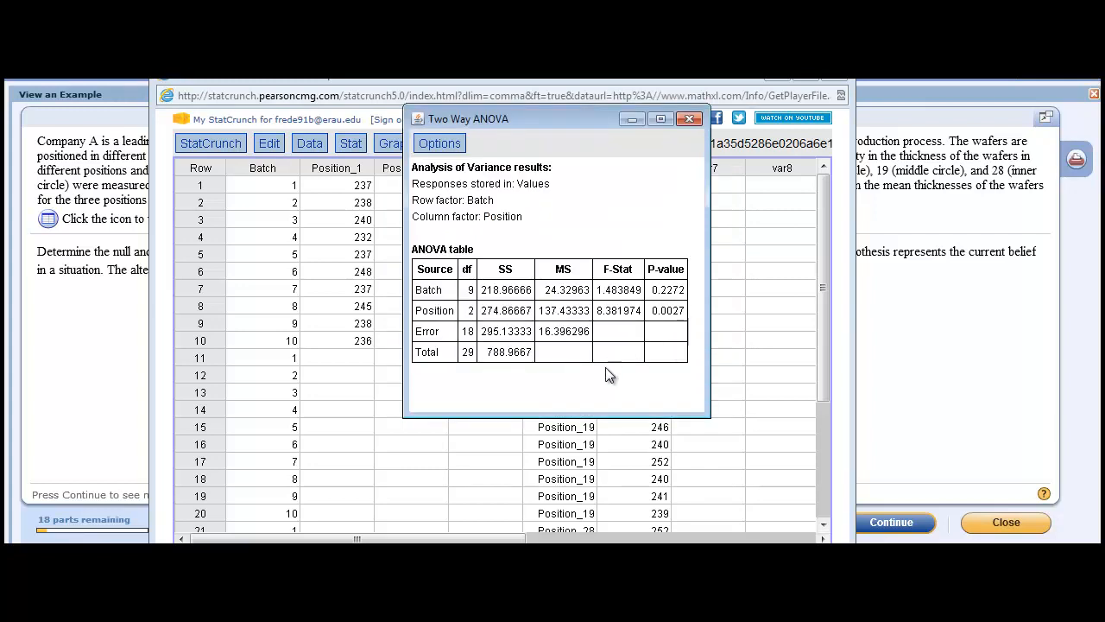
{"action": "mouse_move", "coordinate": [585, 394]}
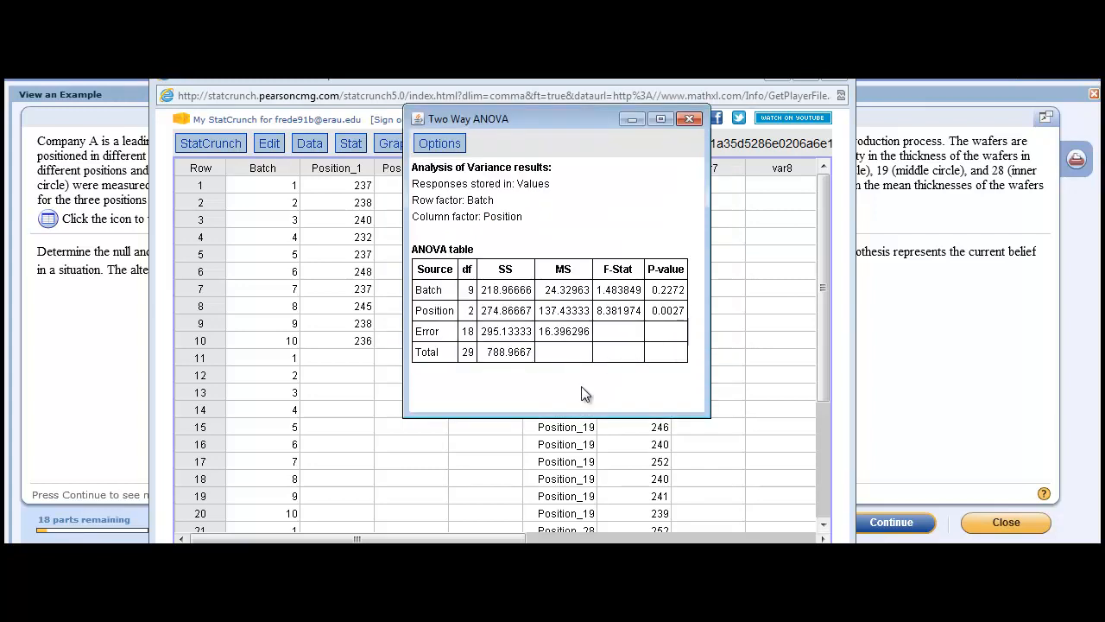
{"action": "mouse_move", "coordinate": [448, 335]}
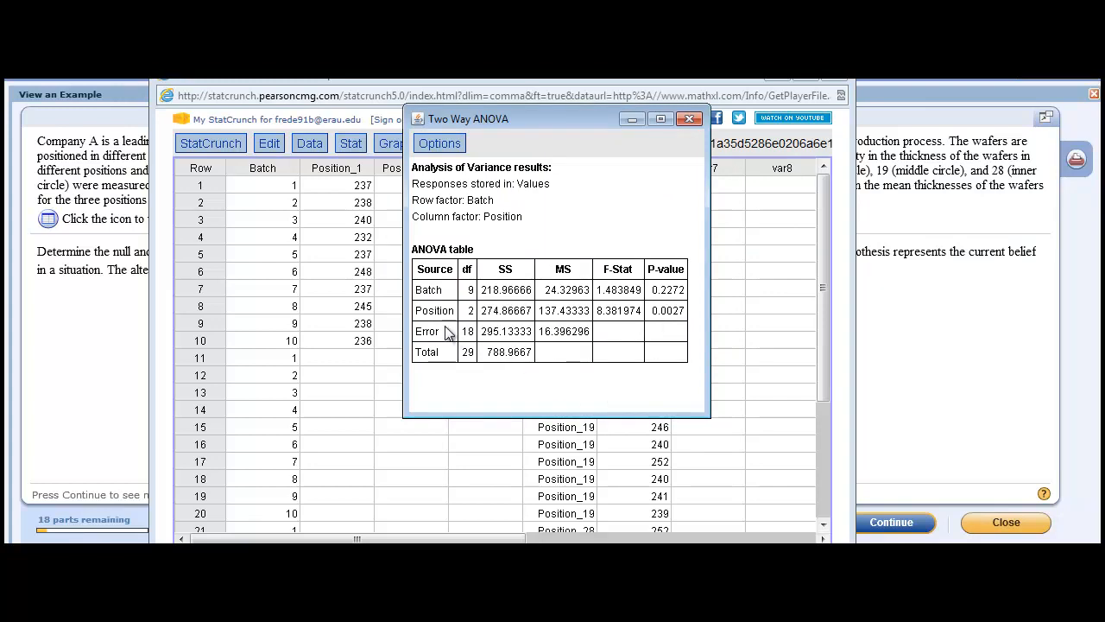
{"action": "mouse_move", "coordinate": [438, 294]}
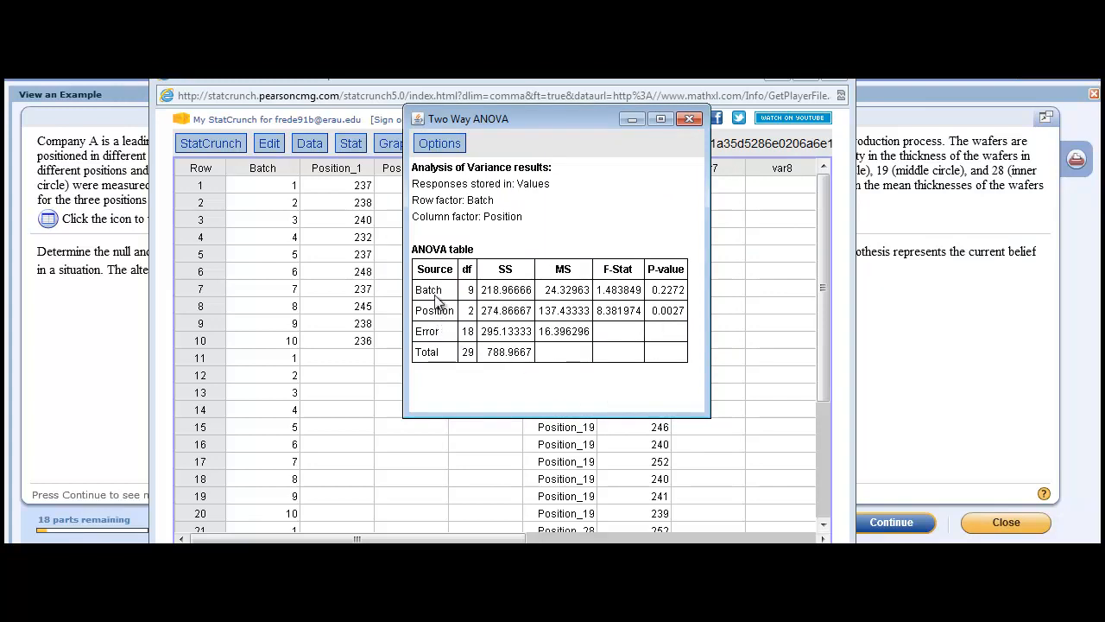
{"action": "mouse_move", "coordinate": [566, 321]}
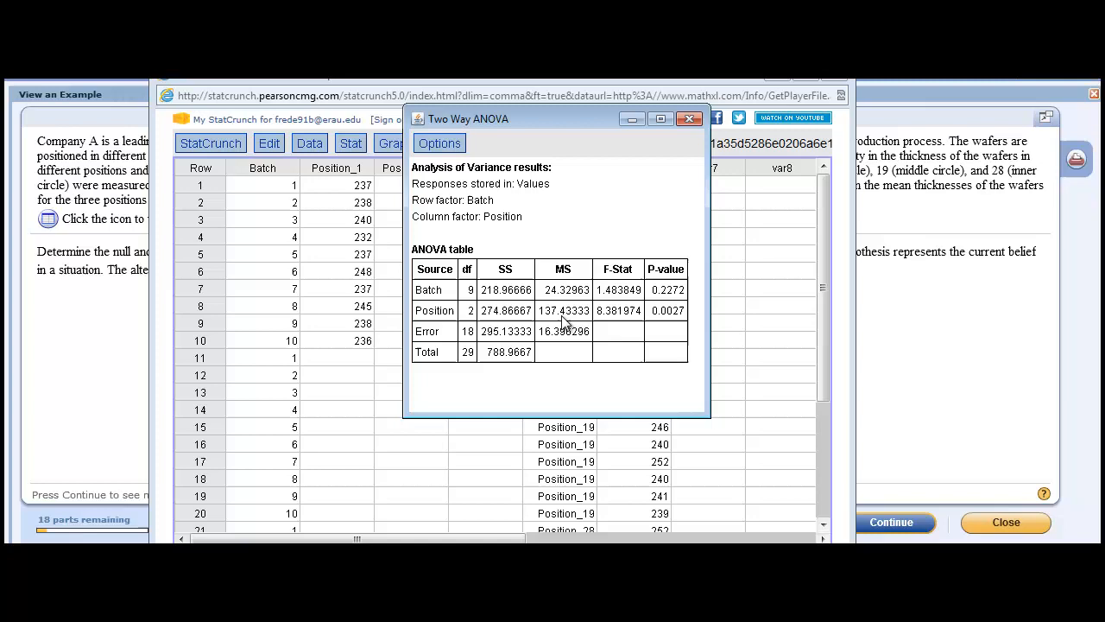
{"action": "mouse_move", "coordinate": [656, 324]}
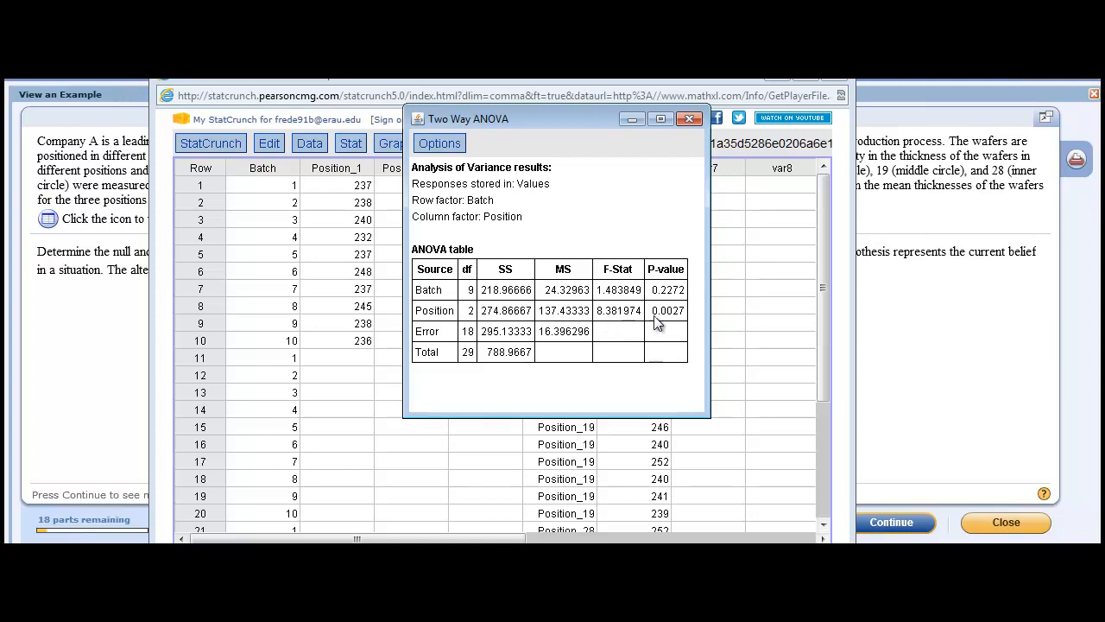
{"action": "mouse_move", "coordinate": [682, 321]}
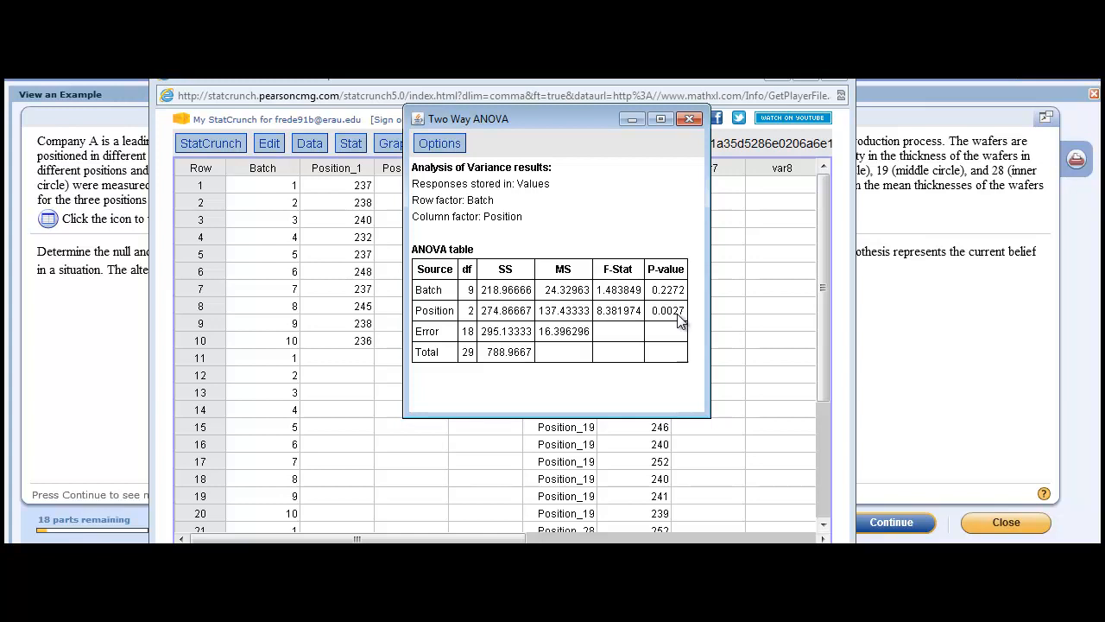
{"action": "mouse_move", "coordinate": [628, 326]}
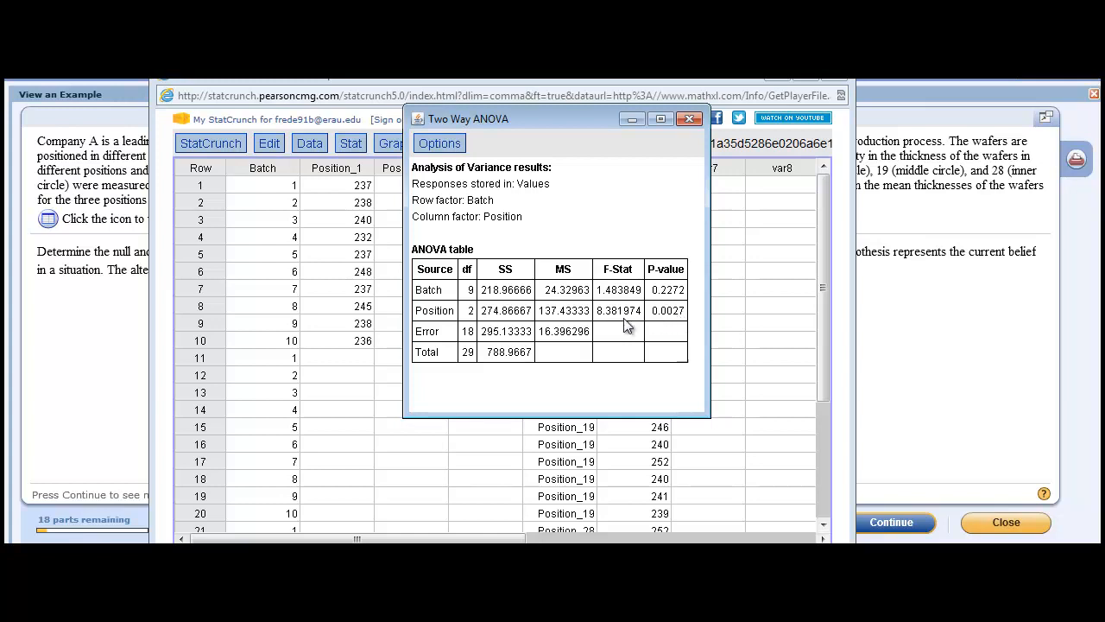
{"action": "mouse_move", "coordinate": [666, 324]}
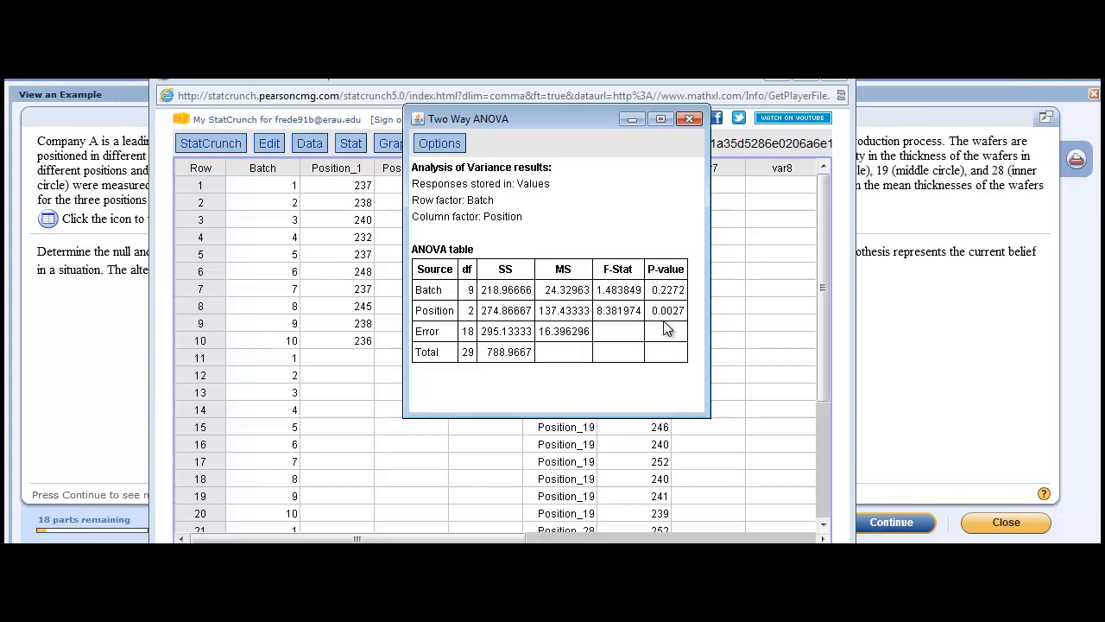
{"action": "mouse_move", "coordinate": [618, 327]}
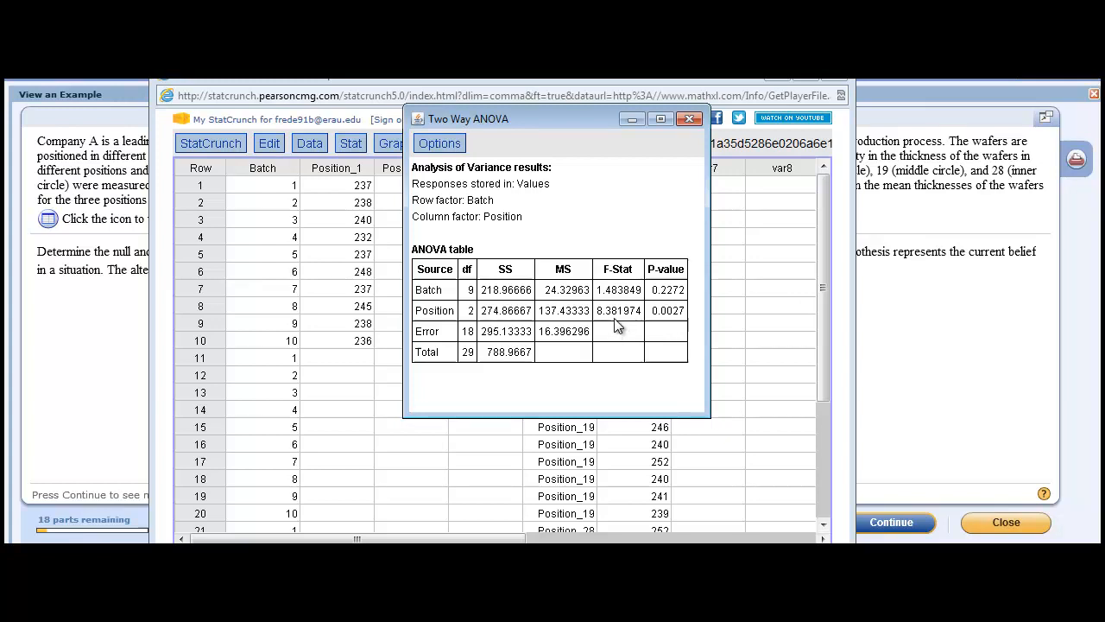
{"action": "mouse_move", "coordinate": [681, 322]}
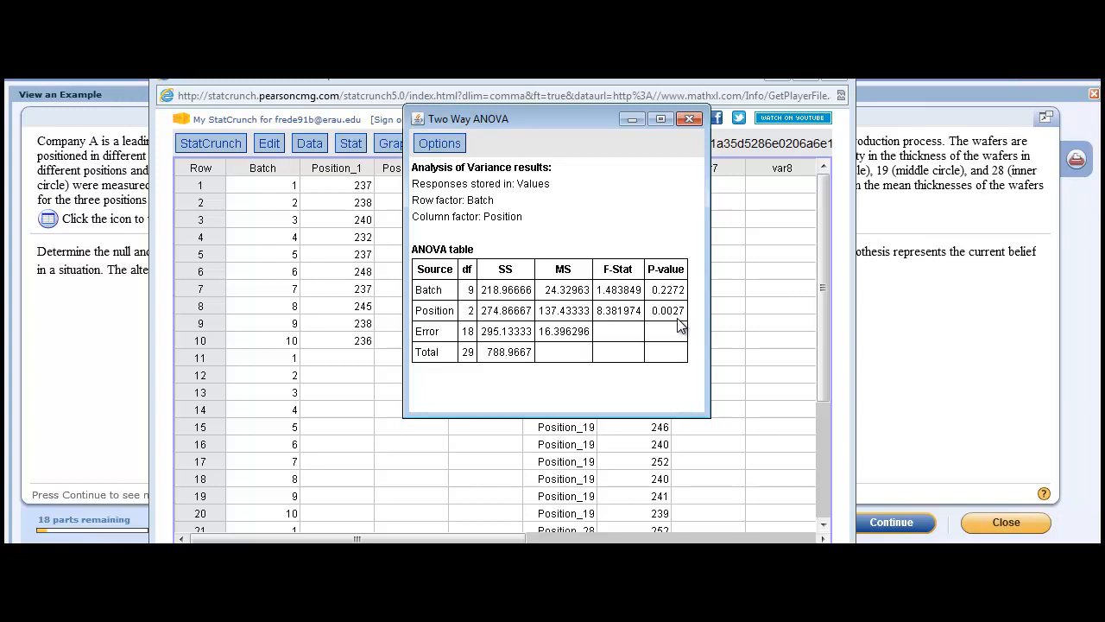
{"action": "mouse_move", "coordinate": [617, 323]}
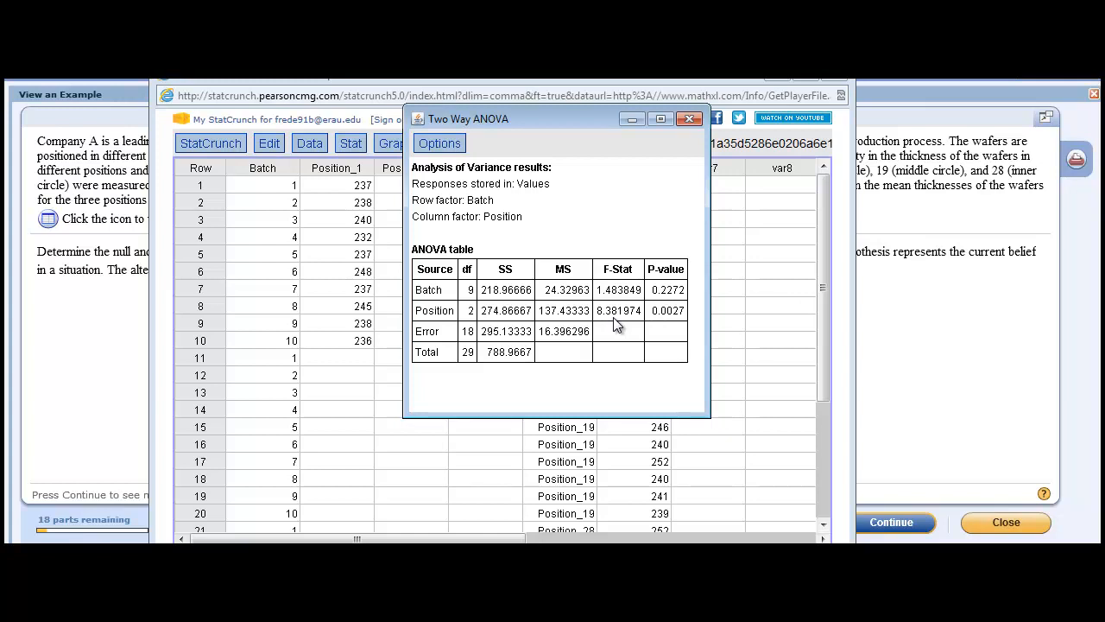
{"action": "mouse_move", "coordinate": [675, 325]}
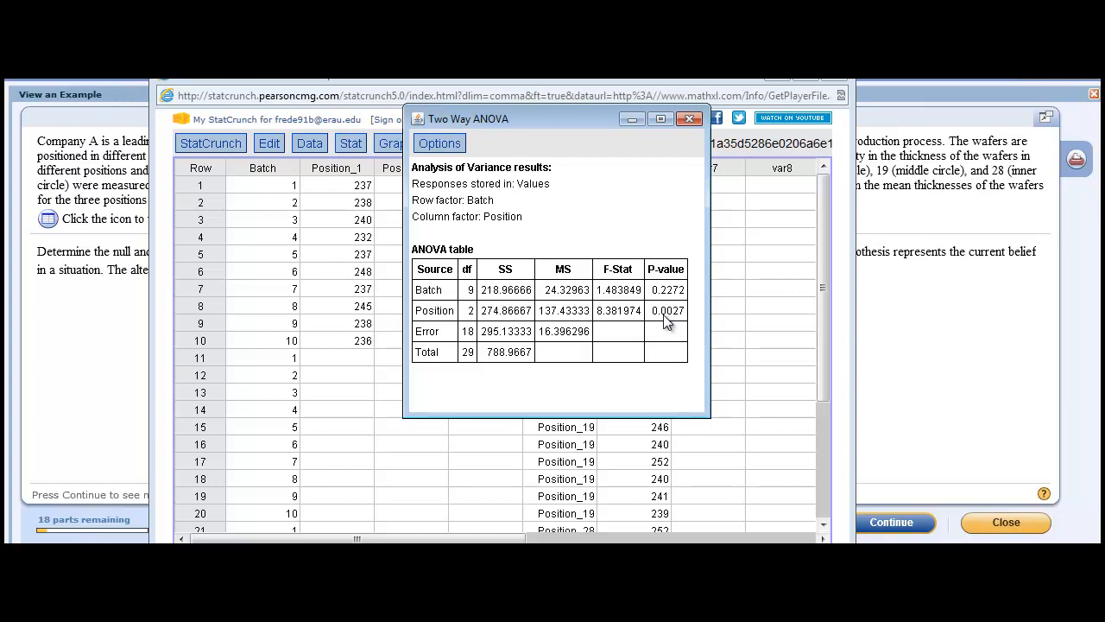
{"action": "mouse_move", "coordinate": [482, 300]}
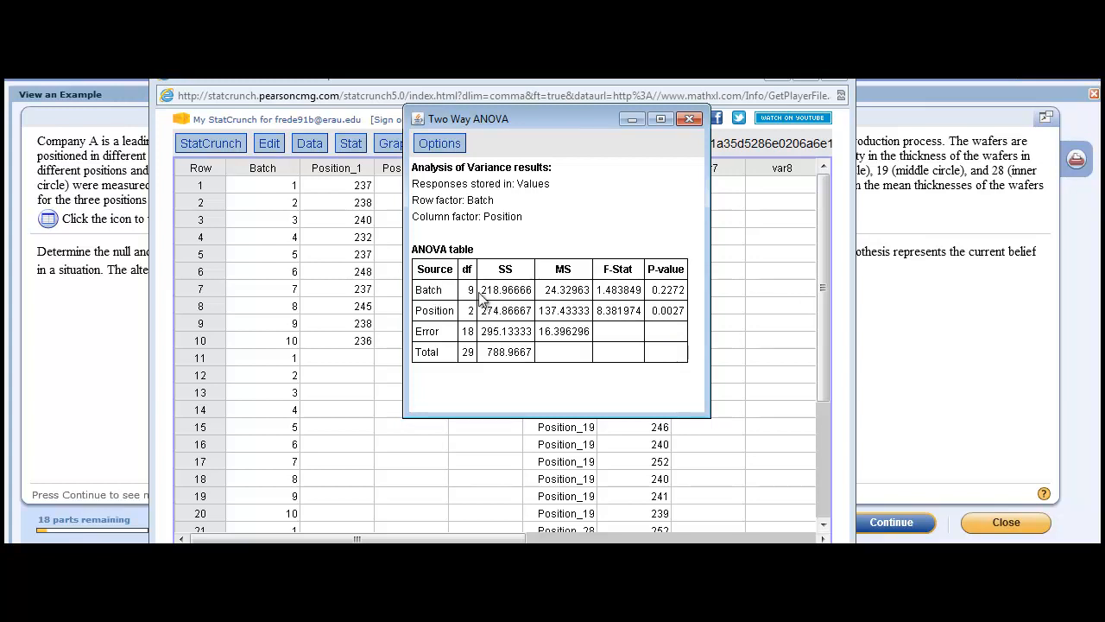
{"action": "mouse_move", "coordinate": [677, 292]}
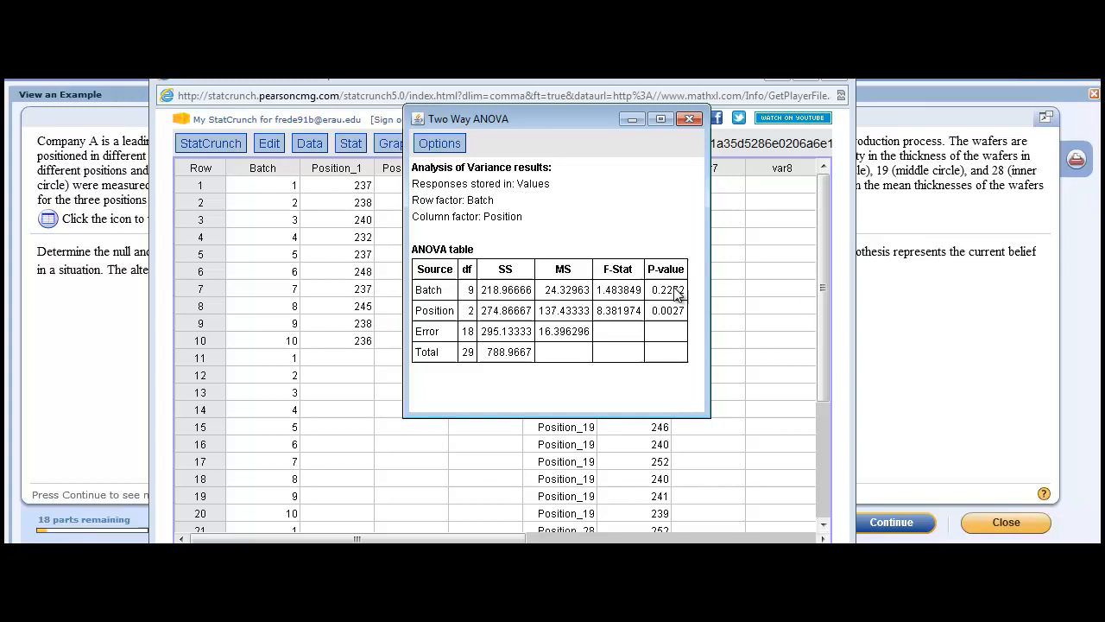
{"action": "mouse_move", "coordinate": [524, 307]}
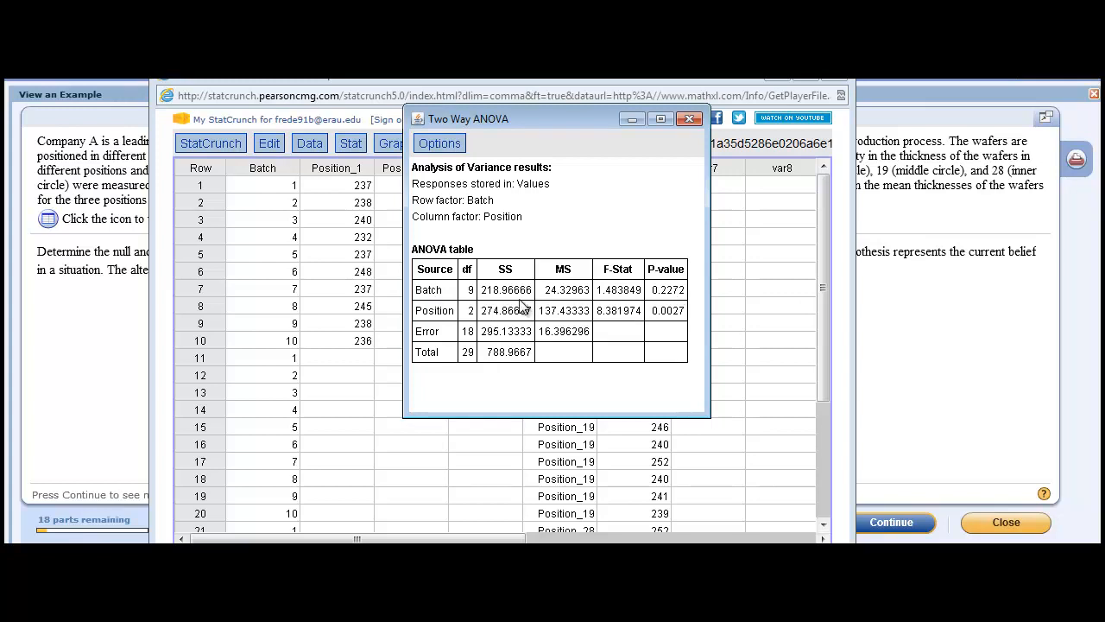
{"action": "mouse_move", "coordinate": [610, 304]}
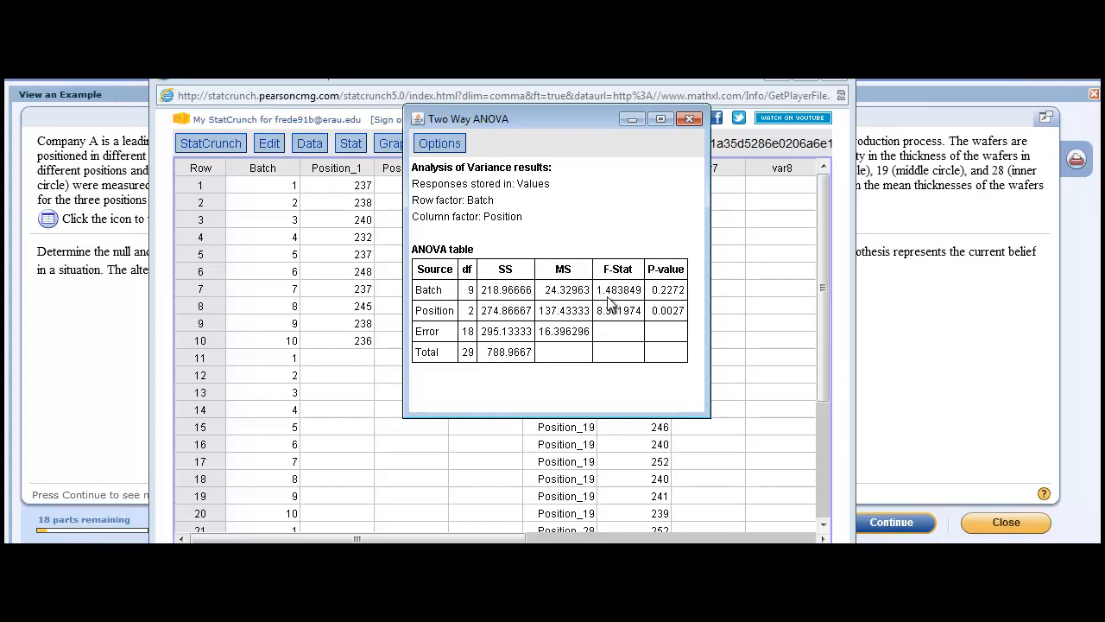
{"action": "mouse_move", "coordinate": [567, 297]}
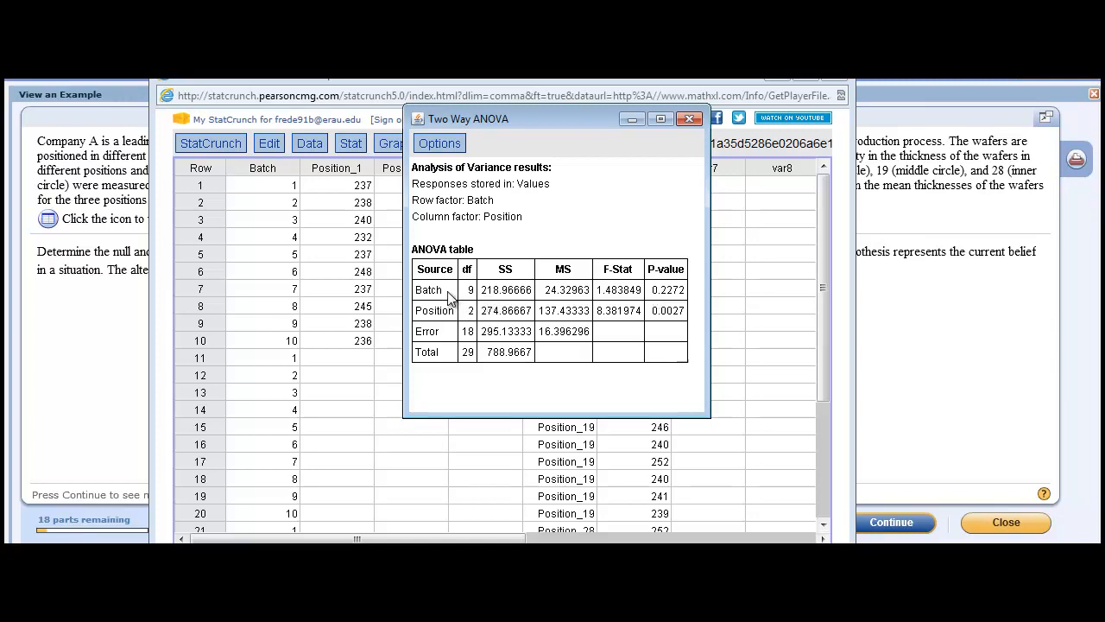
{"action": "mouse_move", "coordinate": [621, 298]}
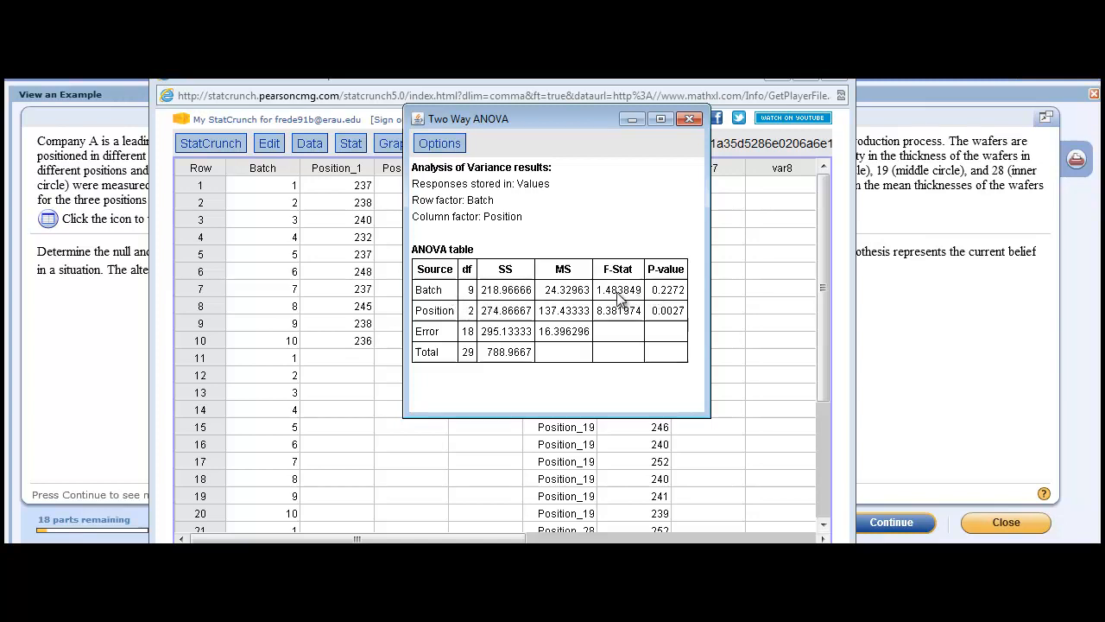
{"action": "mouse_move", "coordinate": [648, 302]}
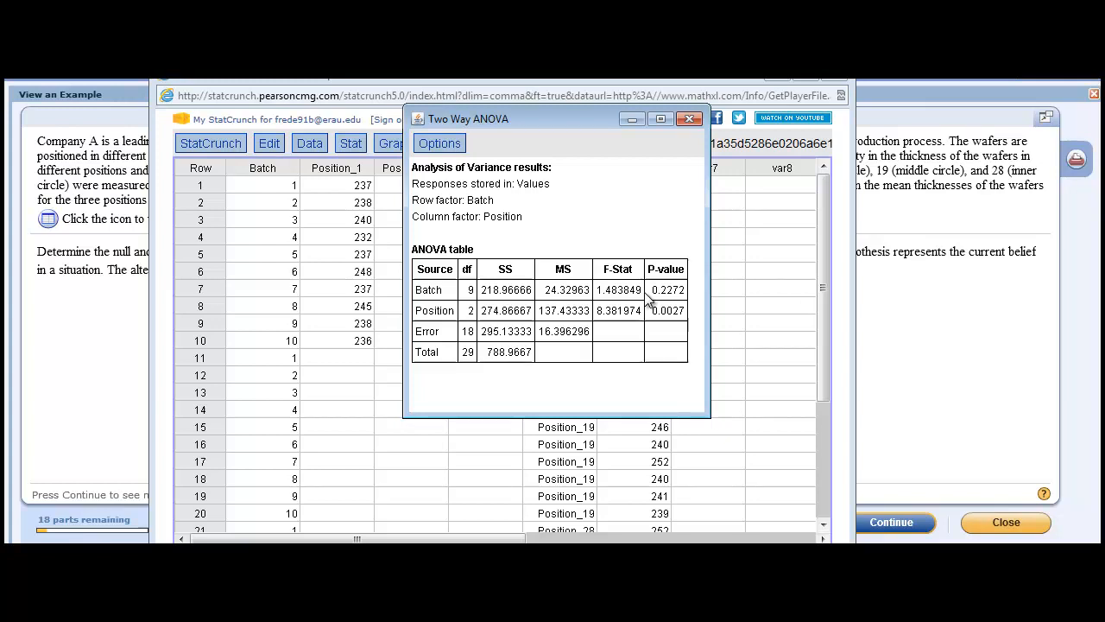
{"action": "mouse_move", "coordinate": [537, 341]}
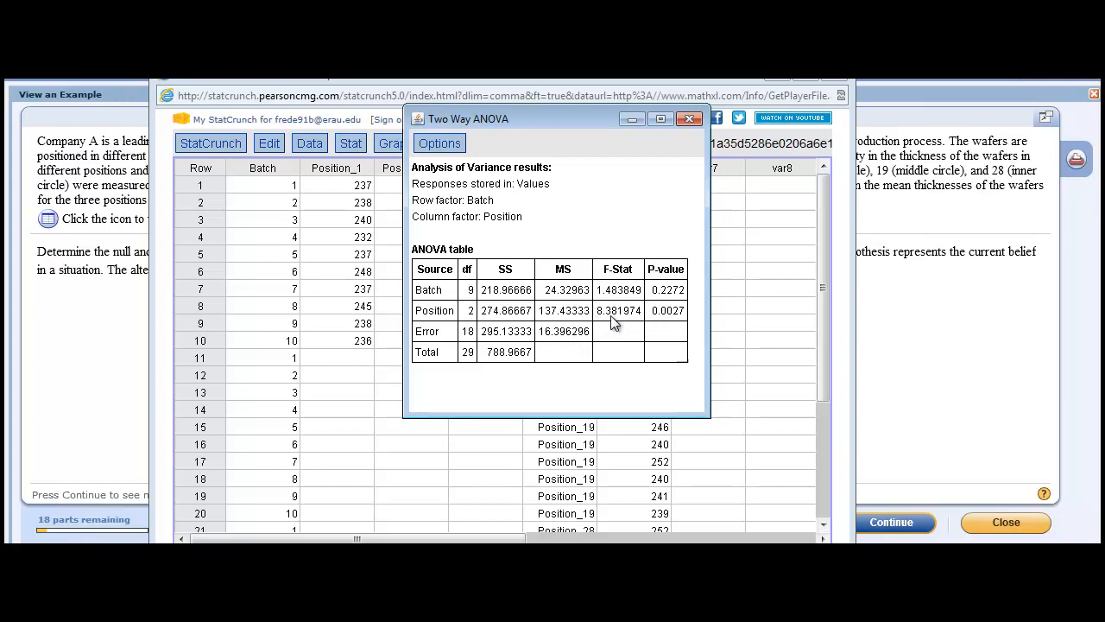
{"action": "mouse_move", "coordinate": [672, 317]}
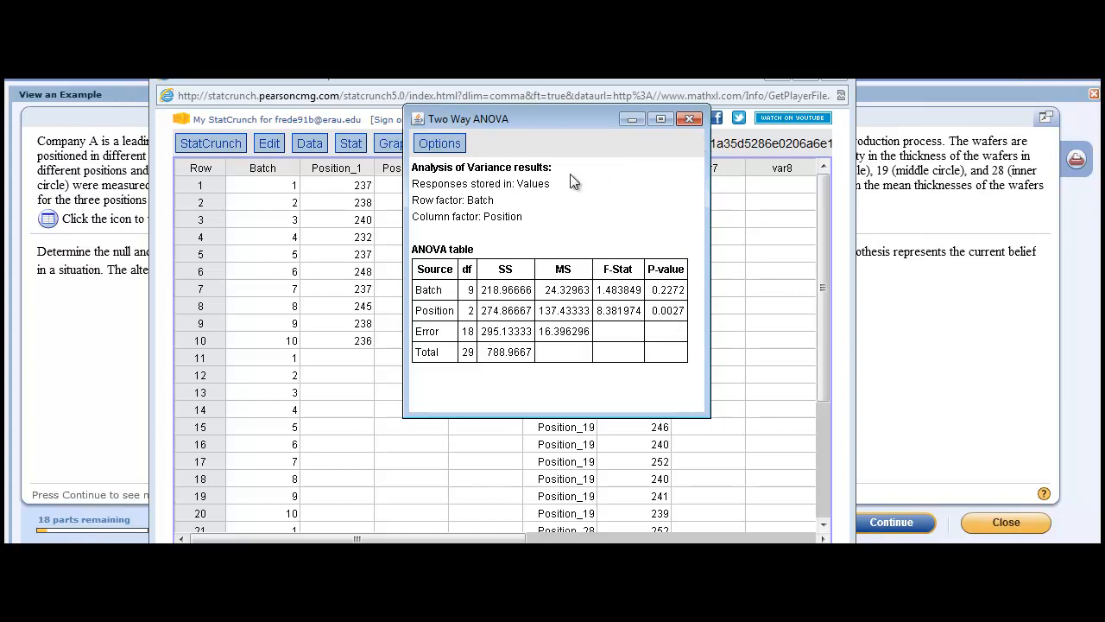
{"action": "mouse_move", "coordinate": [689, 119]}
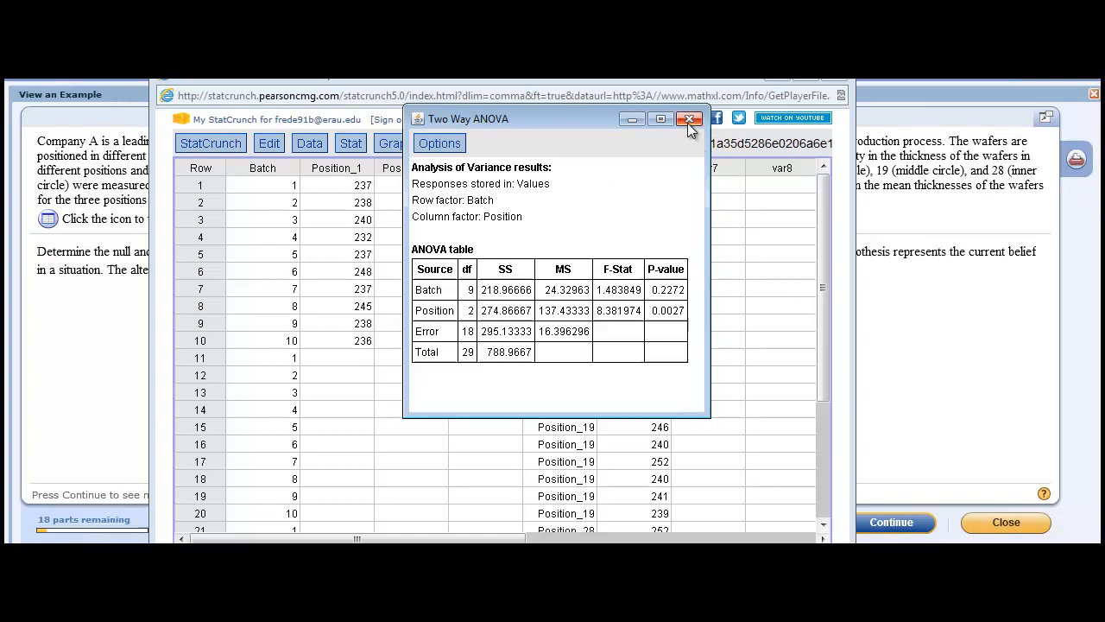
Step: Close the ANOVA output and start a new Two Way ANOVA setup
{"action": "left_click", "coordinate": [690, 119]}
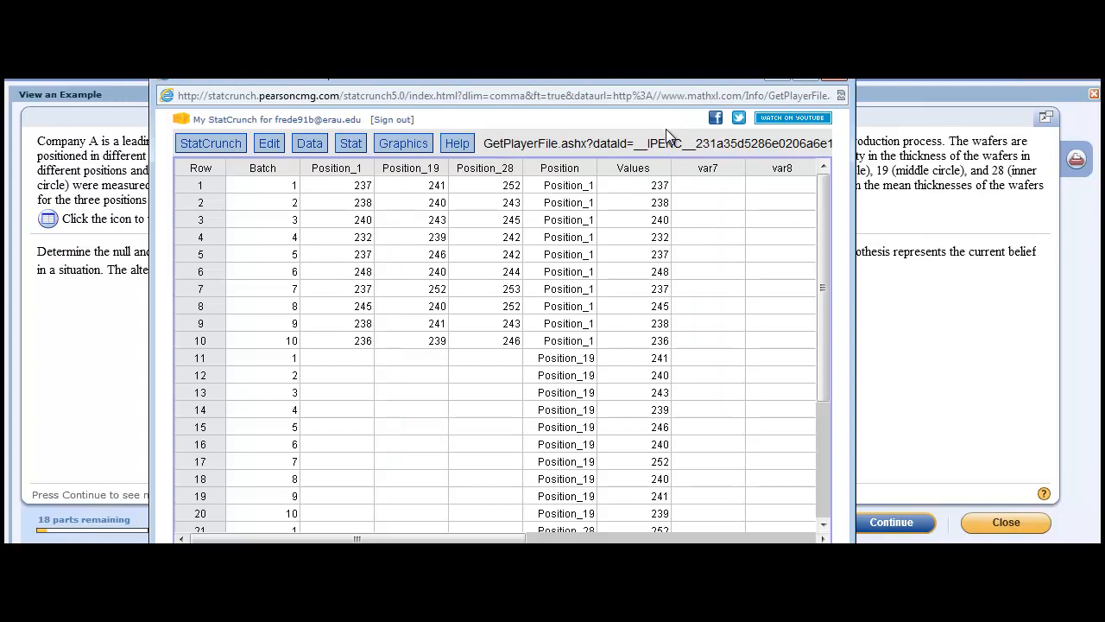
{"action": "mouse_move", "coordinate": [423, 154]}
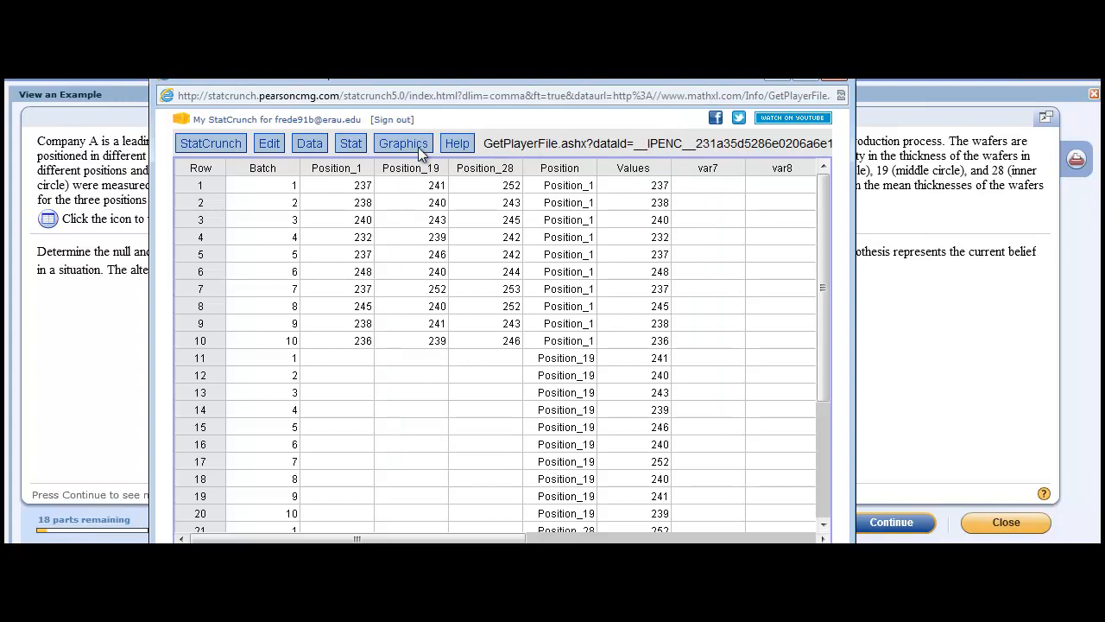
{"action": "left_click", "coordinate": [350, 142]}
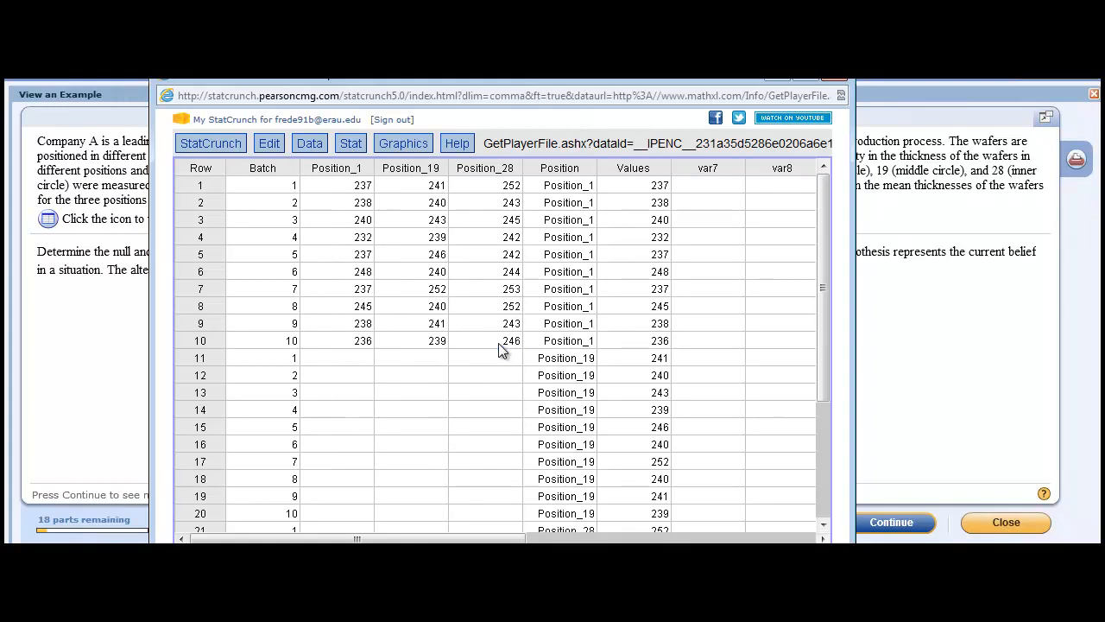
{"action": "left_click", "coordinate": [350, 144]}
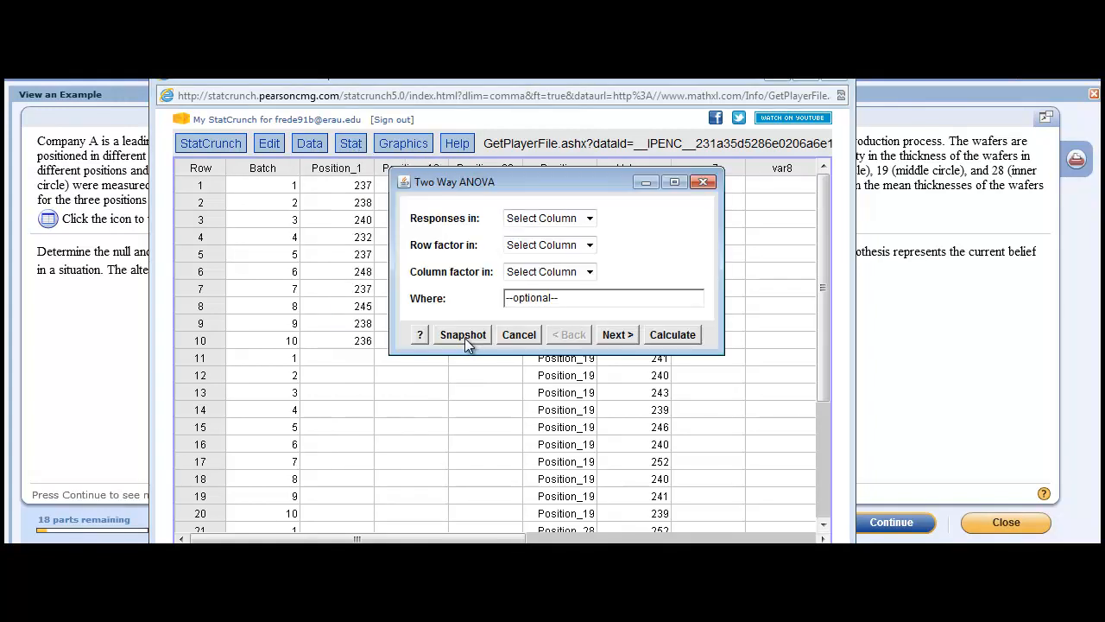
{"action": "mouse_move", "coordinate": [540, 332]}
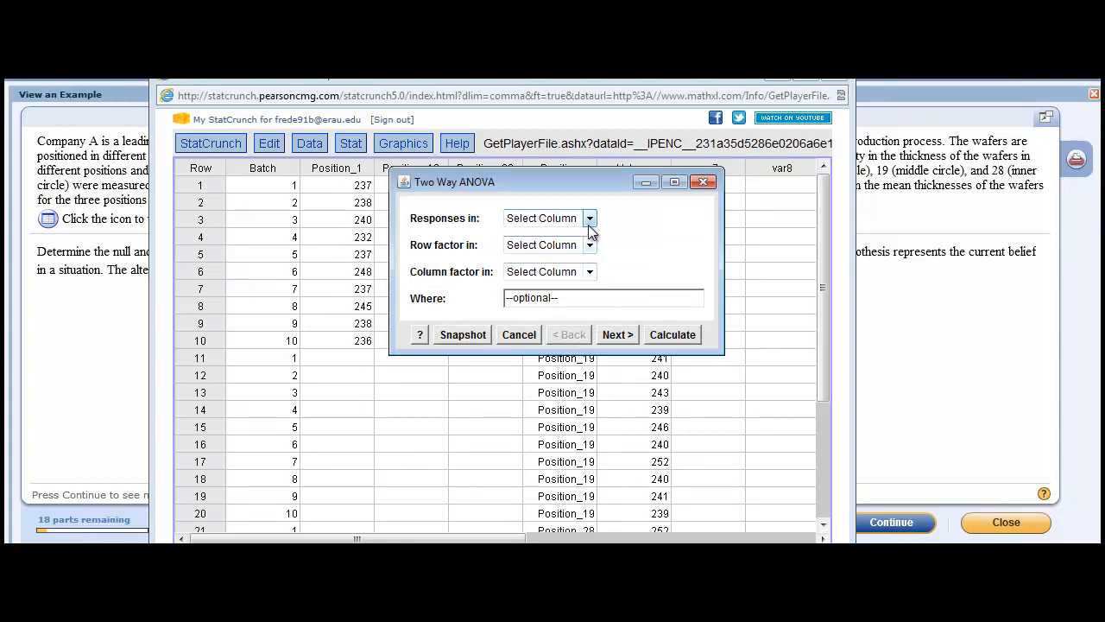
Step: Compute the additive two-way ANOVA: response Values, row factor Batch, column factor Position
{"action": "left_click", "coordinate": [588, 217]}
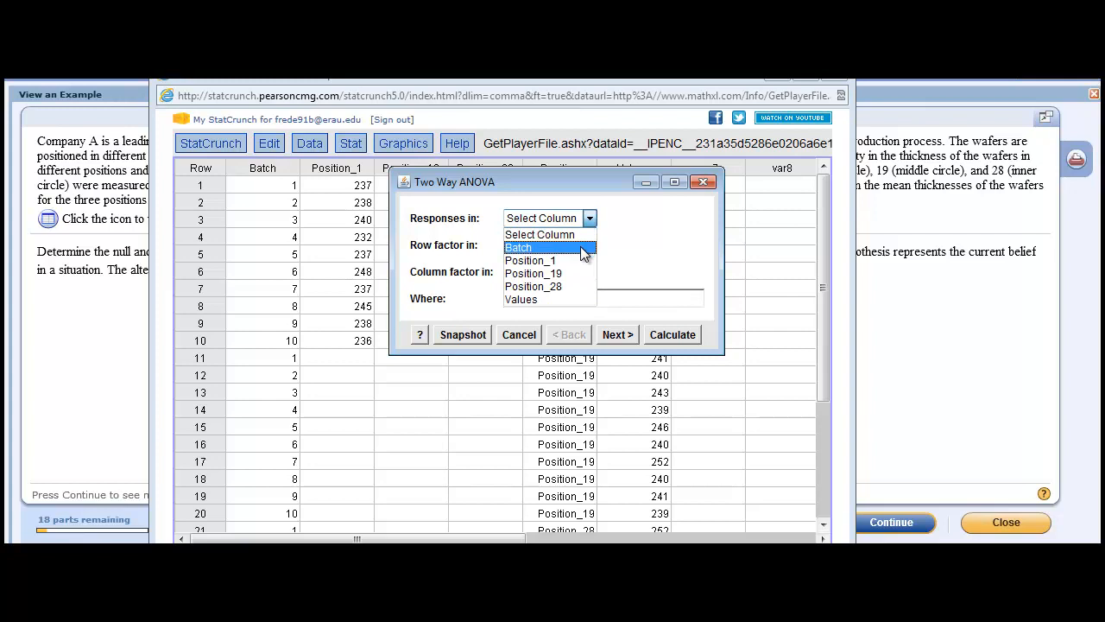
{"action": "left_click", "coordinate": [520, 299]}
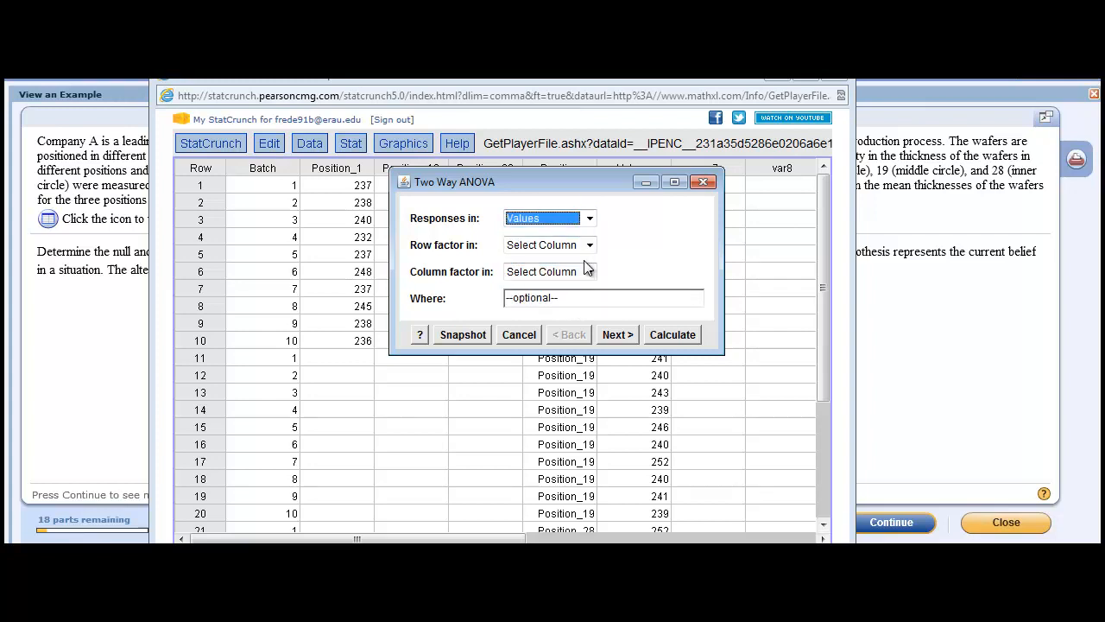
{"action": "left_click", "coordinate": [590, 245]}
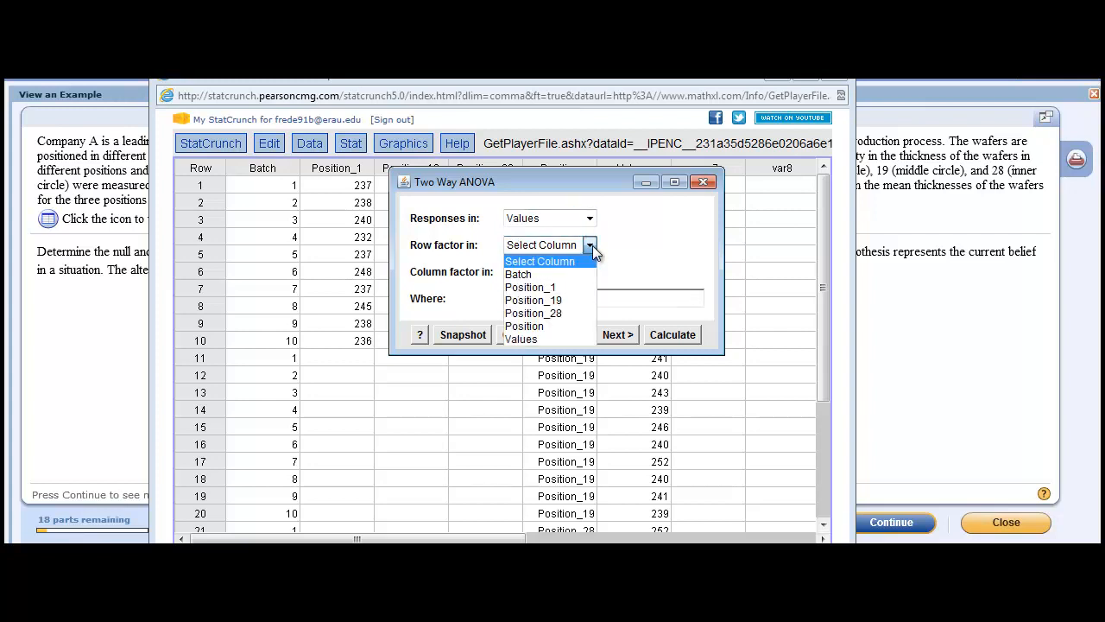
{"action": "mouse_move", "coordinate": [550, 273]}
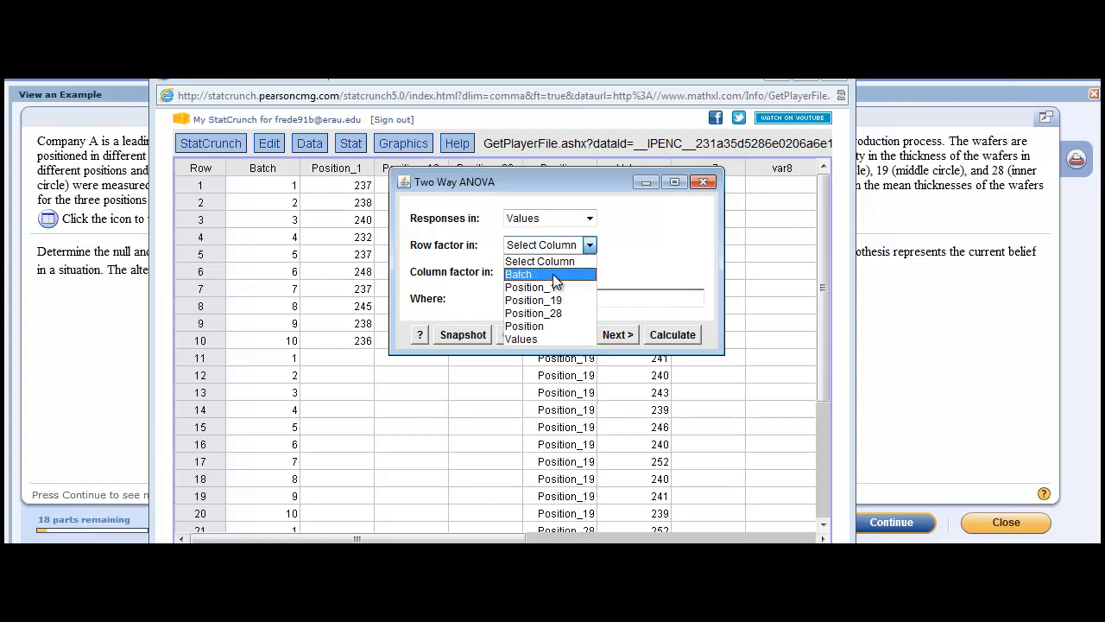
{"action": "left_click", "coordinate": [518, 273]}
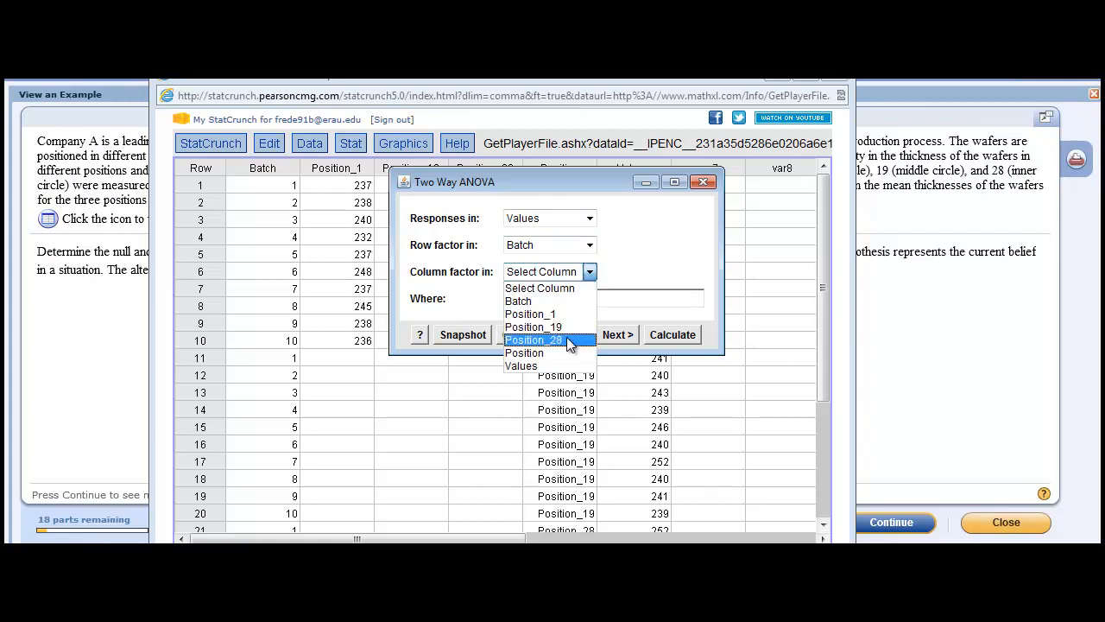
{"action": "left_click", "coordinate": [524, 352]}
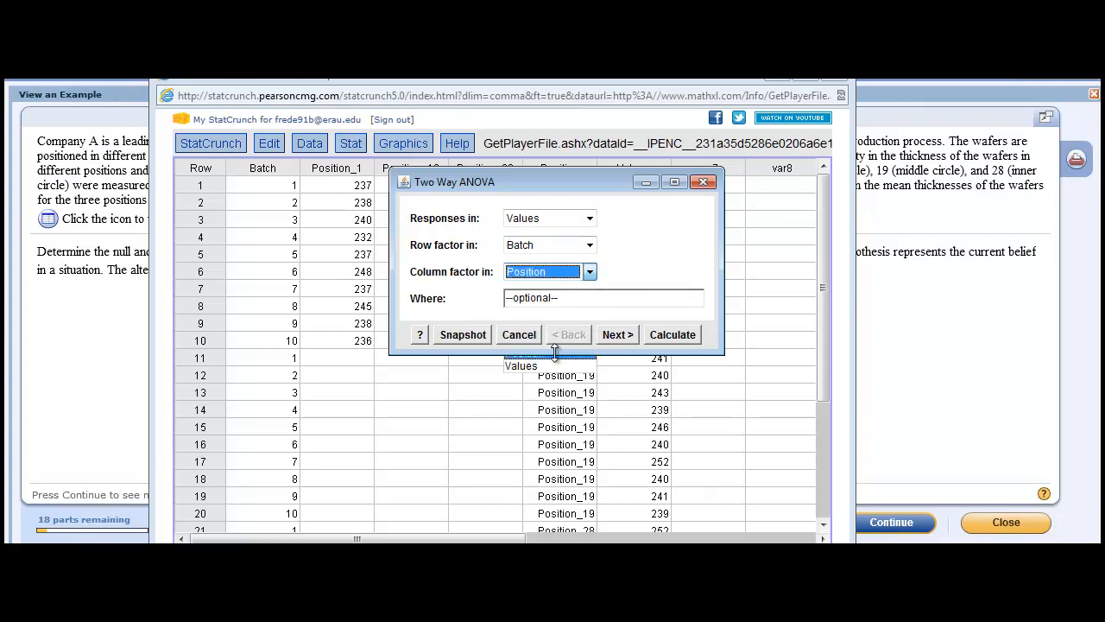
{"action": "left_click", "coordinate": [617, 334]}
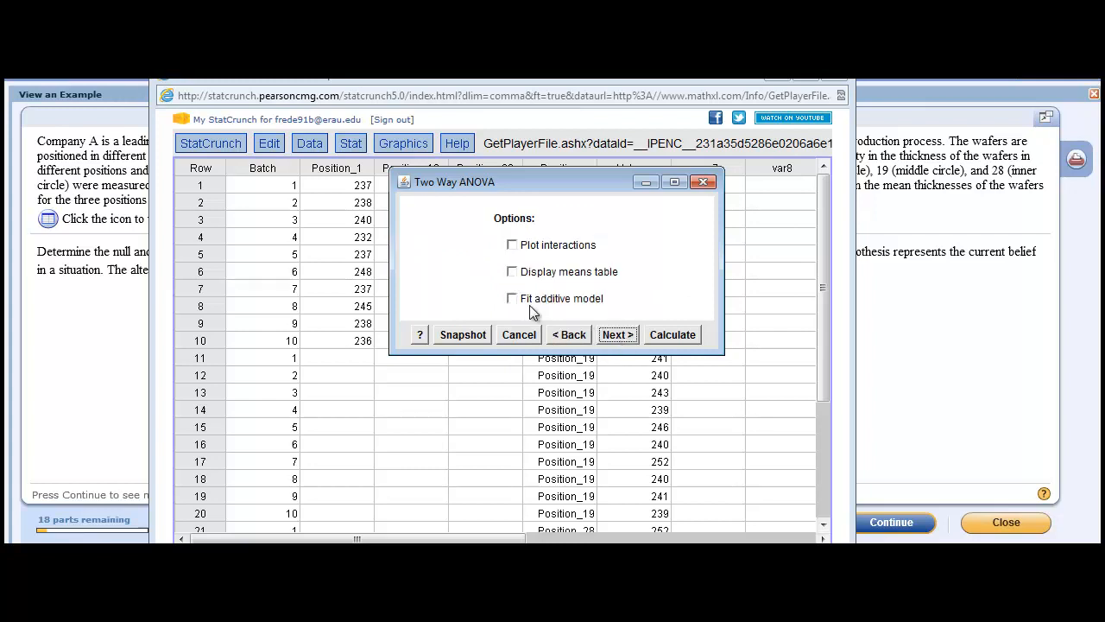
{"action": "left_click", "coordinate": [617, 335]}
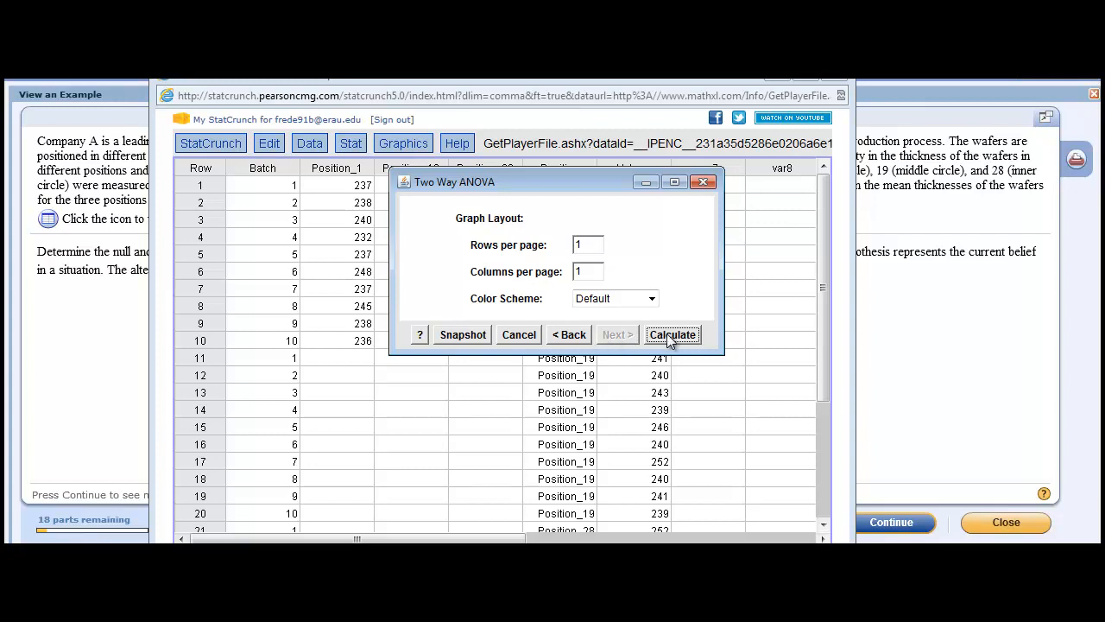
{"action": "left_click", "coordinate": [673, 334]}
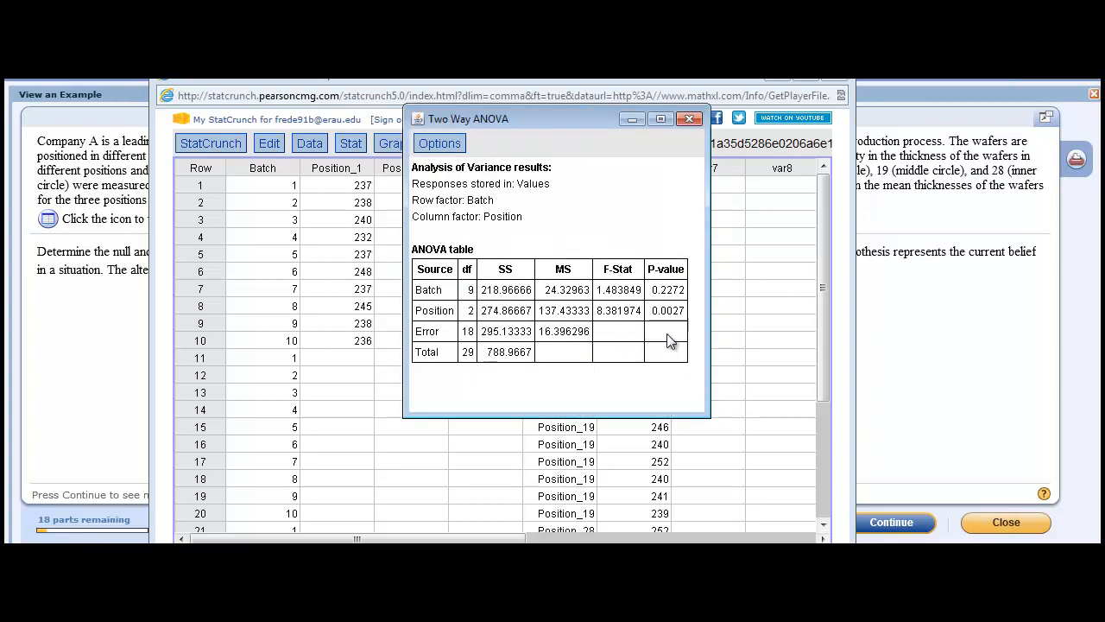
{"action": "mouse_move", "coordinate": [852, 380]}
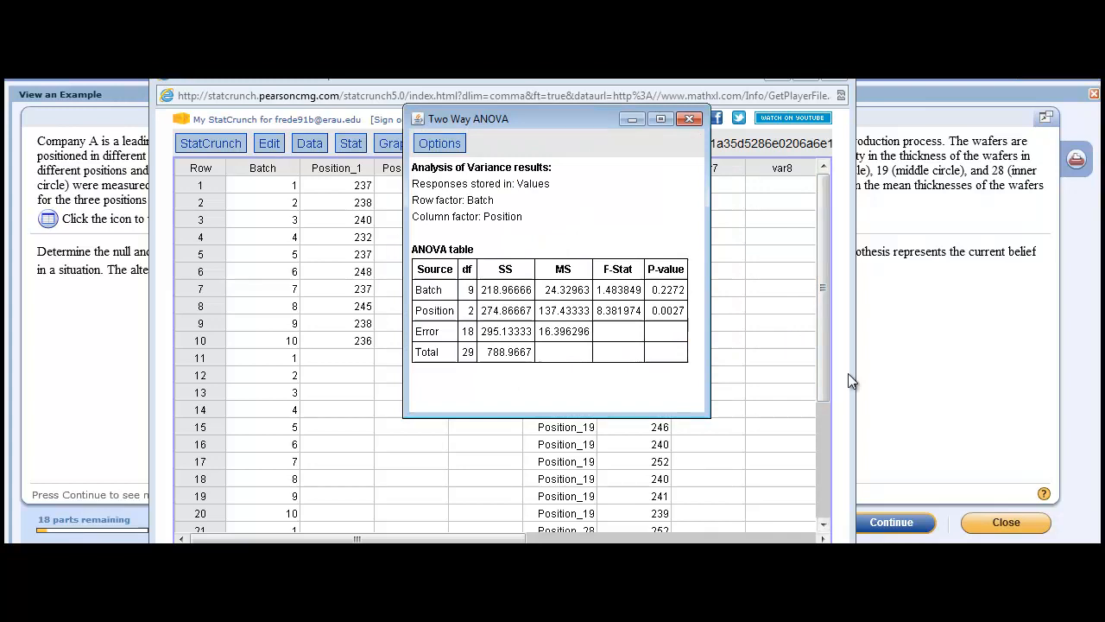